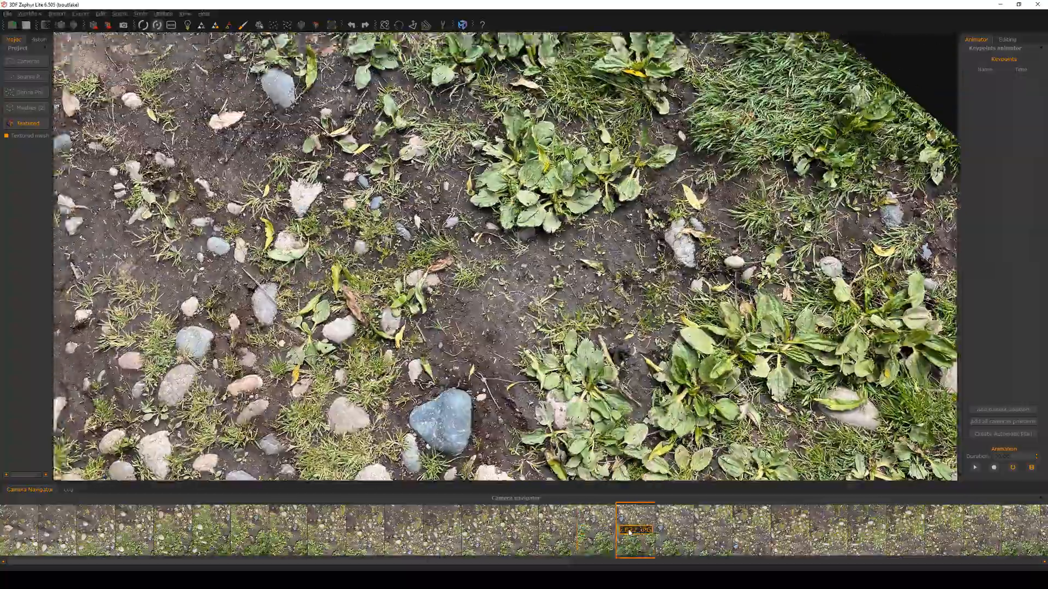
- Leave the single-photo camera view to show the whole textured ground mesh
click(96, 13)
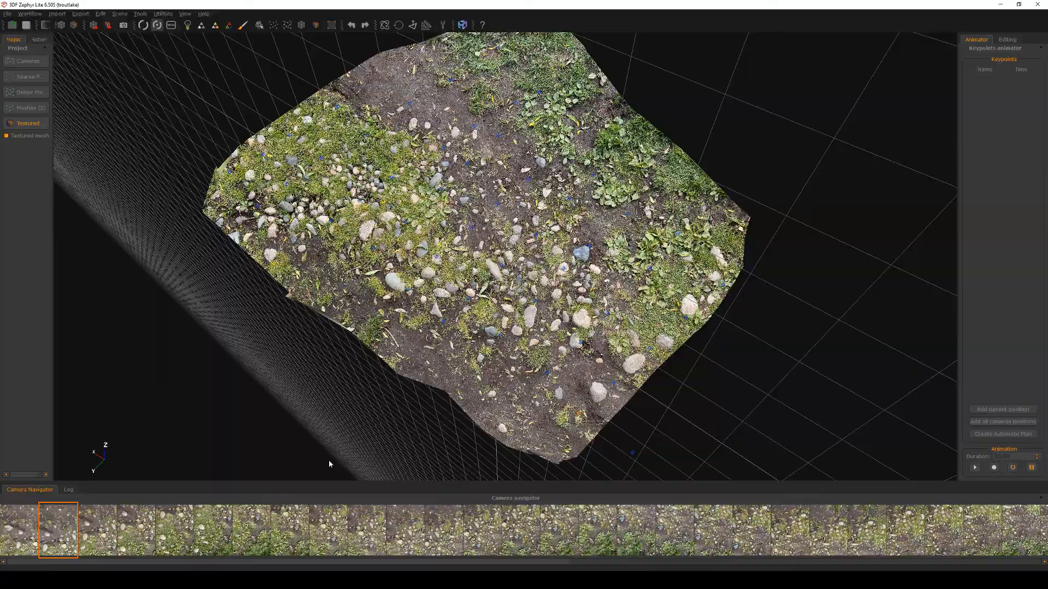
- View the ground mesh from seven photo positions in the Camera Navigator strip
click(58, 530)
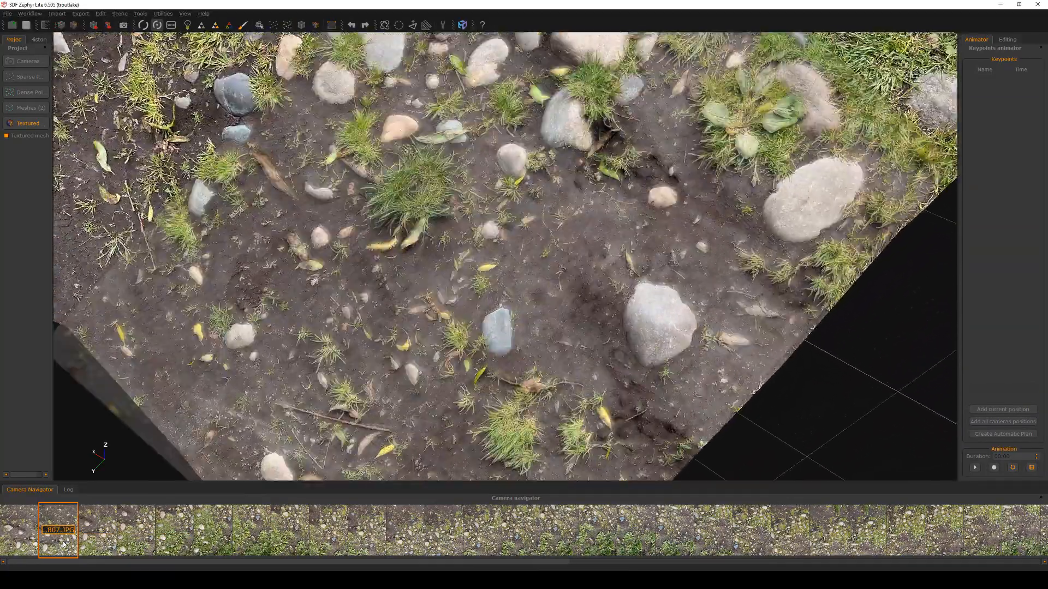
click(96, 530)
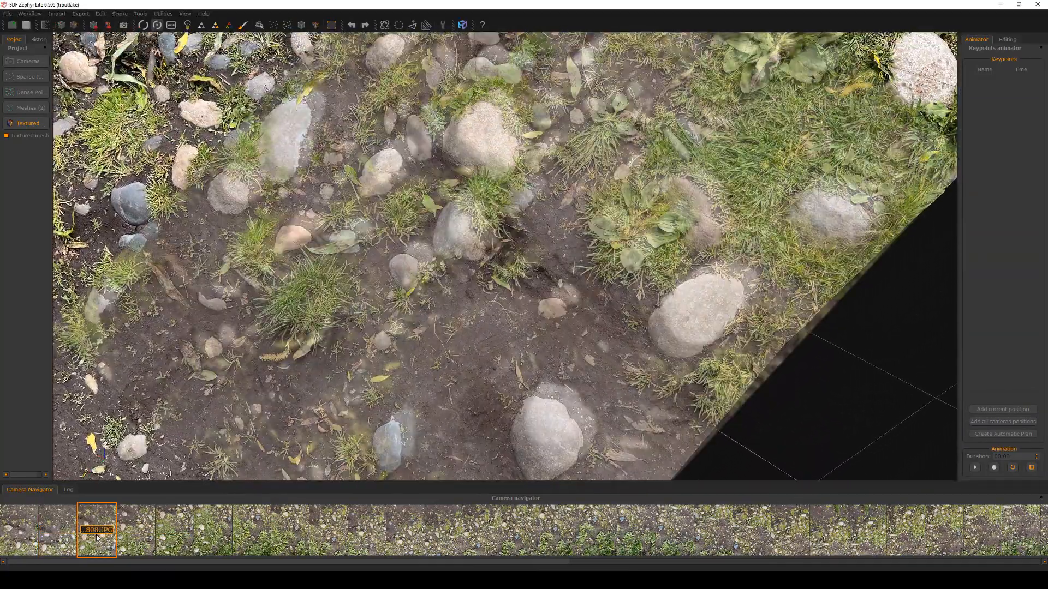
click(134, 530)
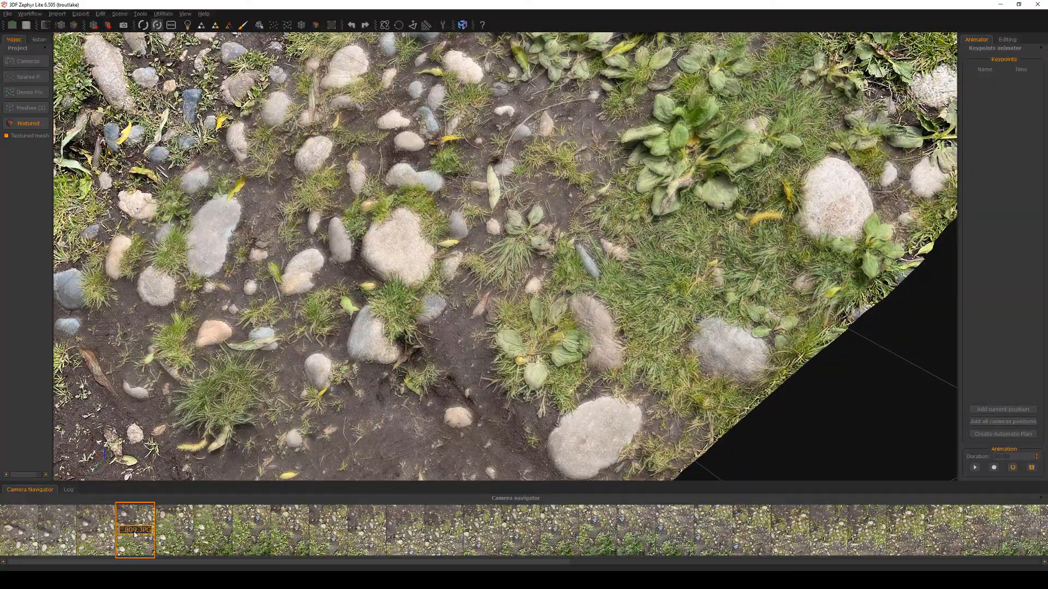
click(173, 531)
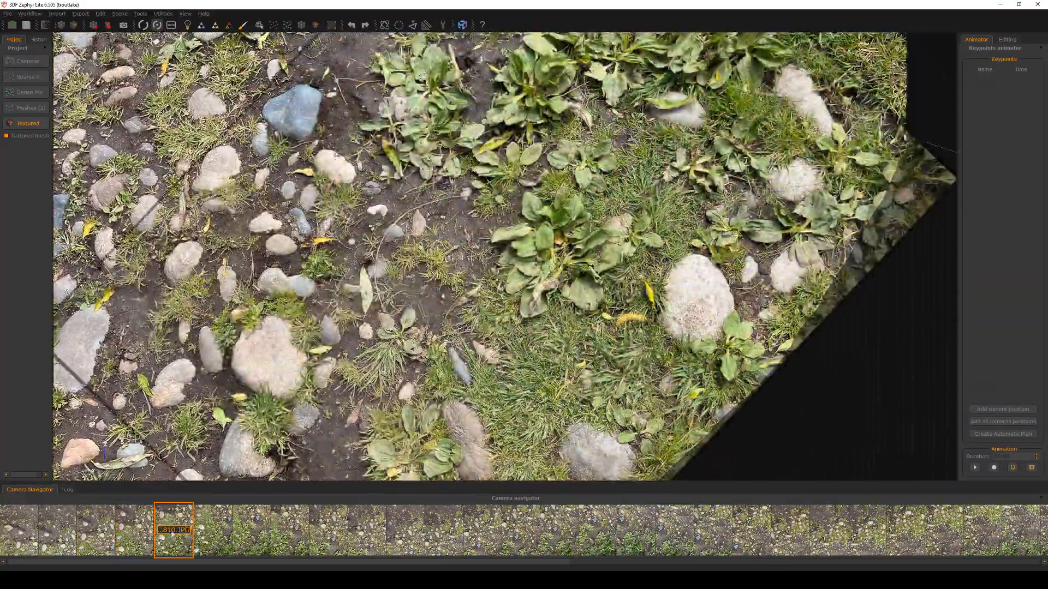
click(212, 532)
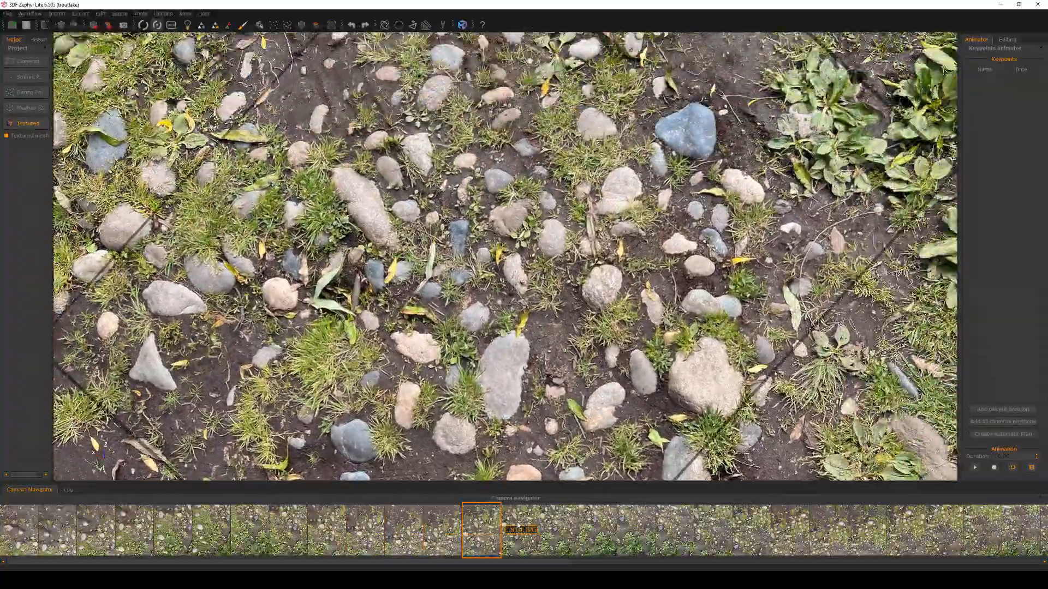
click(594, 529)
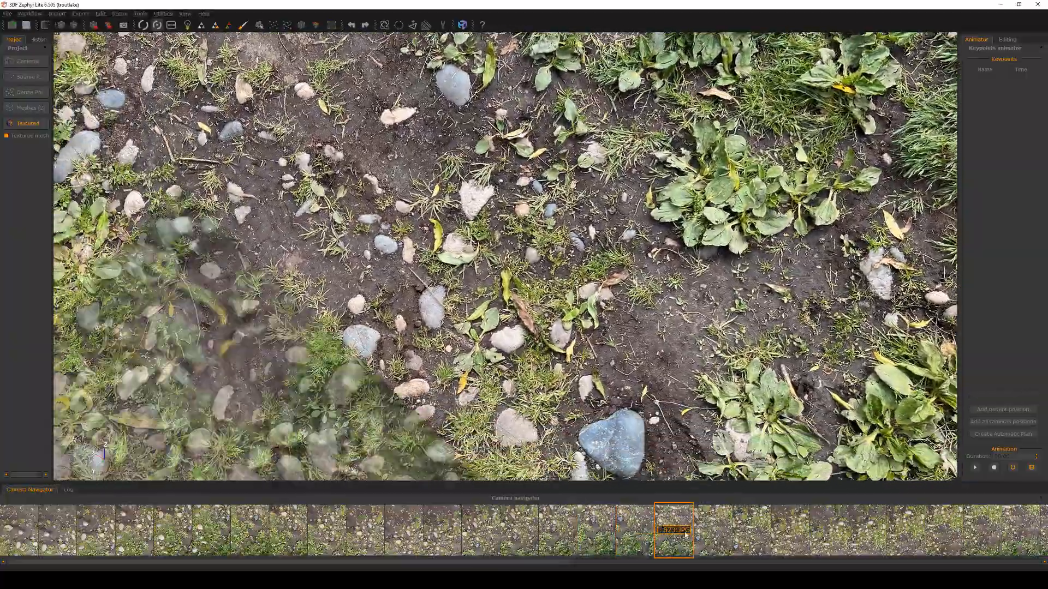
click(751, 530)
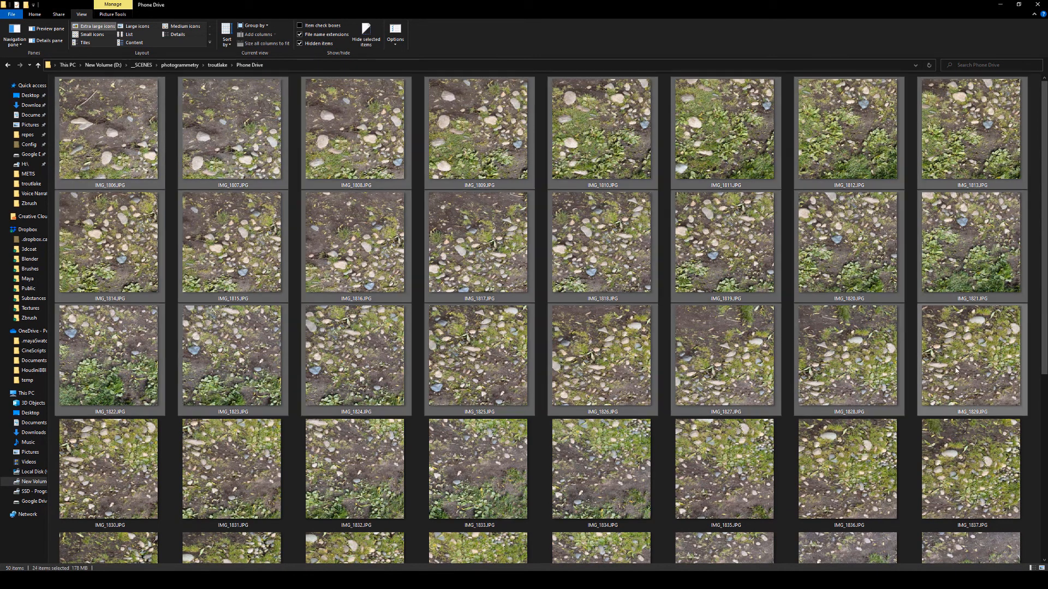
- Scroll through the Phone Drive photos and check a JPG's size and dimensions
scroll(down, 3)
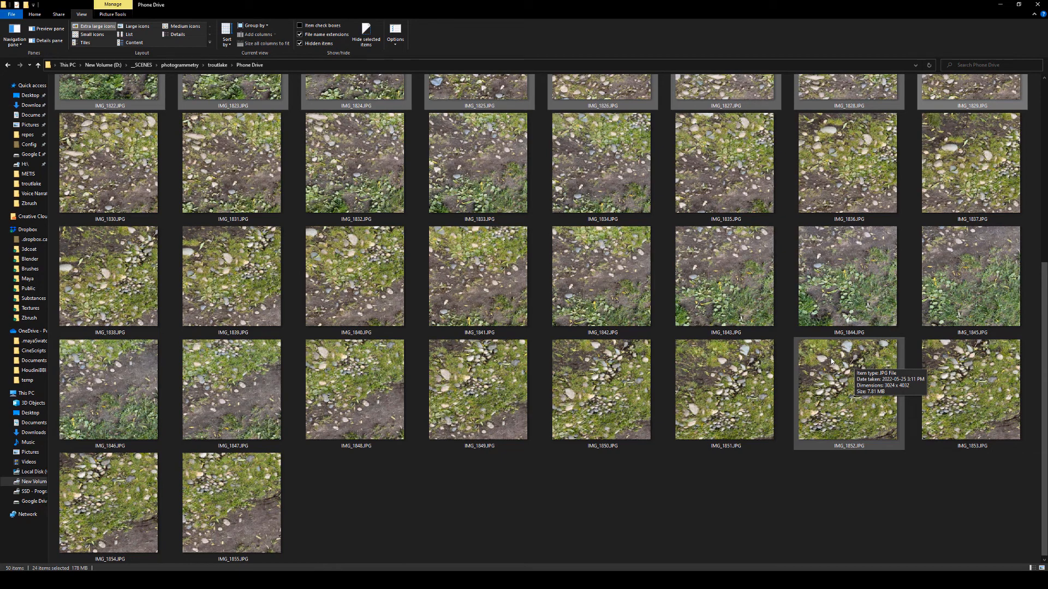
click(600, 390)
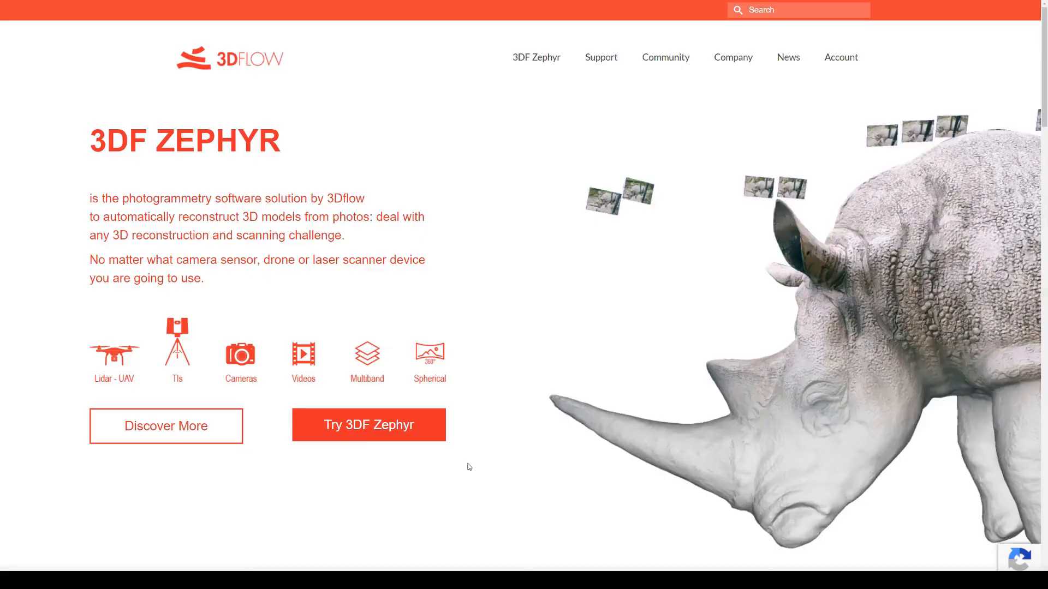
mouse_move(533, 269)
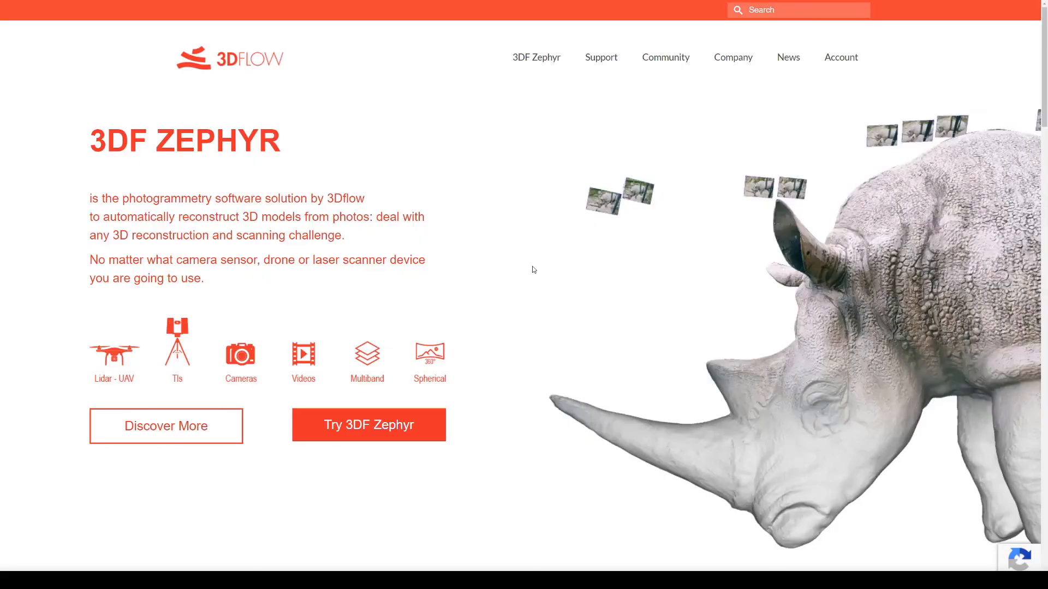
- Scroll to the 3DF Zephyr pricing table and highlight Free's '50 photos limit'
scroll(down, 3)
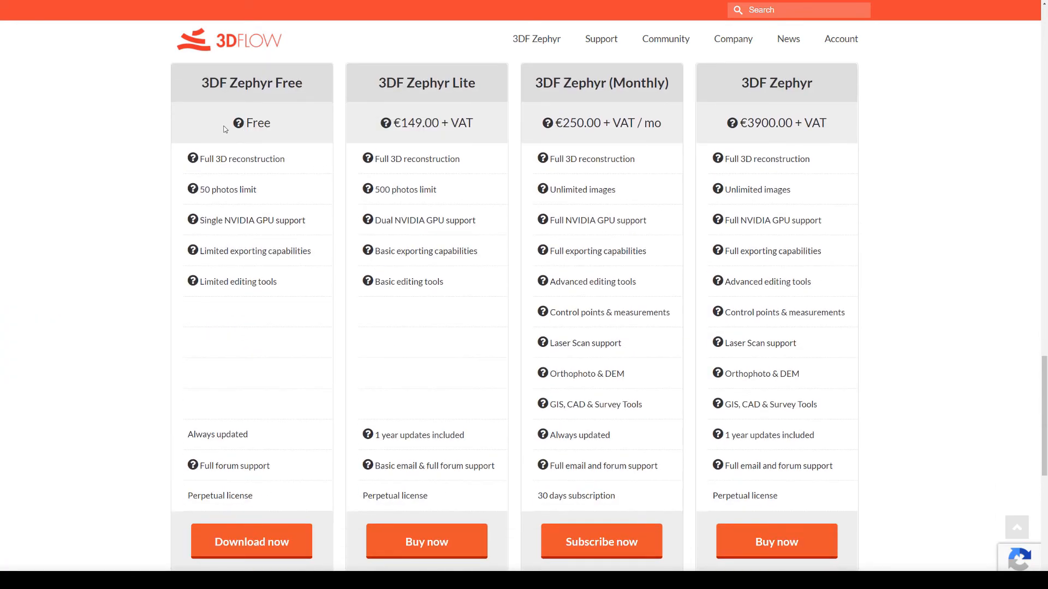
triple_click(251, 83)
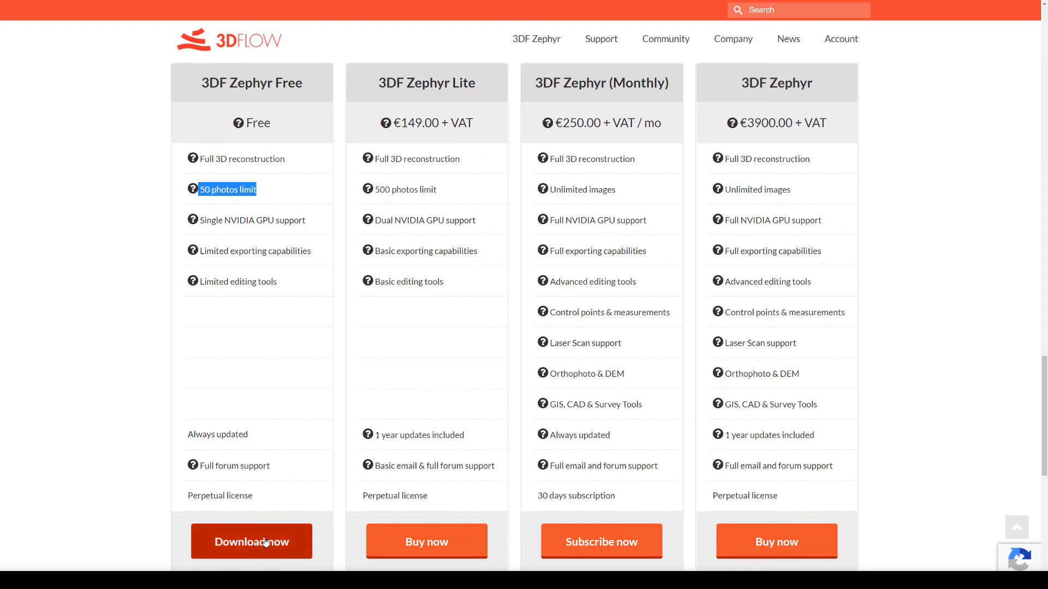
scroll(down, 3)
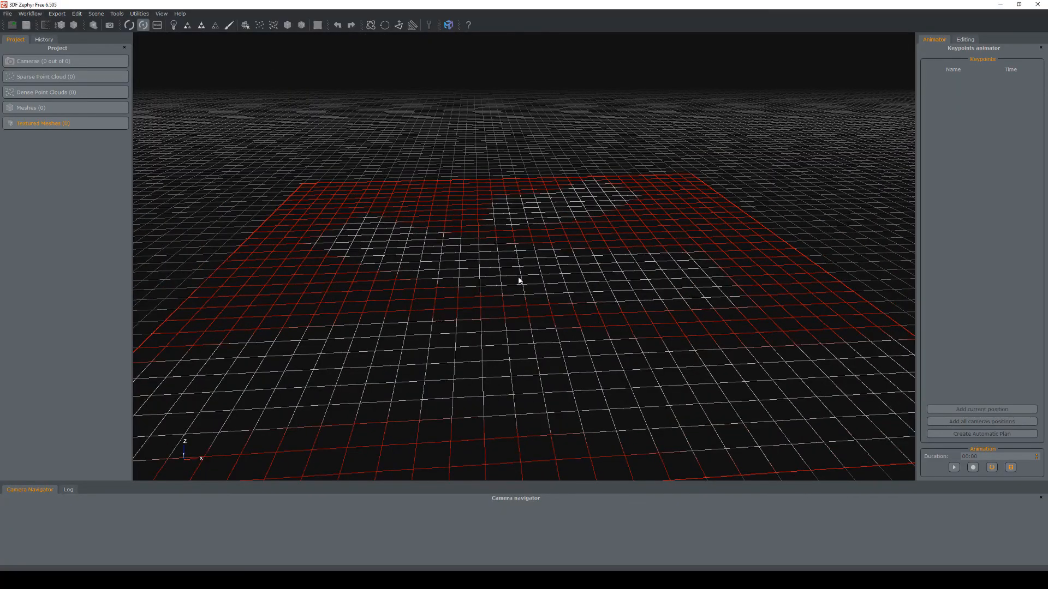
- Start a Quick Project with the Phone Drive folder as the image source
click(30, 13)
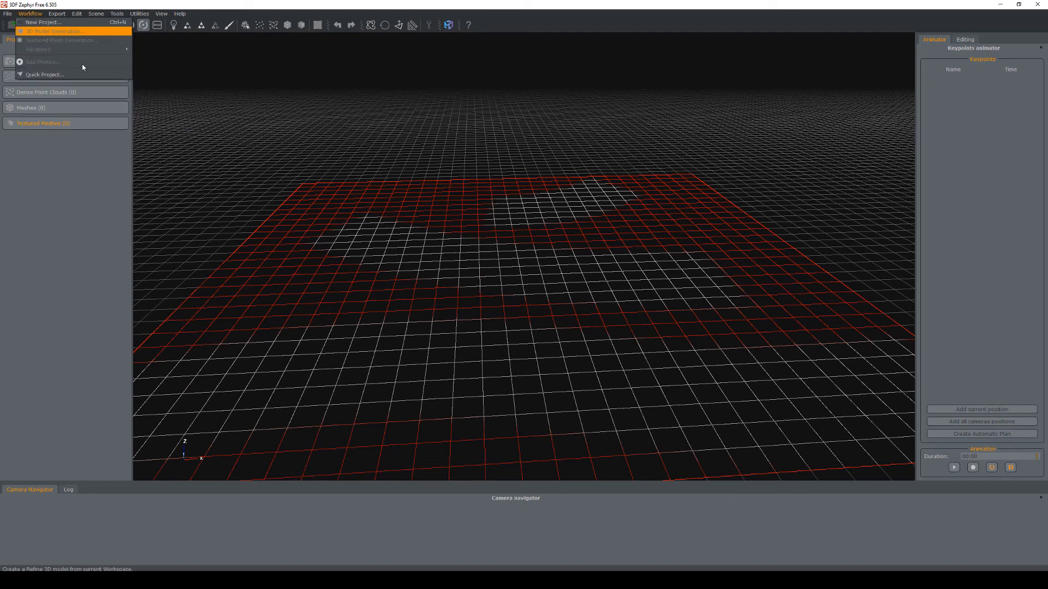
click(45, 74)
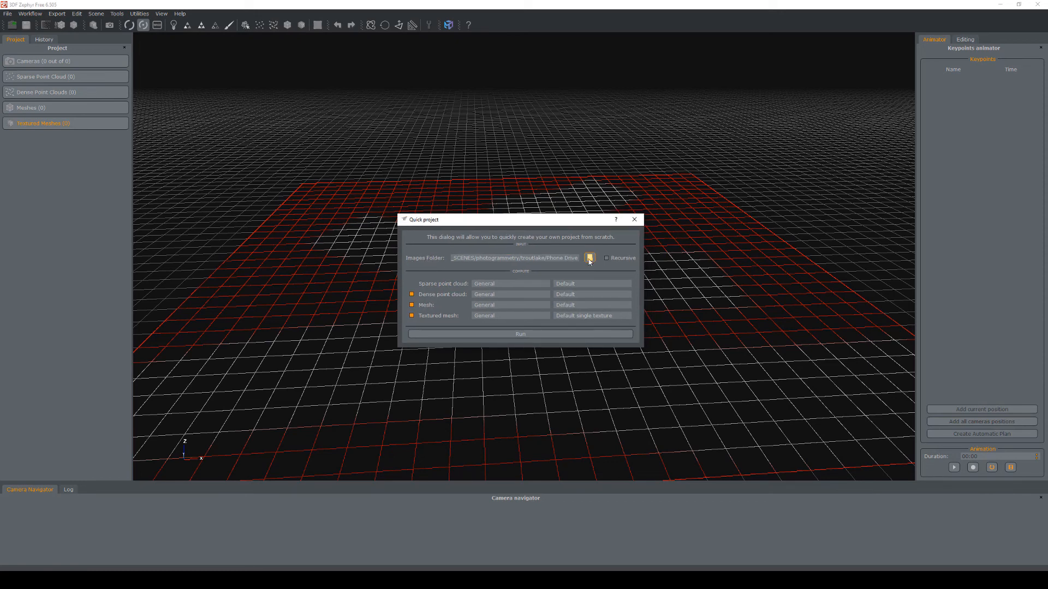
click(588, 258)
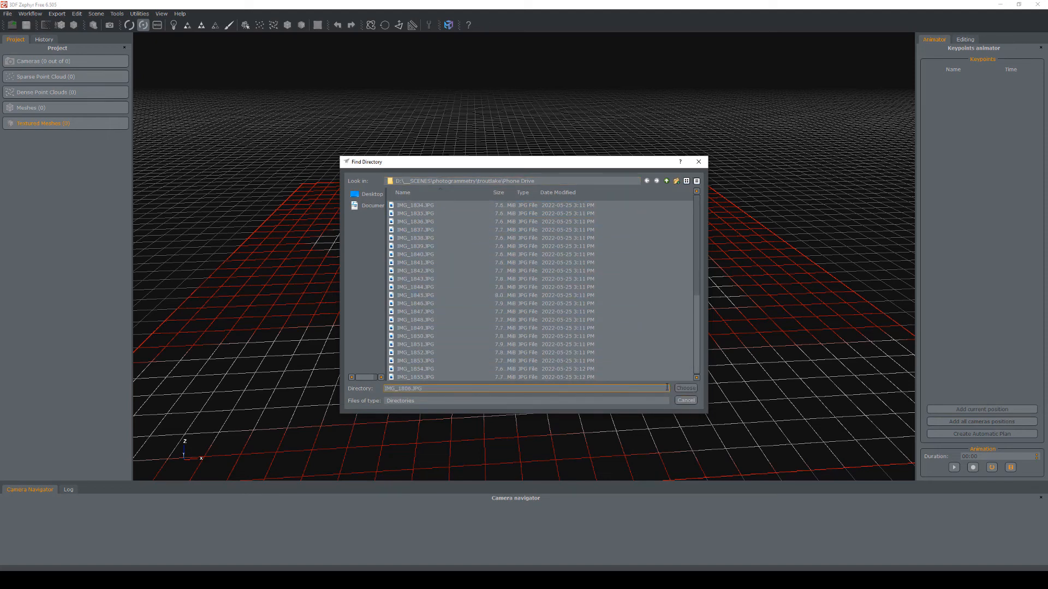
click(684, 388)
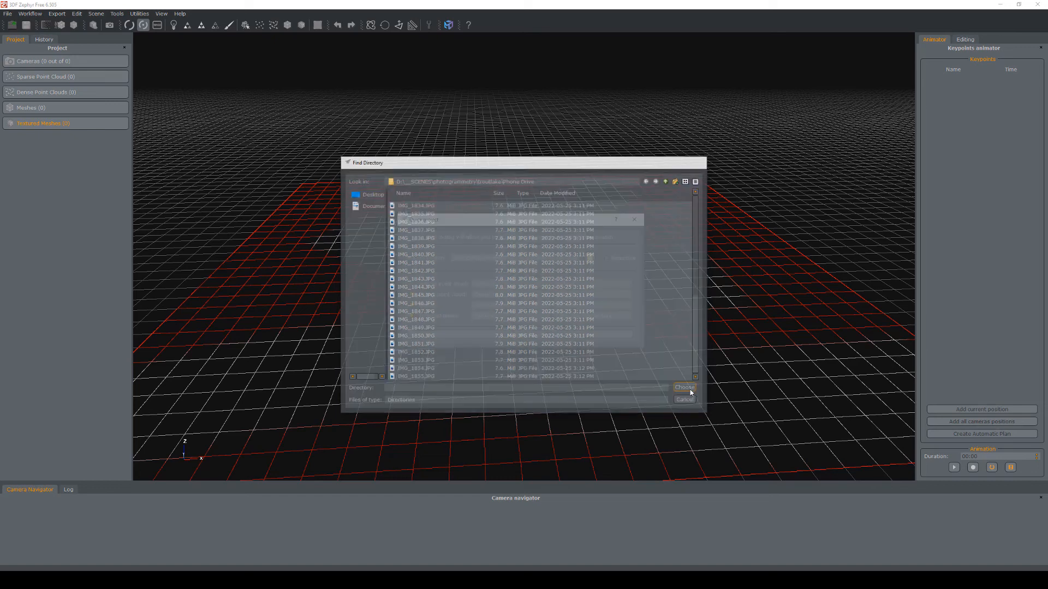
click(682, 387)
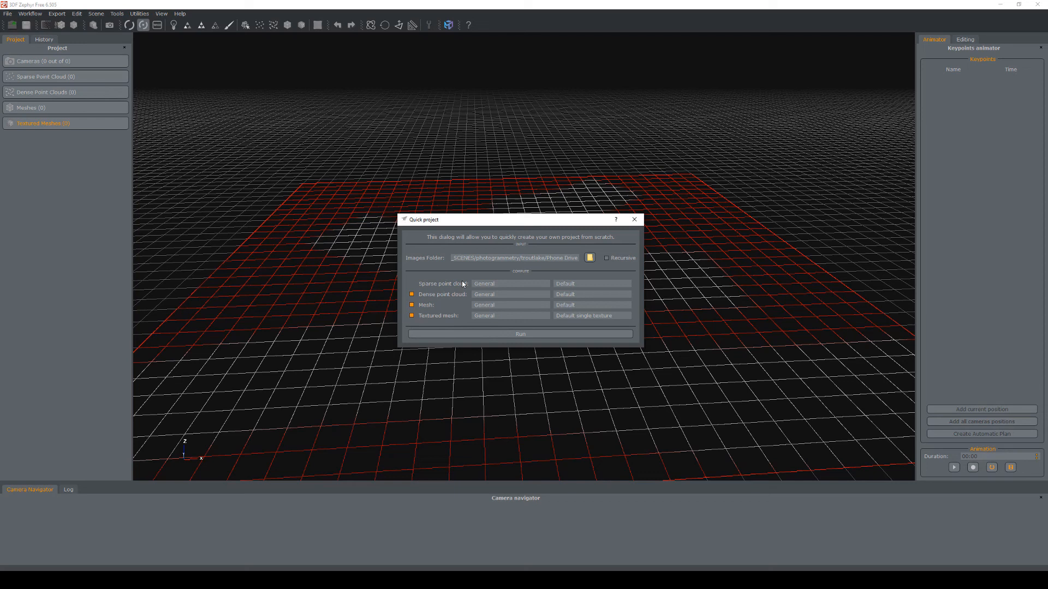
click(509, 283)
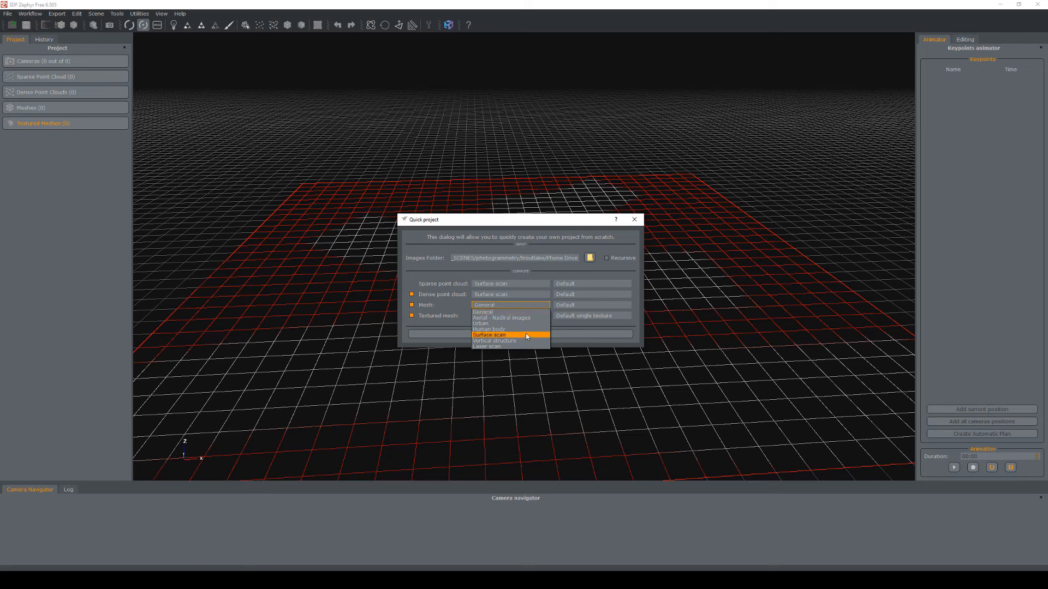
- Set Surface scan and General categories, High details dense cloud and mesh, Default texture
click(495, 335)
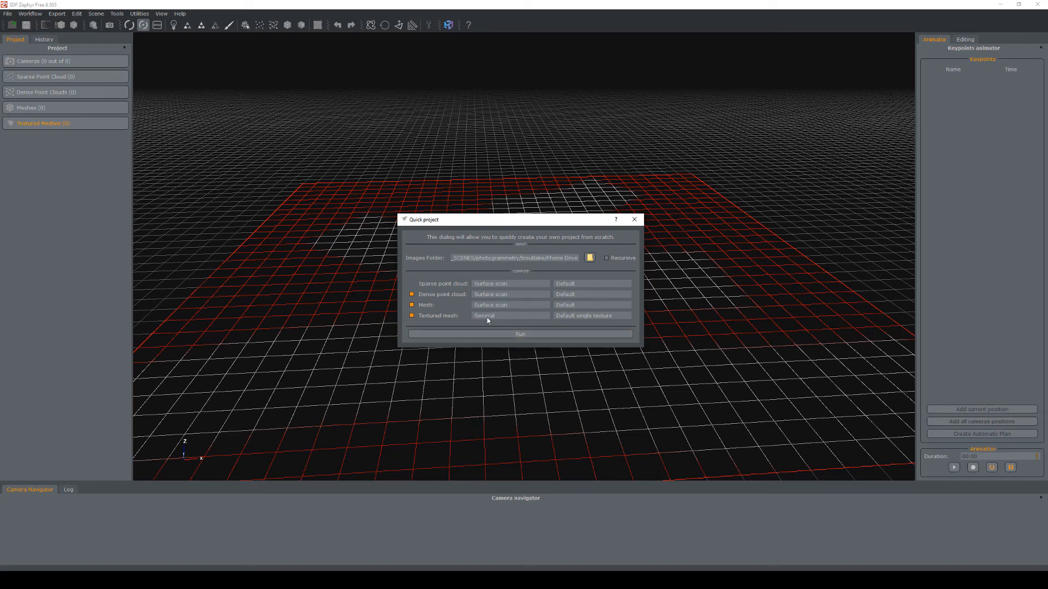
click(509, 315)
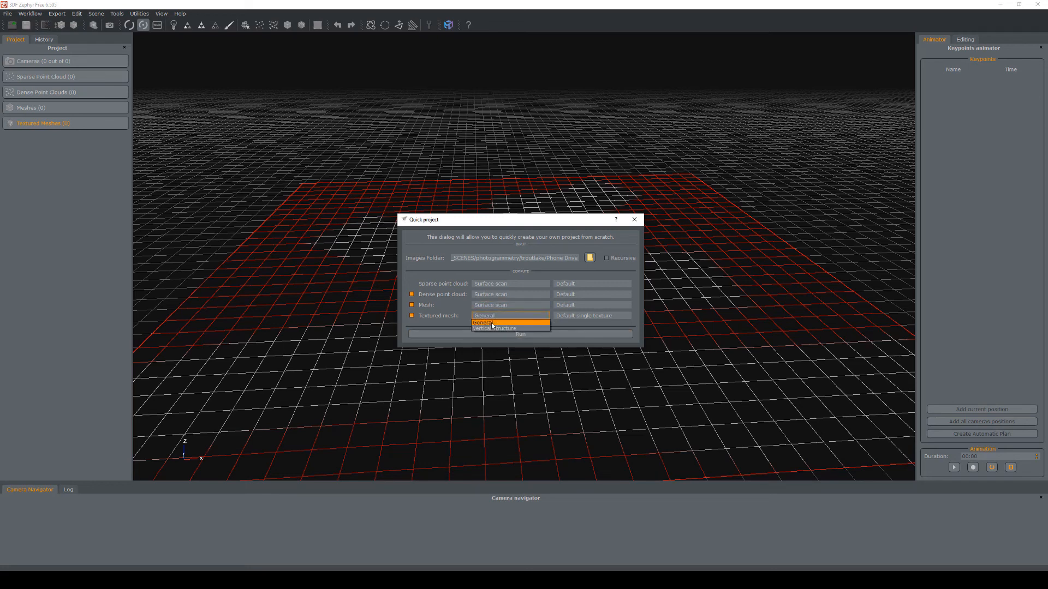
click(484, 323)
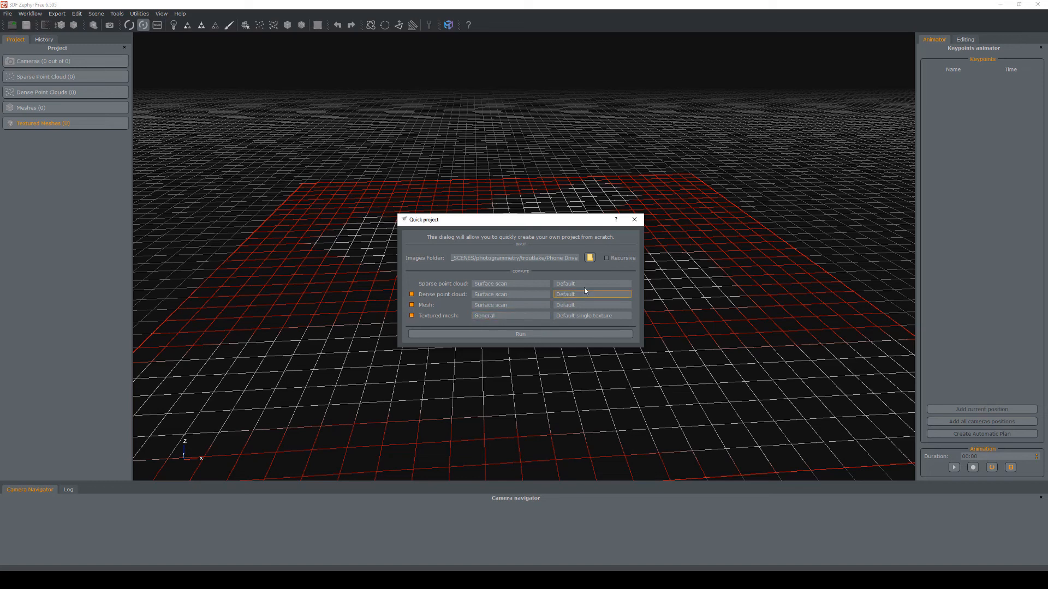
click(591, 294)
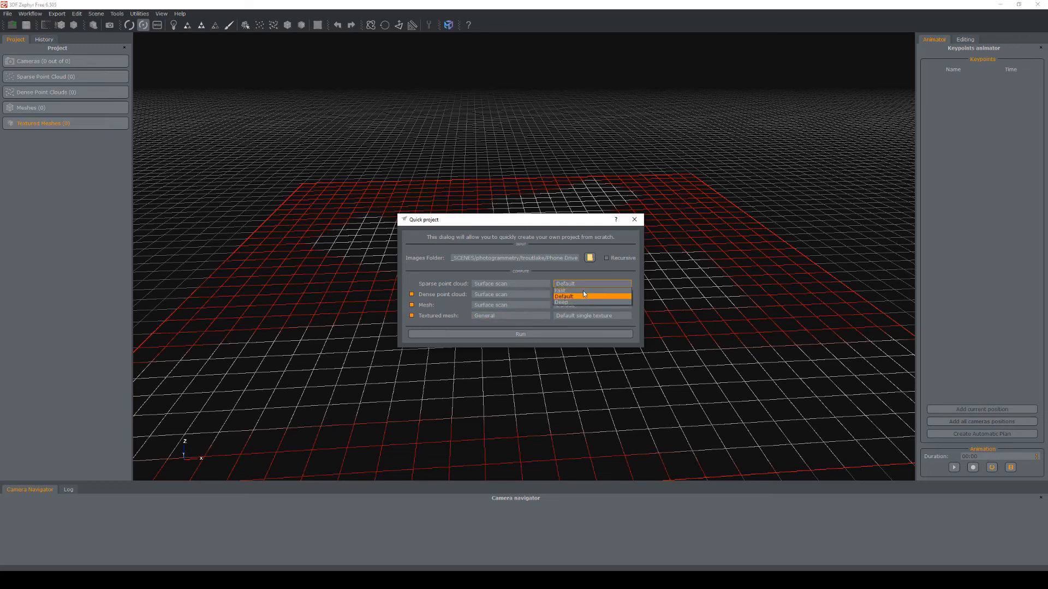
click(563, 296)
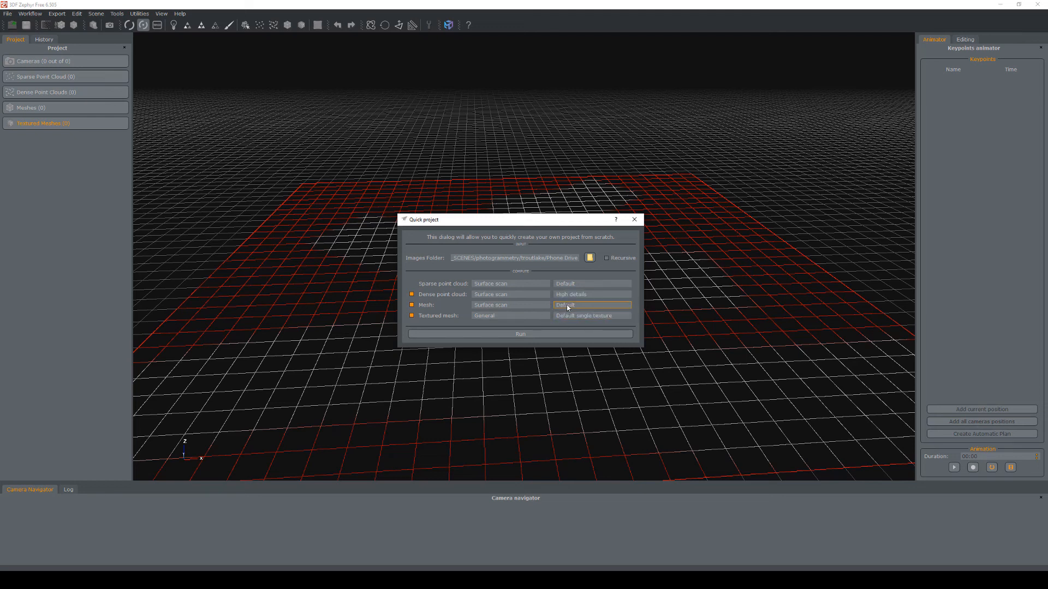
click(591, 304)
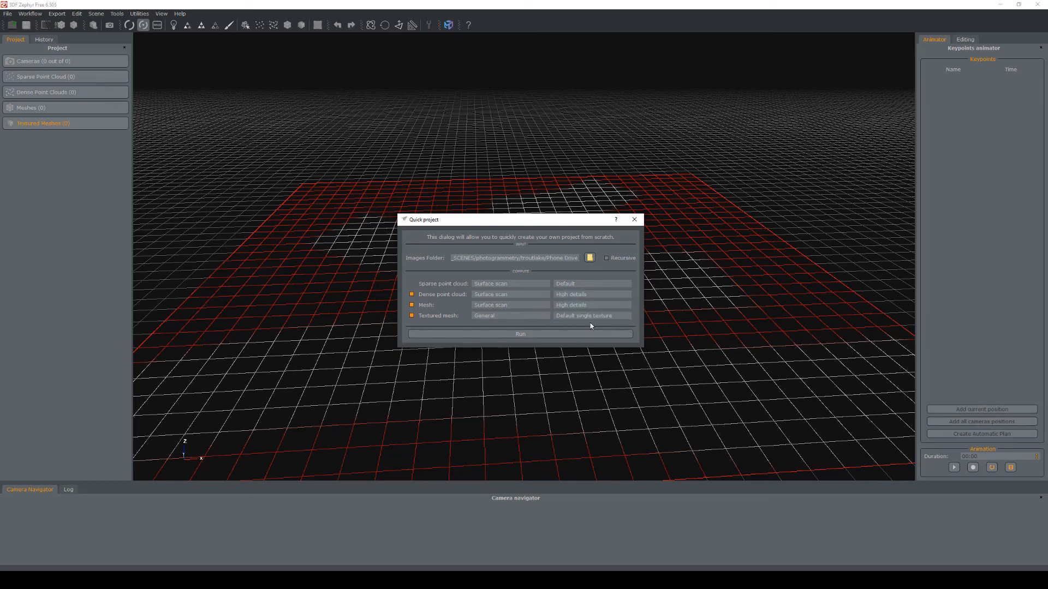
click(590, 315)
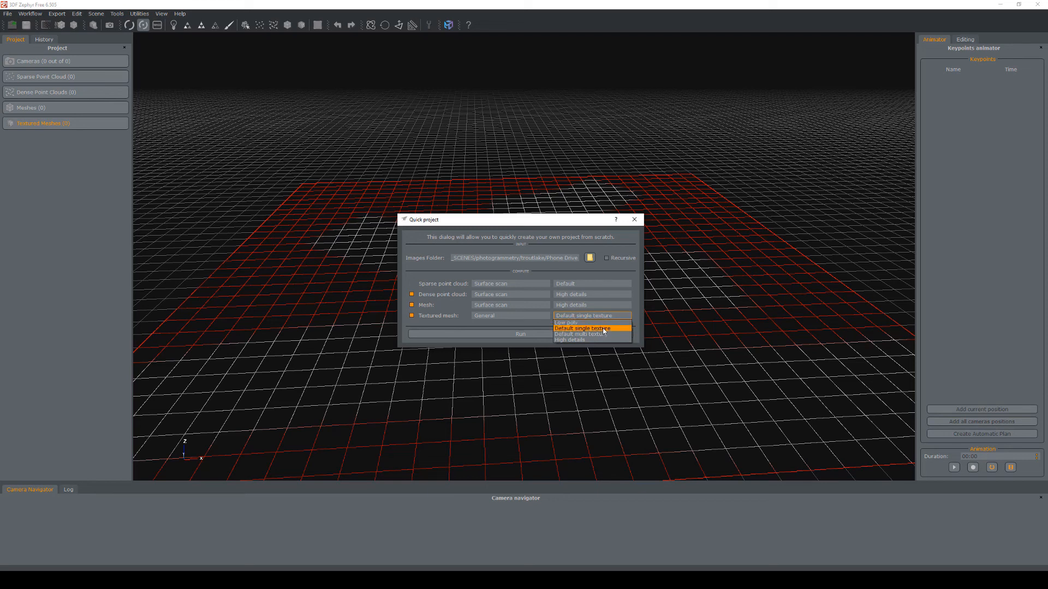
click(583, 328)
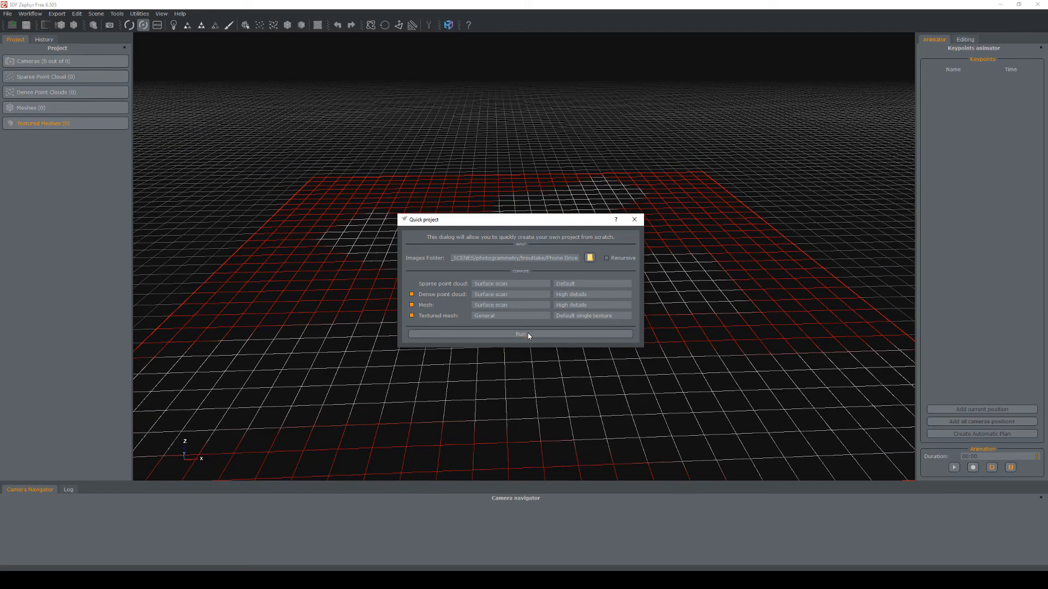
- Run the Quick Project and wait for the 50-camera textured mesh to finish
click(520, 334)
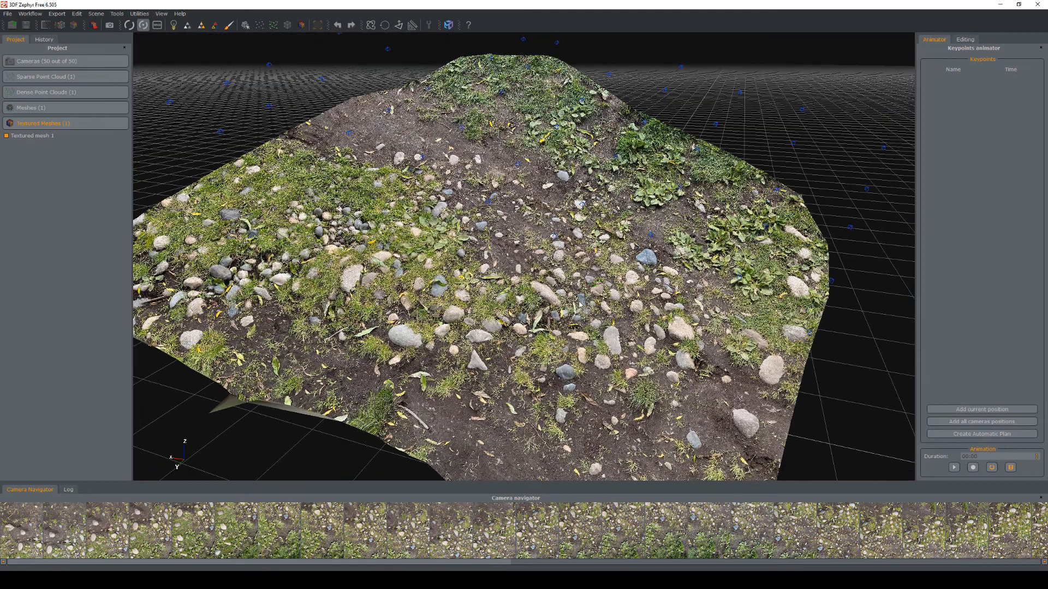
- Orbit around the untextured ground mesh, then switch the display back to textured
click(65, 61)
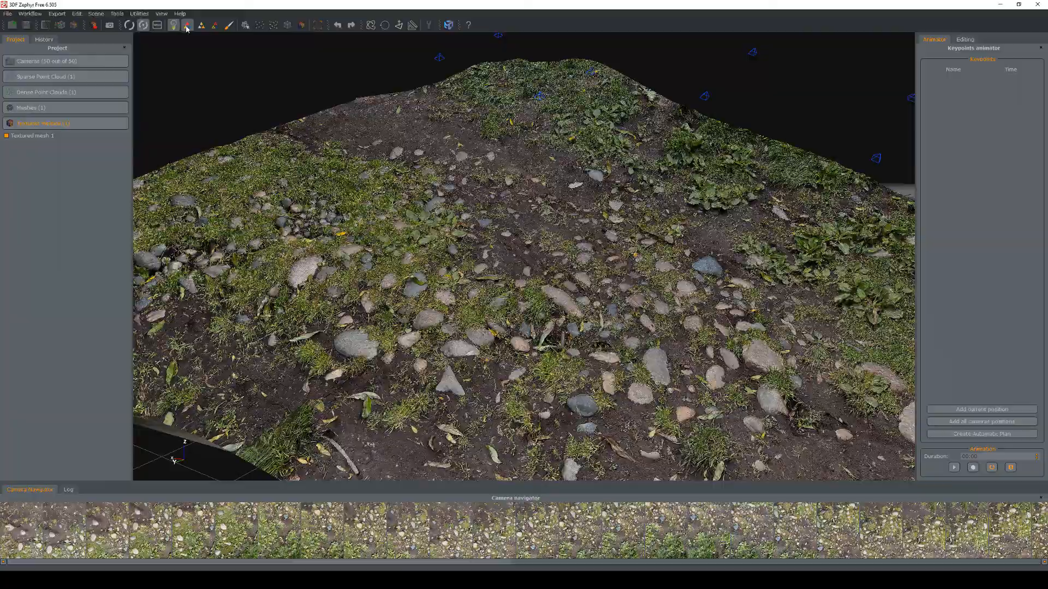
click(187, 24)
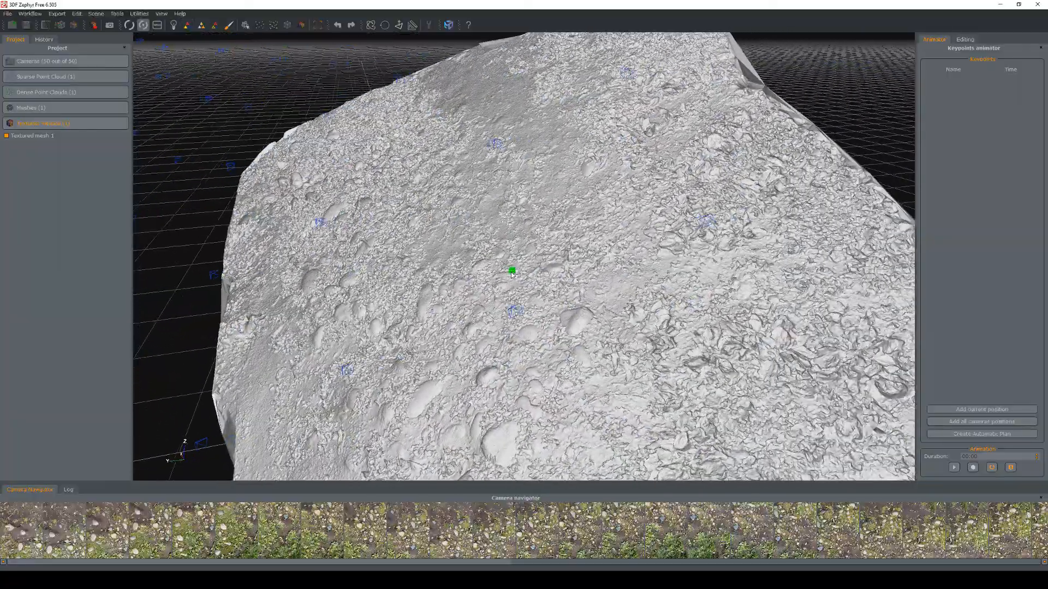
drag(508, 274, 541, 268)
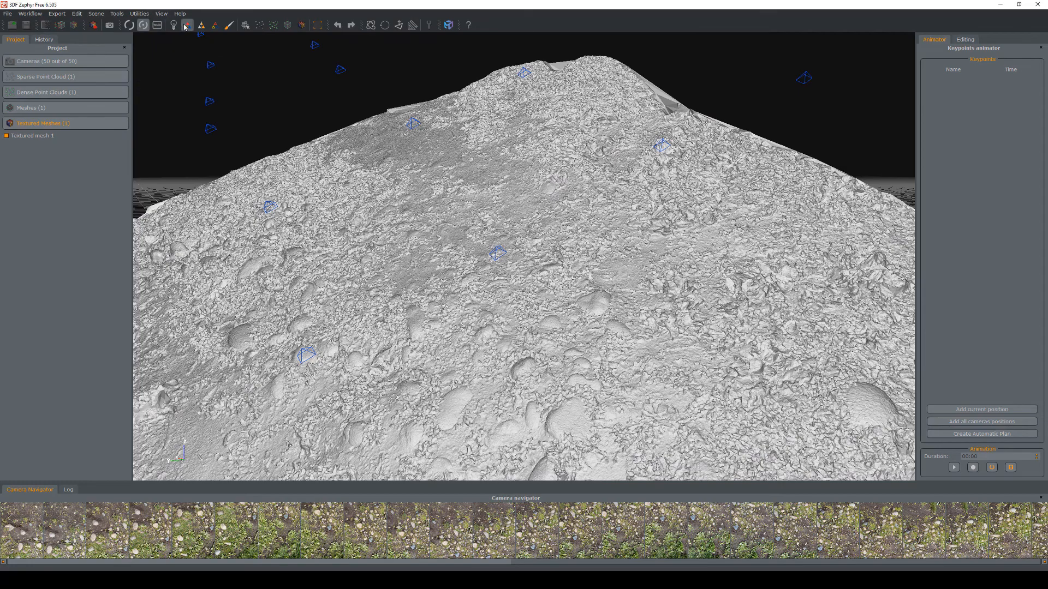
click(187, 26)
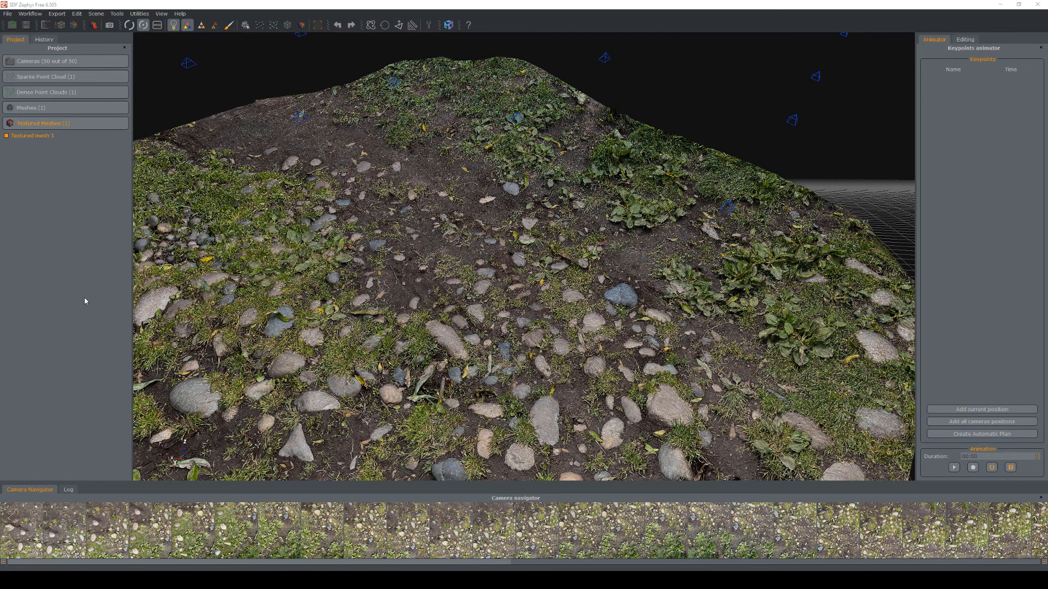
double_click(32, 135)
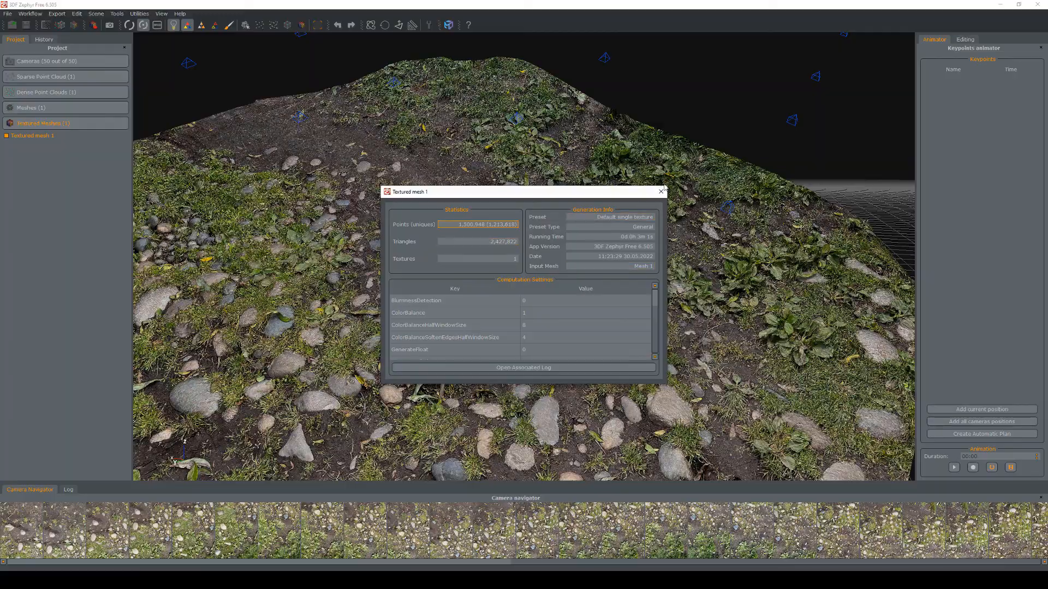
click(660, 192)
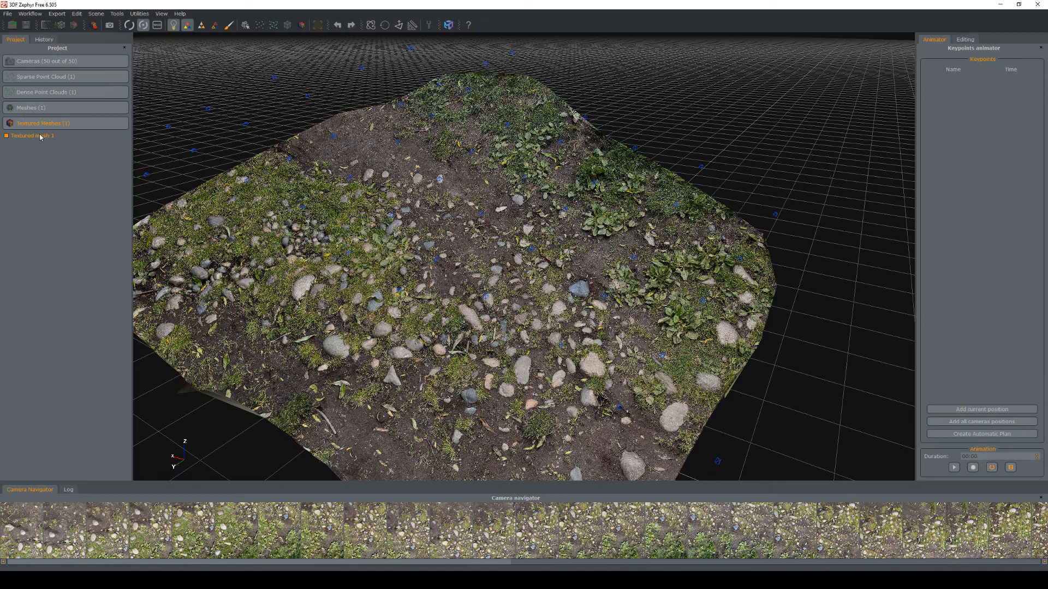
- Export Textured mesh 1 as Obj/Mtl with single texture and local rendering reference system
right_click(30, 136)
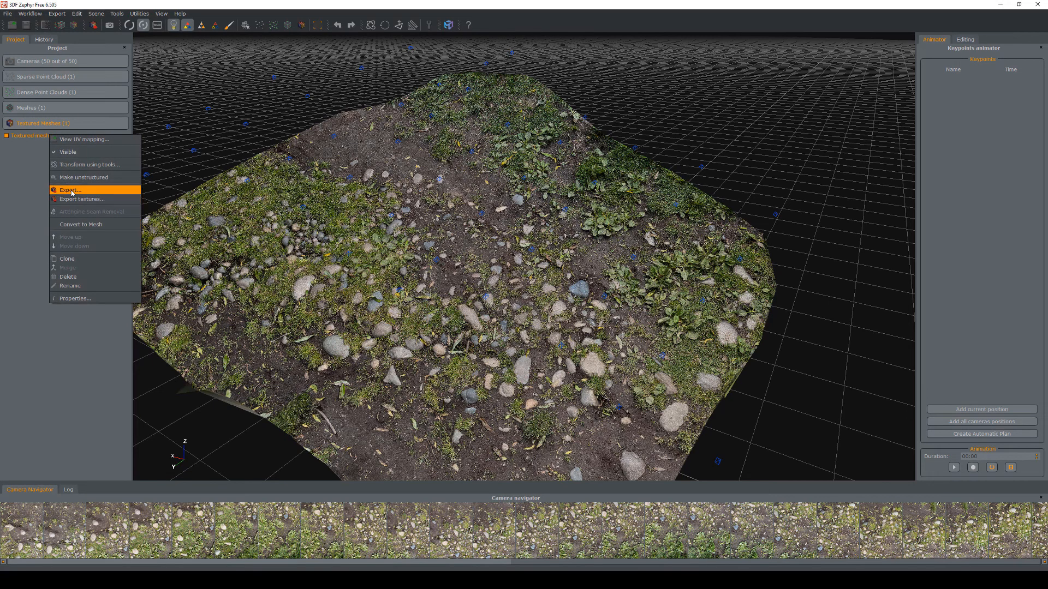
click(70, 190)
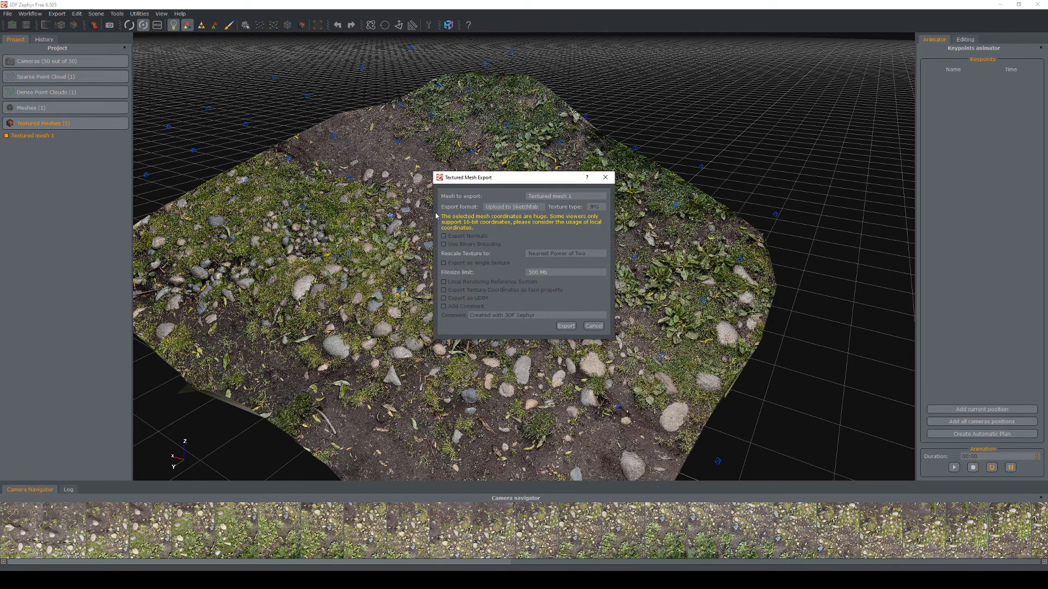
mouse_move(465, 211)
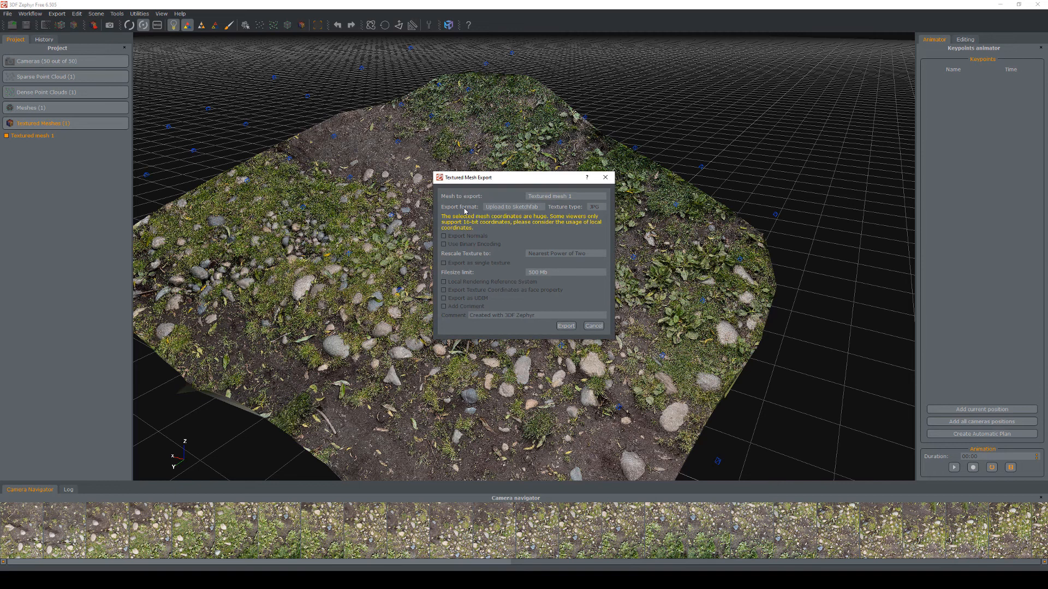
click(513, 206)
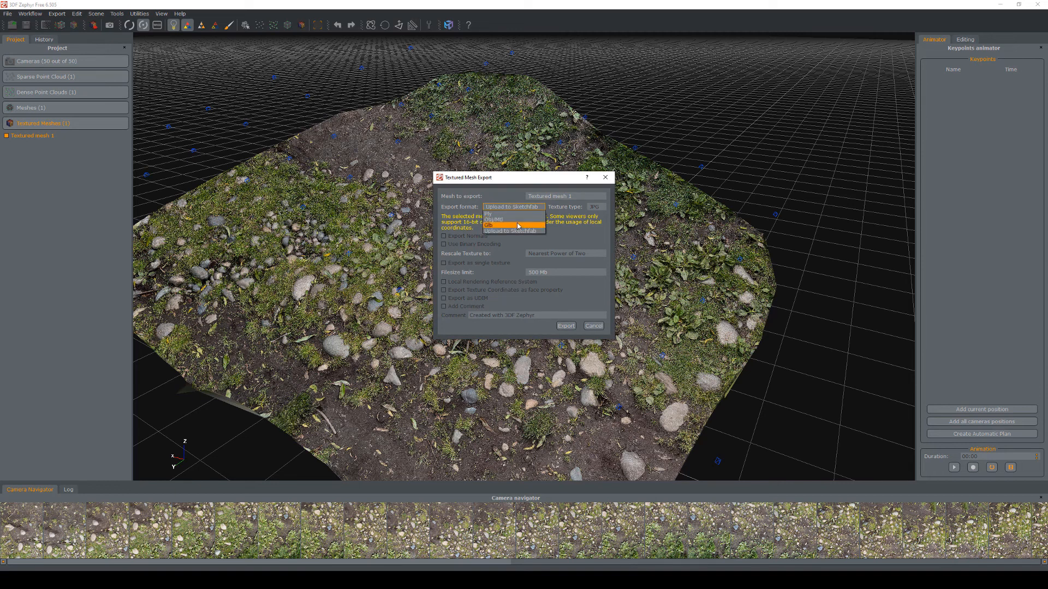
click(495, 221)
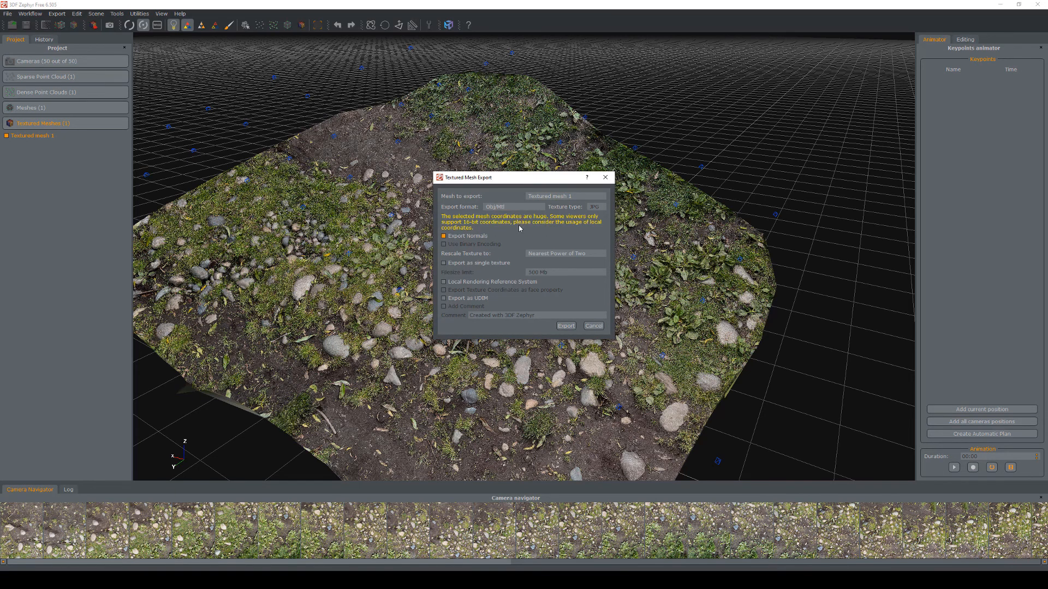
mouse_move(503, 271)
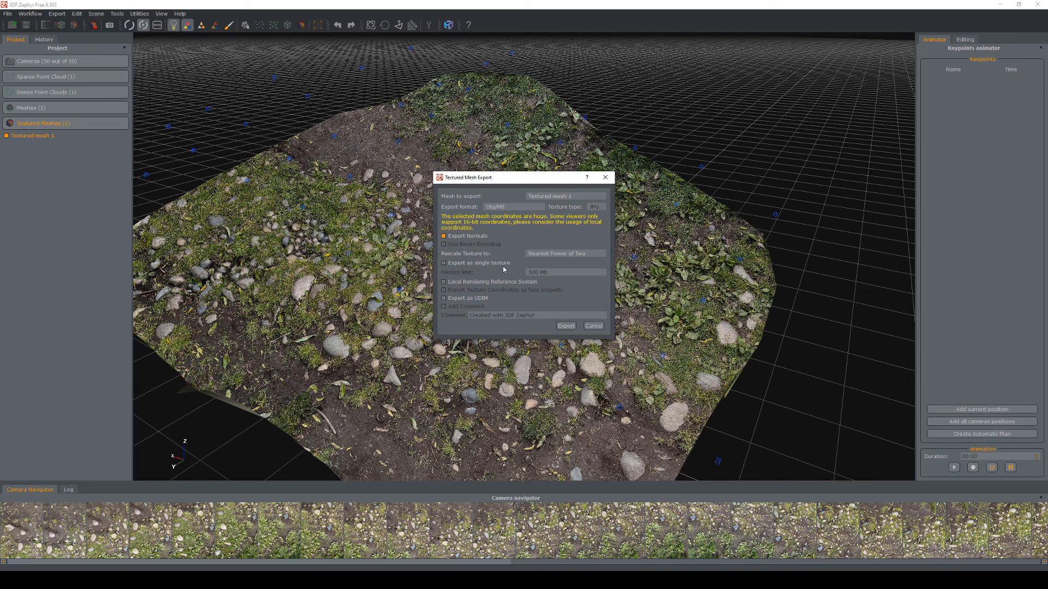
click(443, 262)
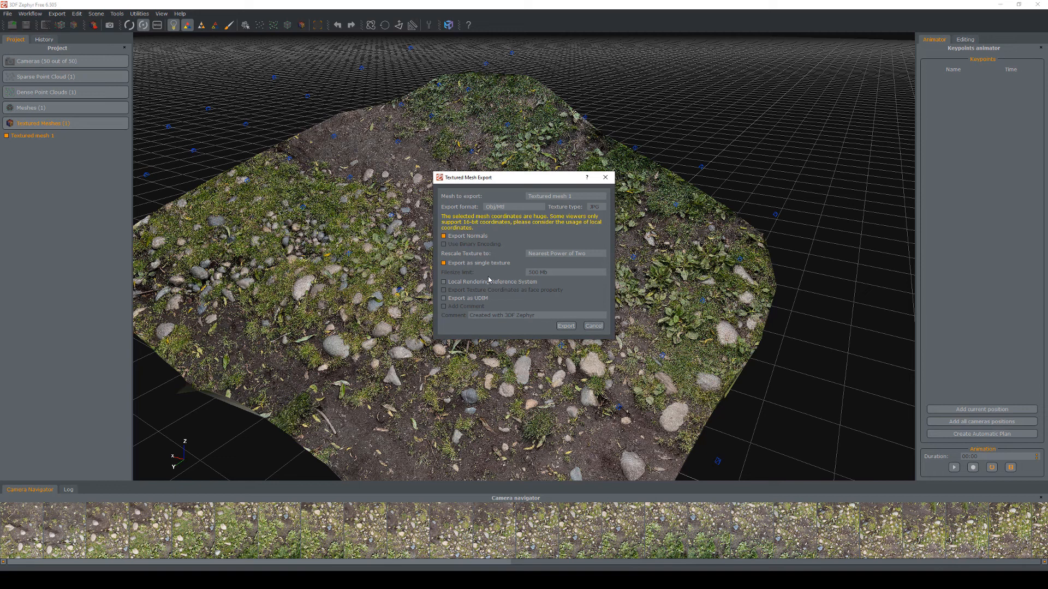
click(443, 282)
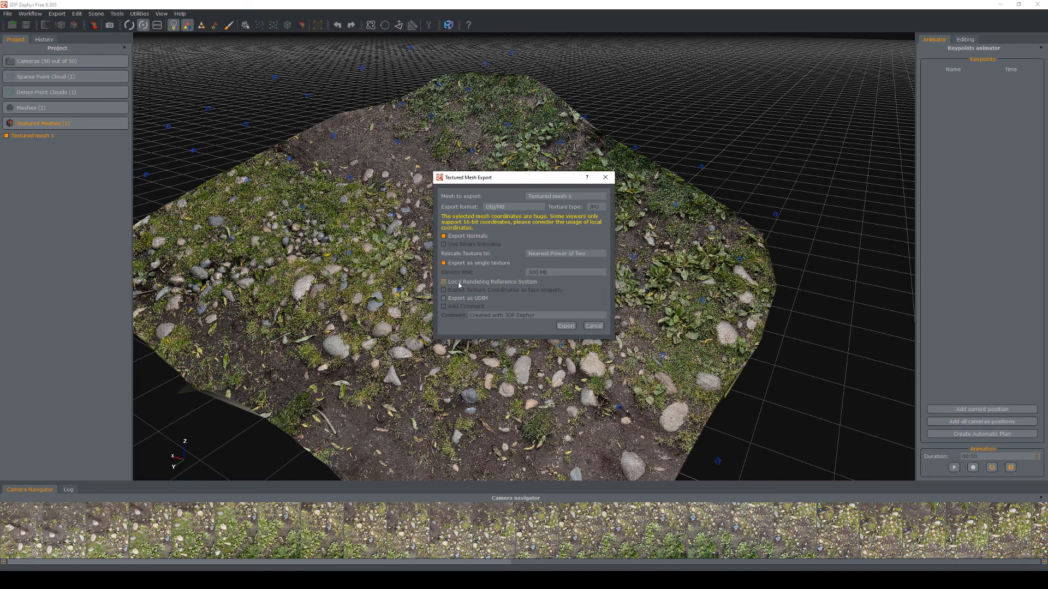
click(443, 281)
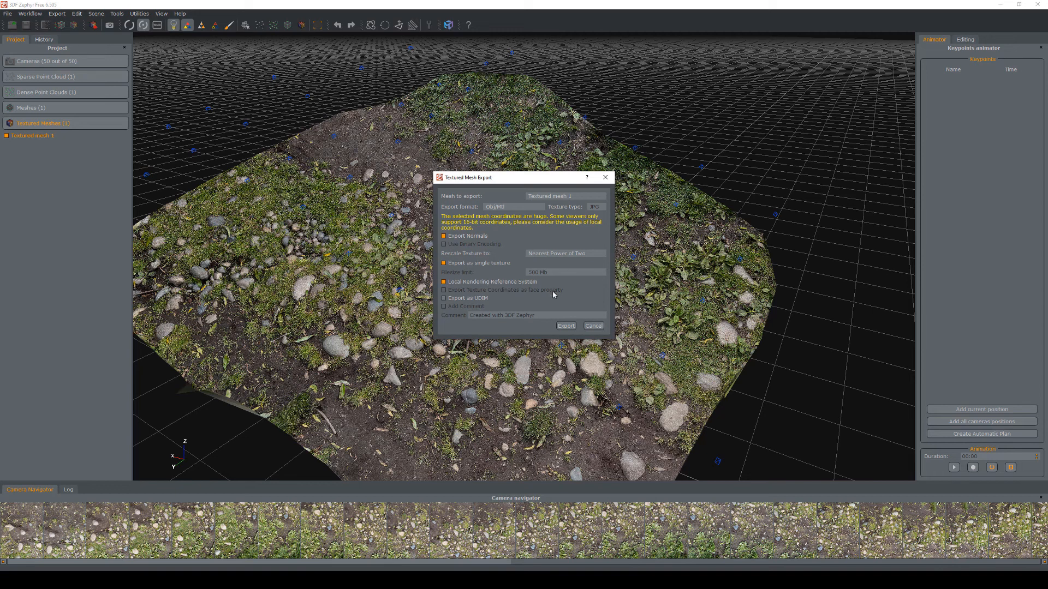
click(565, 325)
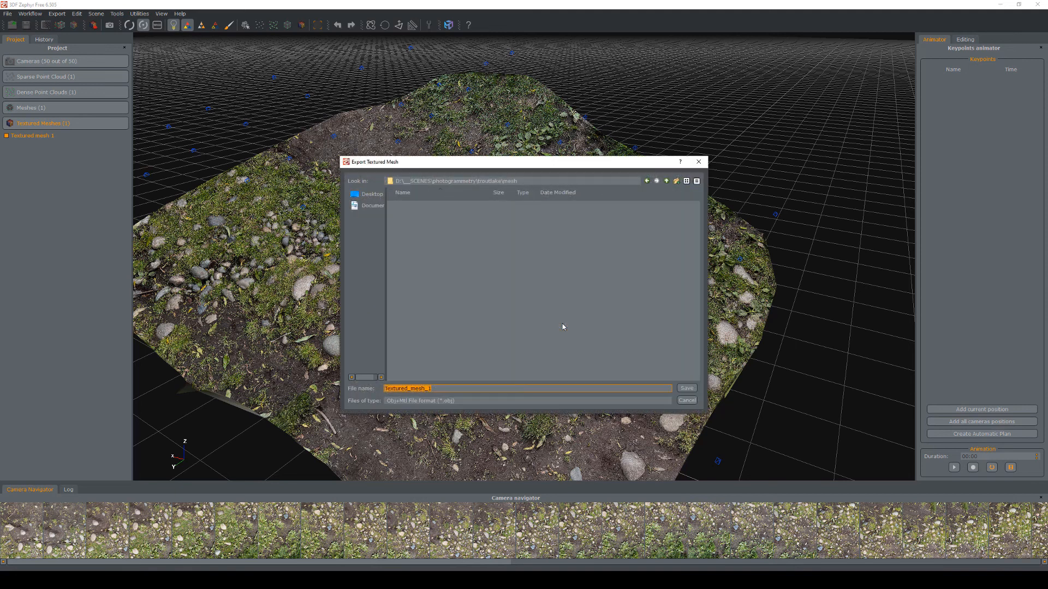
mouse_move(498, 333)
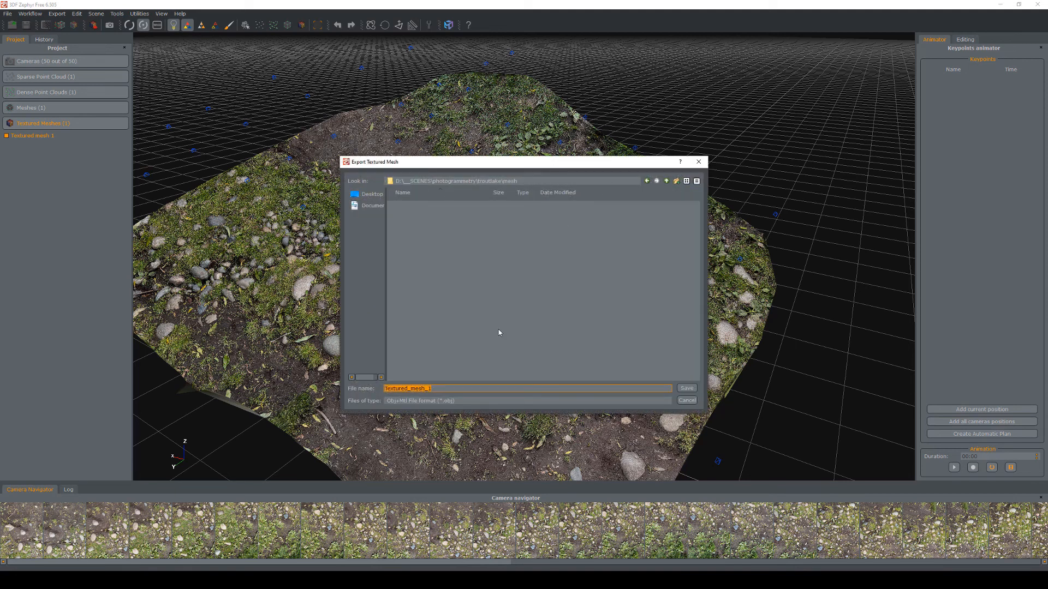
- Save the exported mesh as ground_high in the troutlake mesh folder
text(ground_high)
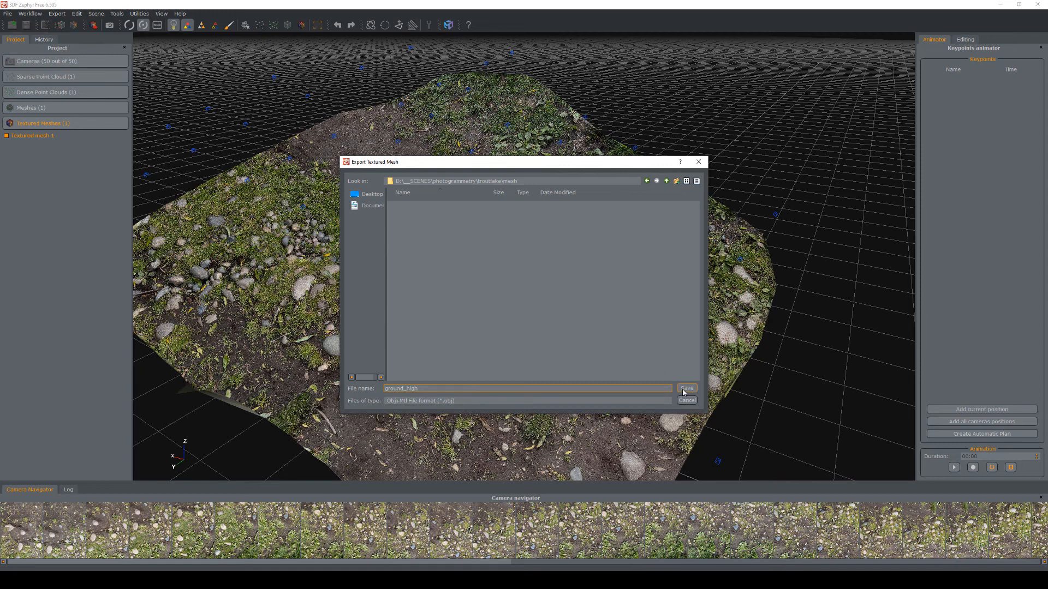
click(686, 388)
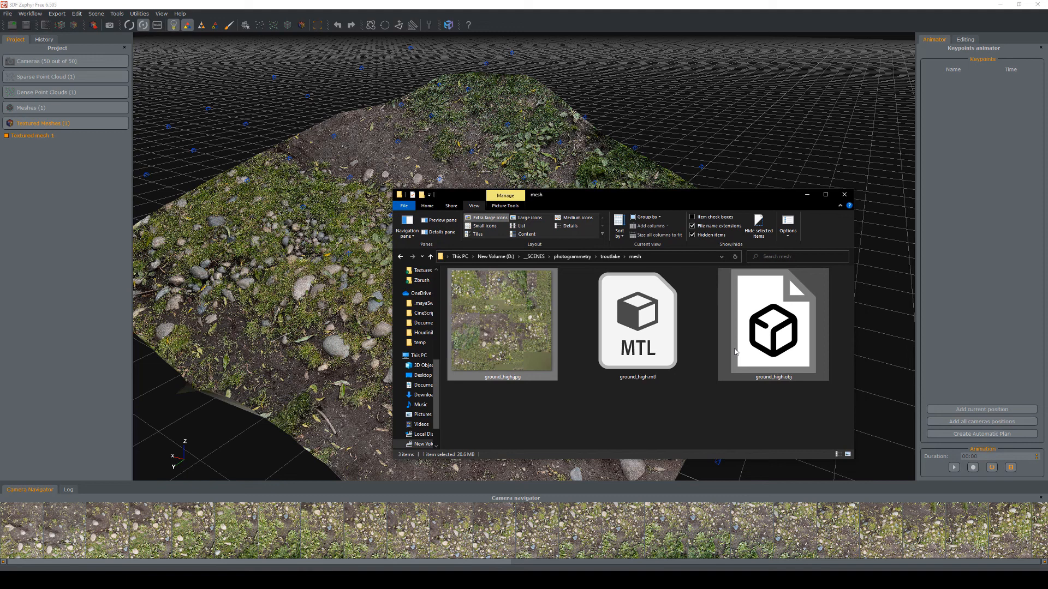
- Select the exported ground_high texture, material and OBJ files in the mesh folder
click(773, 329)
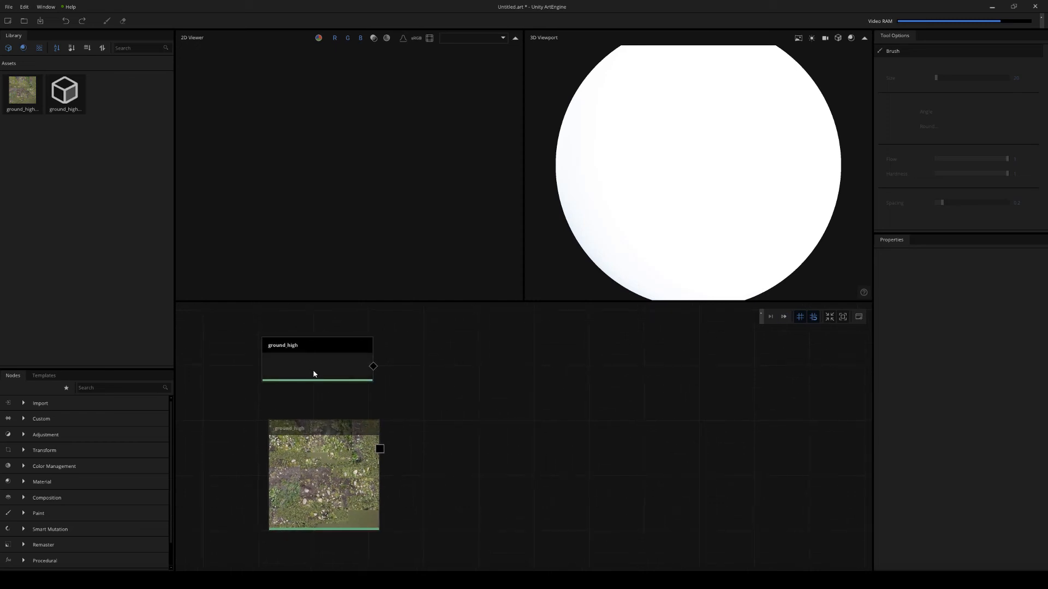
- Place the ground_high mesh node above the texture node and preview the textured mesh in 3D
drag(315, 361, 345, 385)
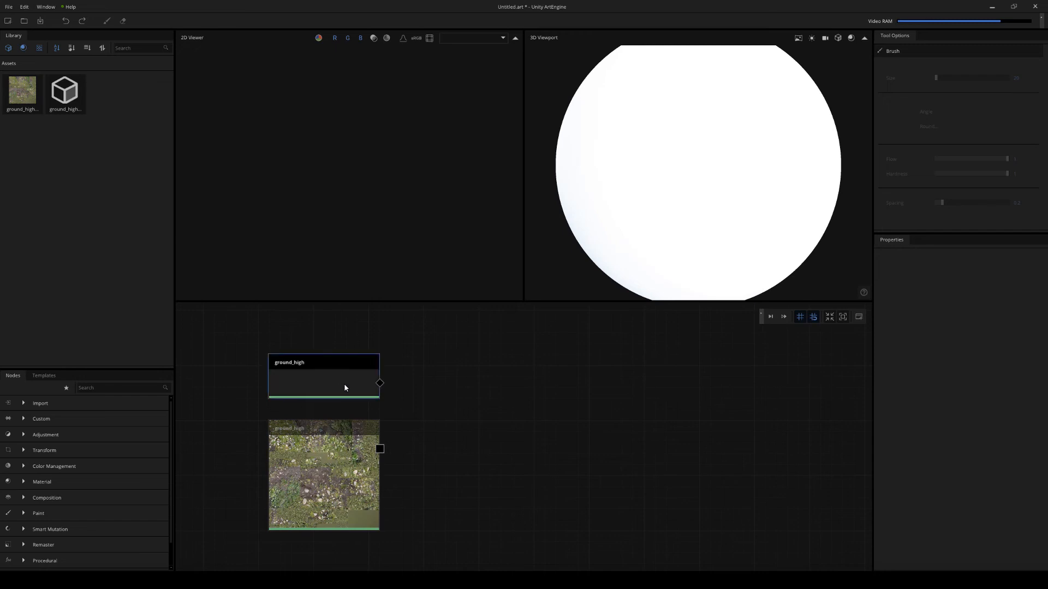
click(324, 376)
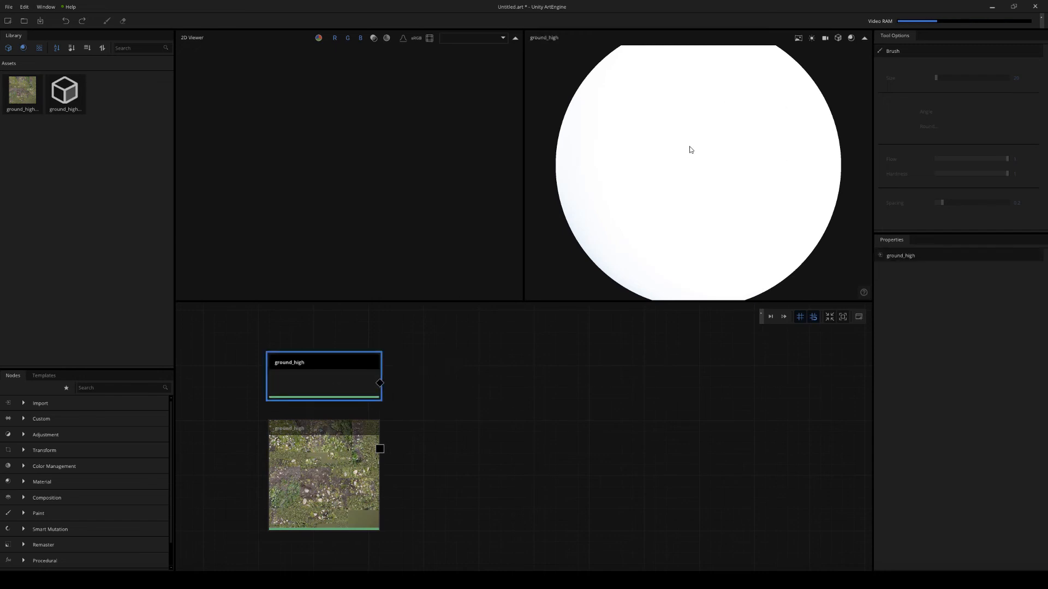
mouse_move(729, 185)
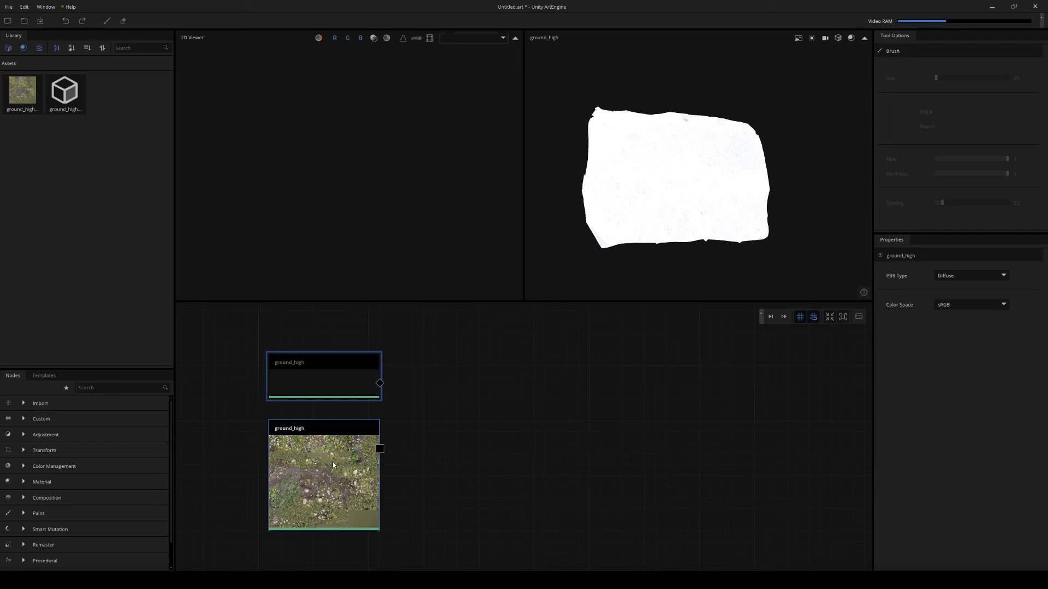
click(324, 478)
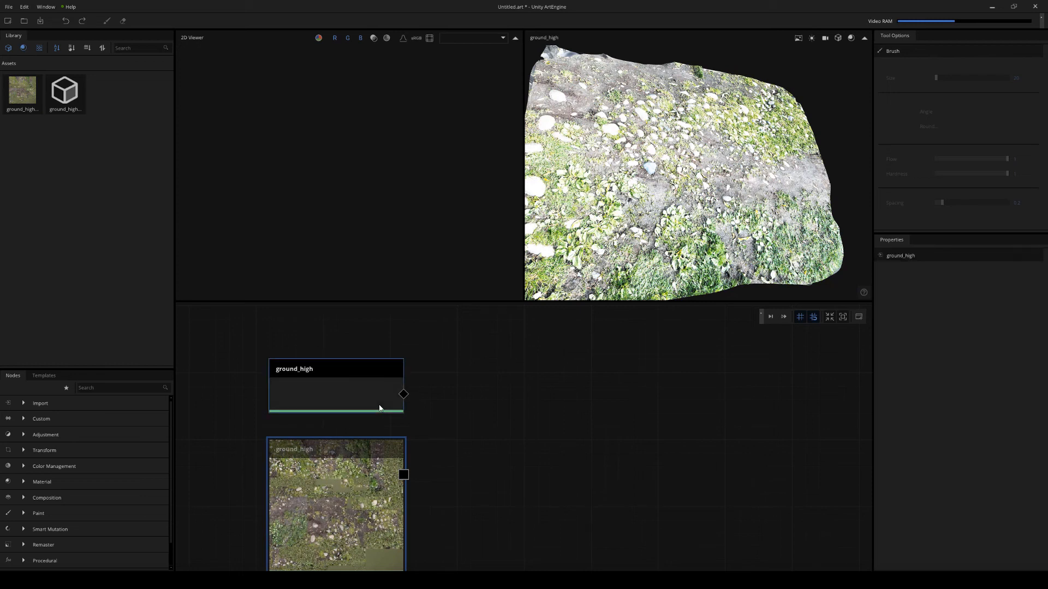
- Select a ground_high node to show the mesh with its photo texture in the 3D Viewport
click(402, 394)
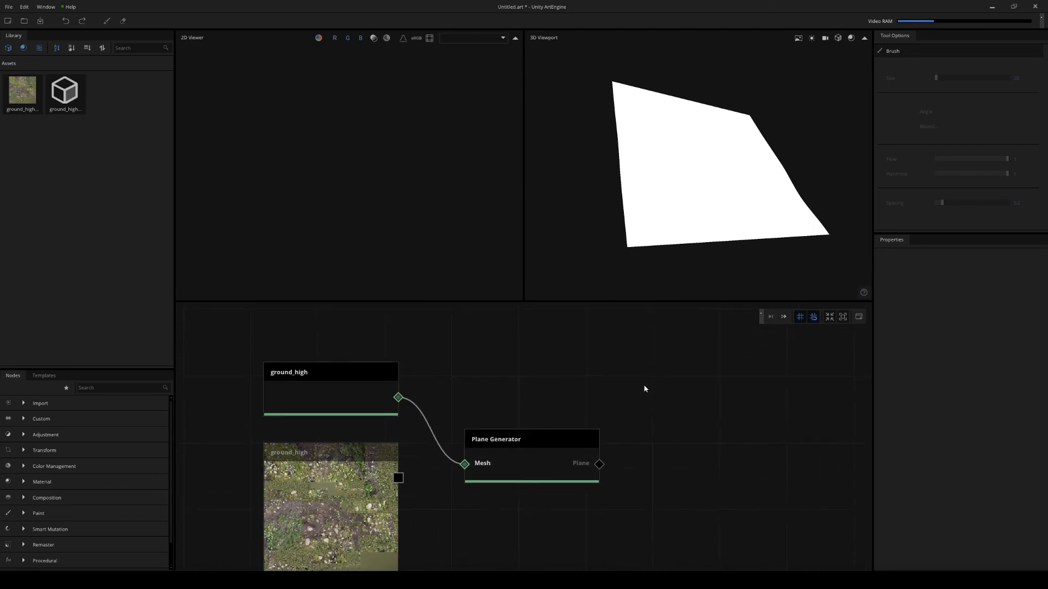
- Add a Baker node at 4096×4096 with front scale 10, then execute it
text(baker)
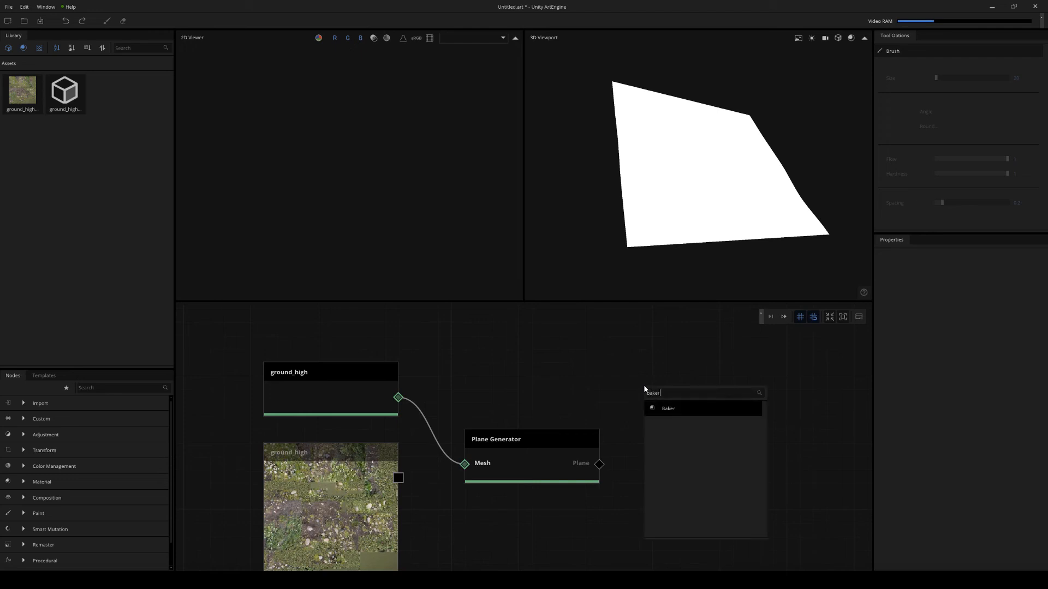
click(667, 408)
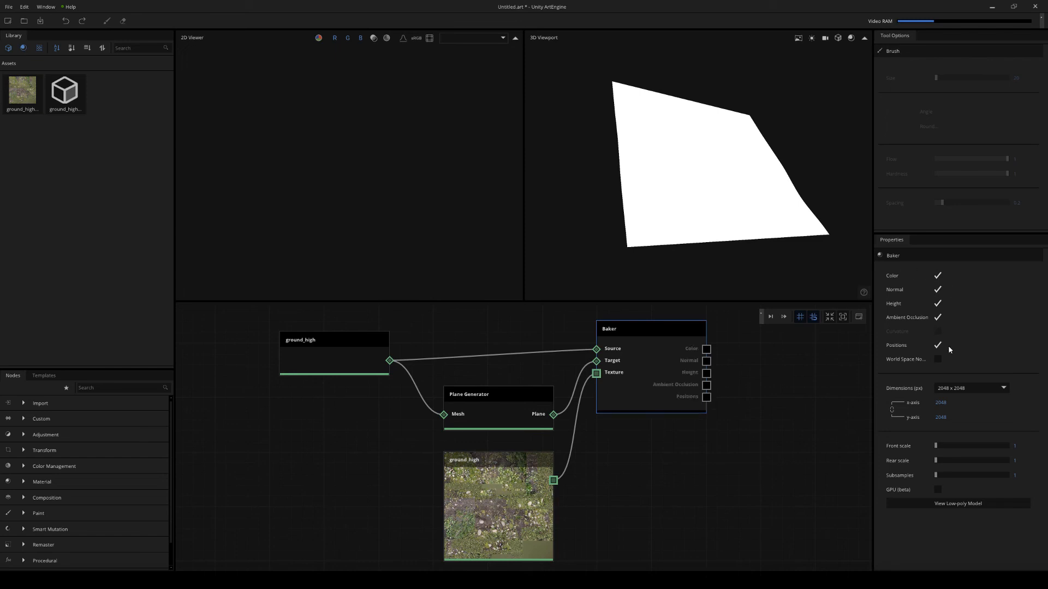
click(971, 388)
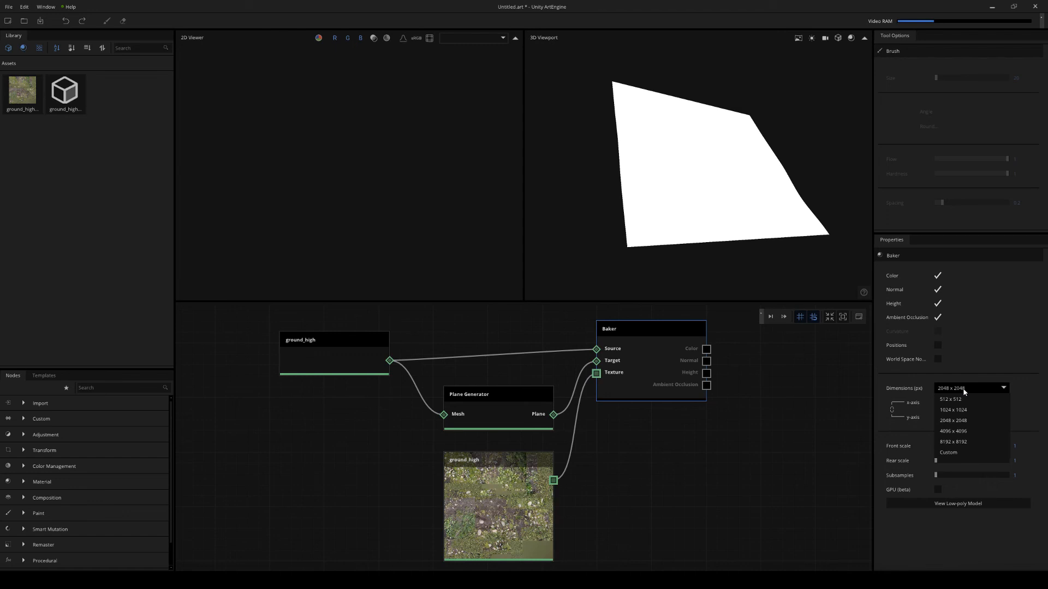
click(953, 432)
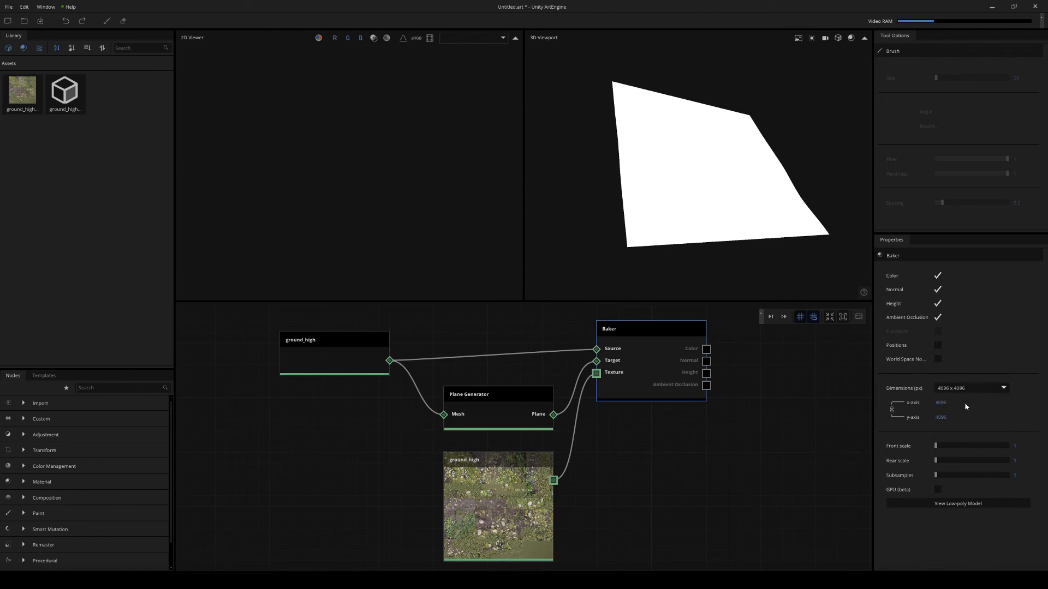
click(1024, 446)
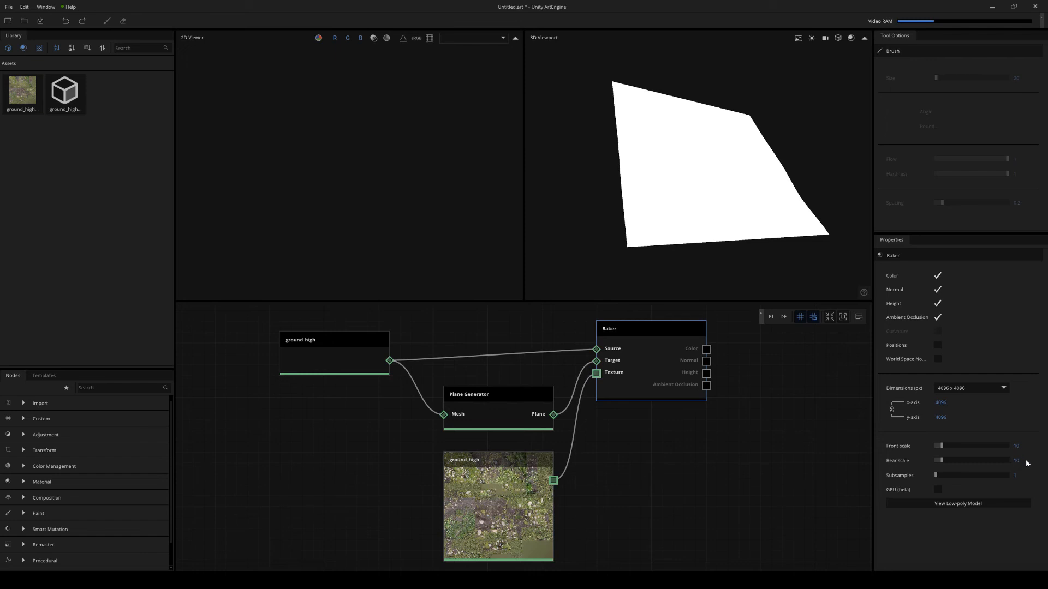
mouse_move(928, 486)
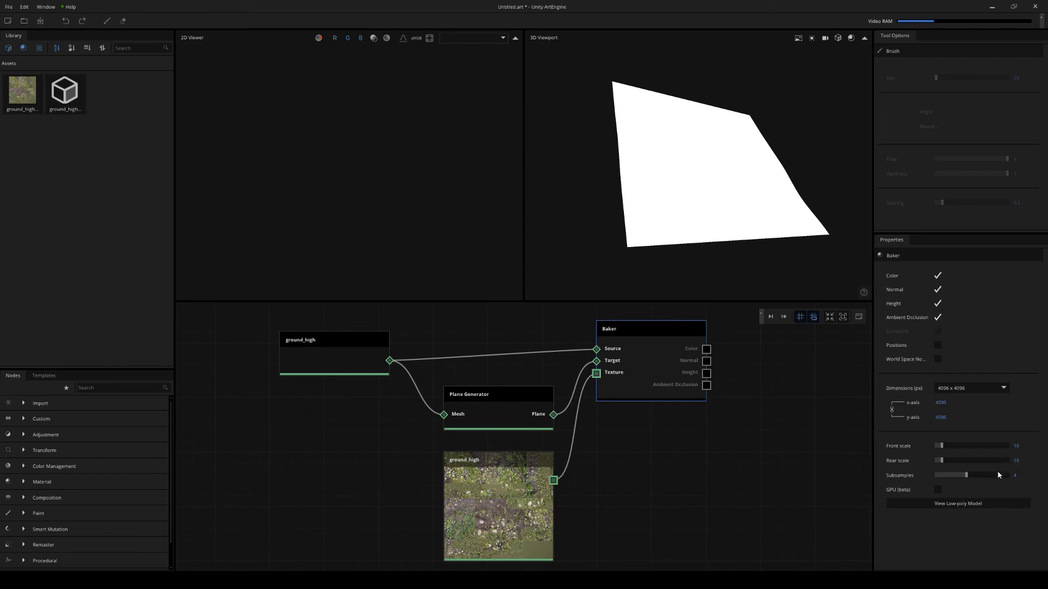
mouse_move(718, 502)
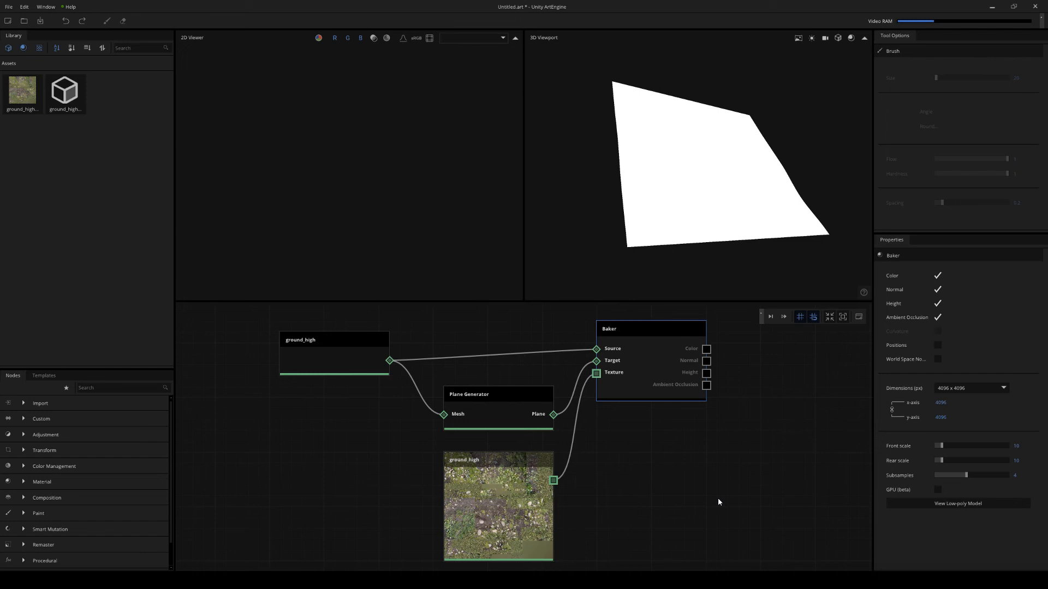
right_click(662, 367)
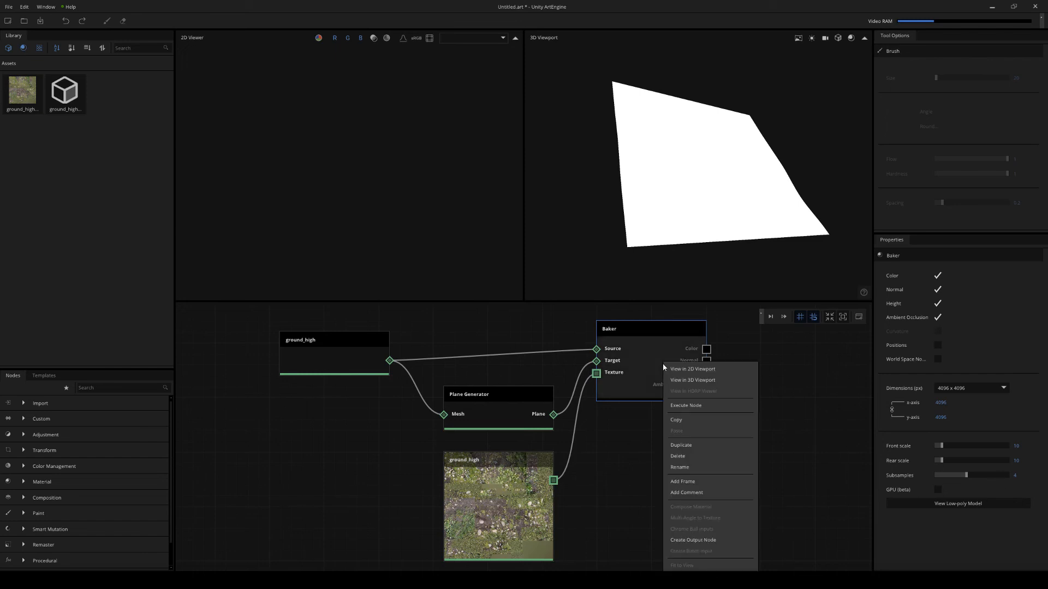
mouse_move(725, 406)
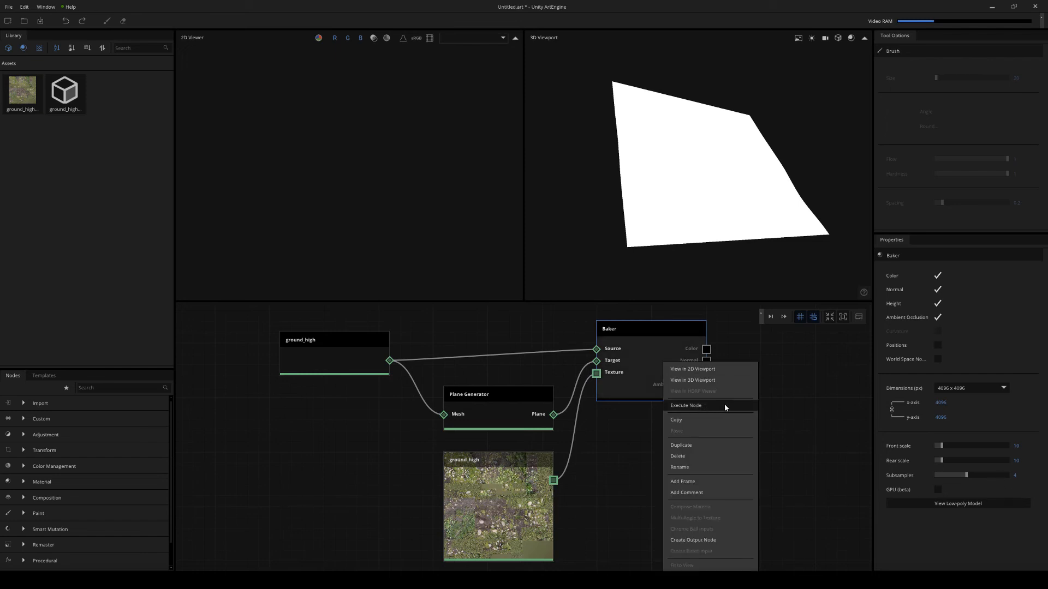
click(686, 405)
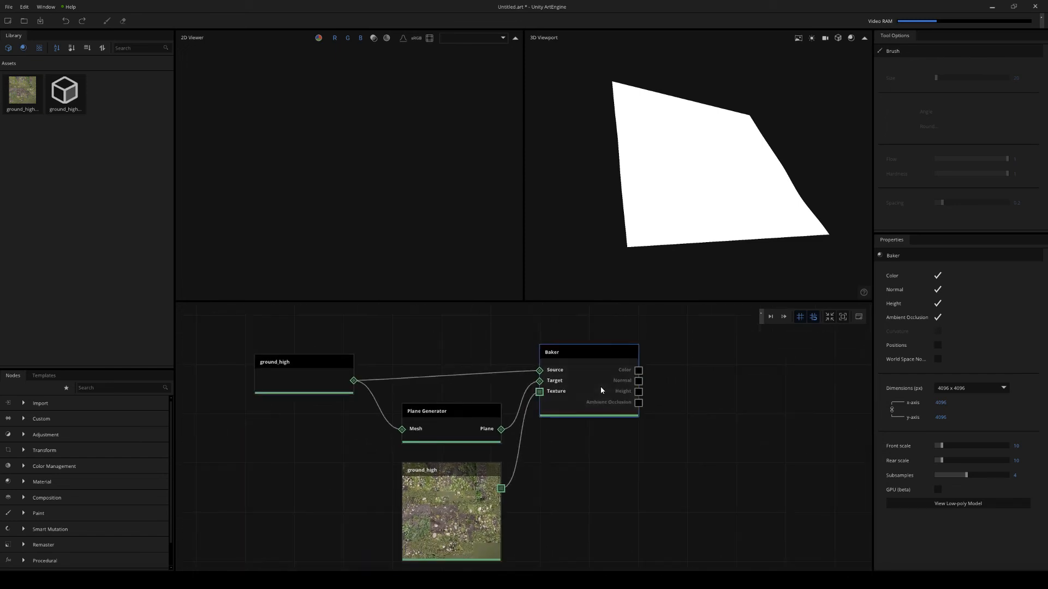
- View the Baker output and switch the 2D Viewer from Normal to Ambient Occlusion
click(589, 352)
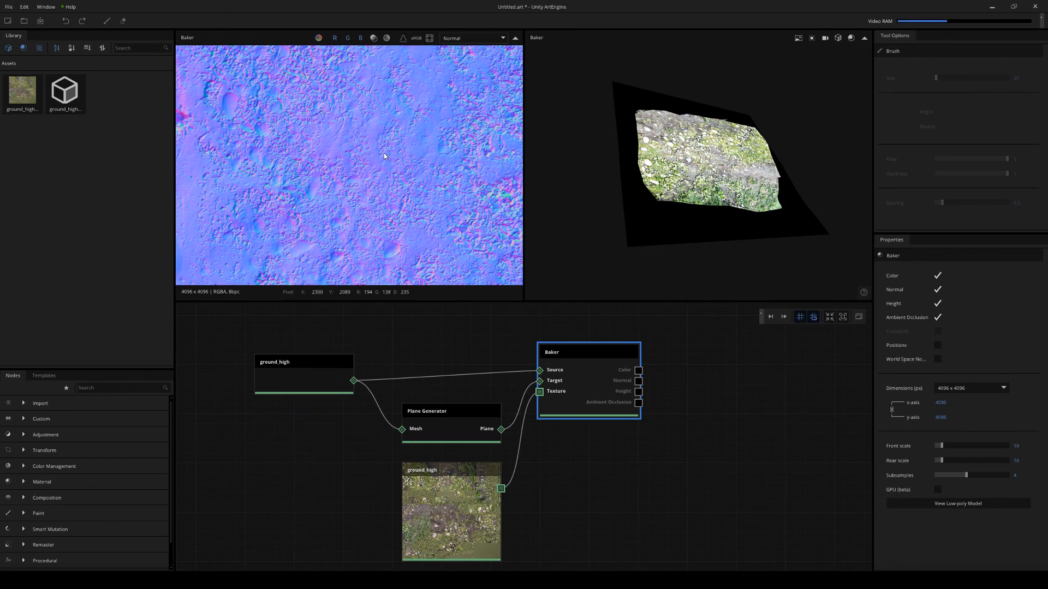
click(470, 38)
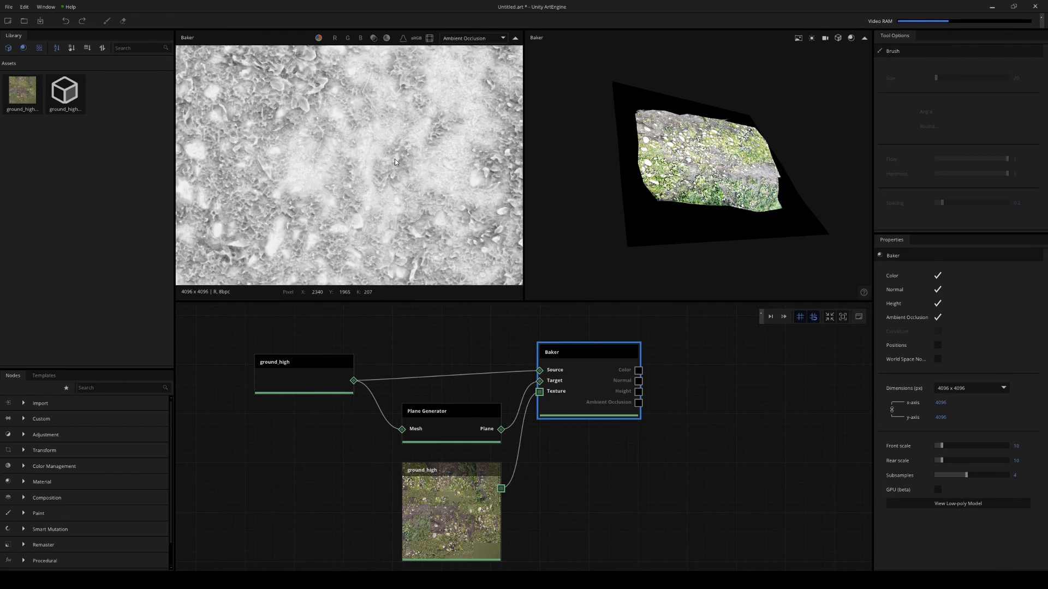
click(471, 37)
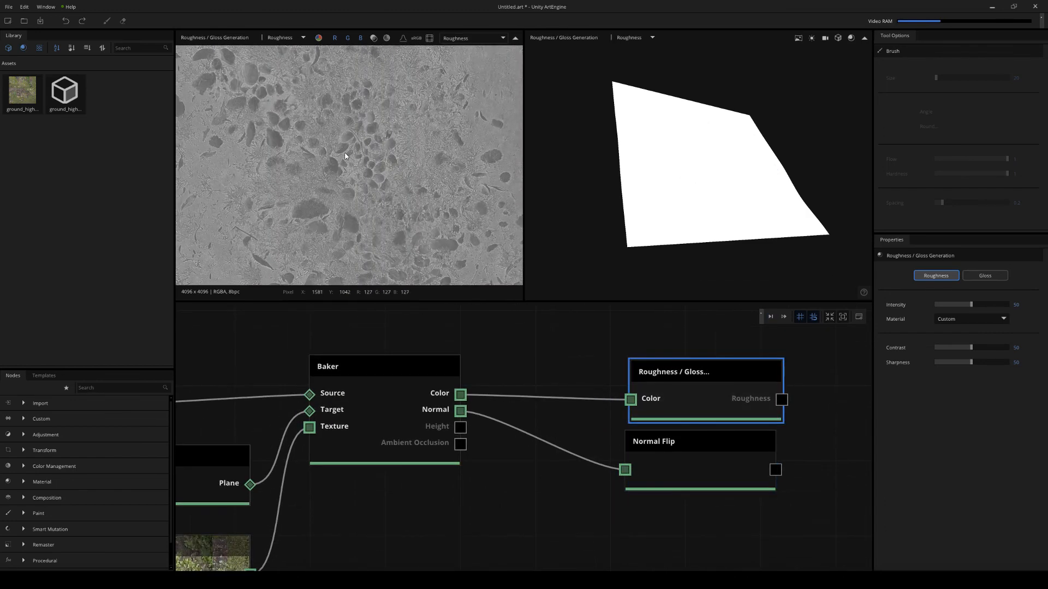
- Set the Roughness/Gloss Generation material preset to Dirt
click(969, 319)
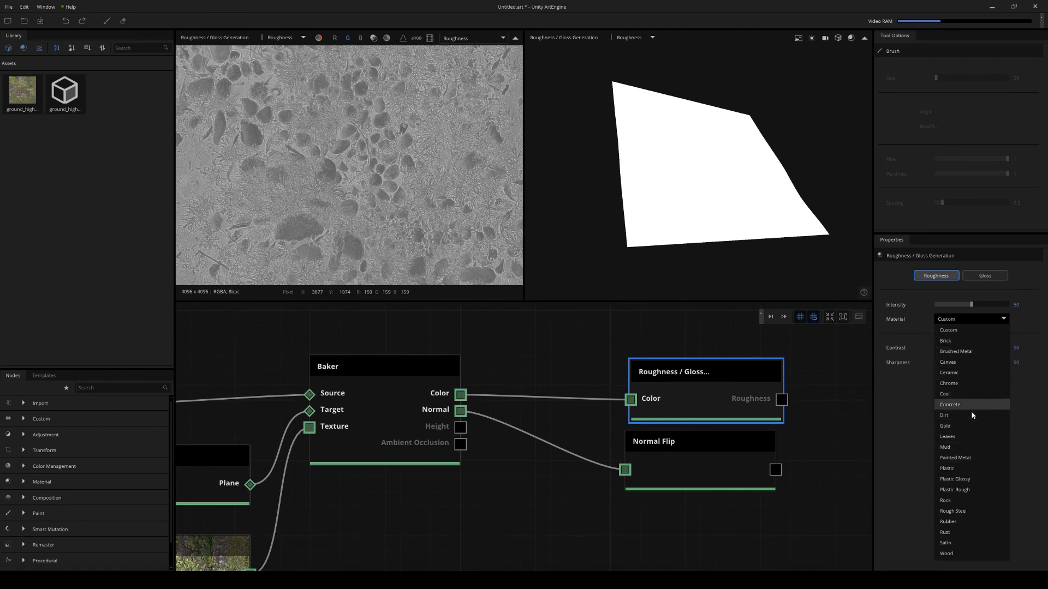
click(946, 414)
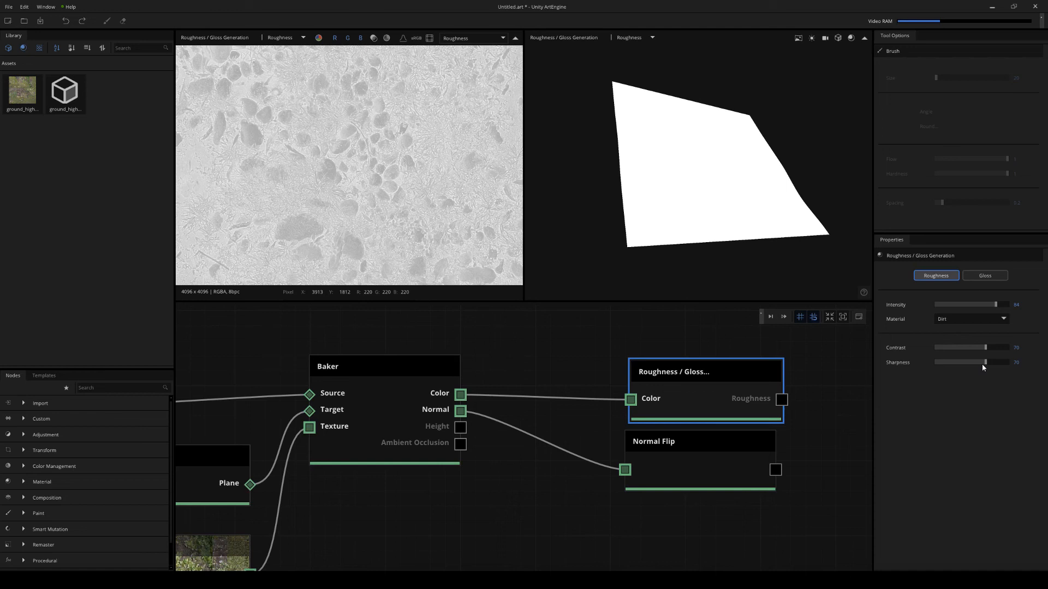
mouse_move(704, 408)
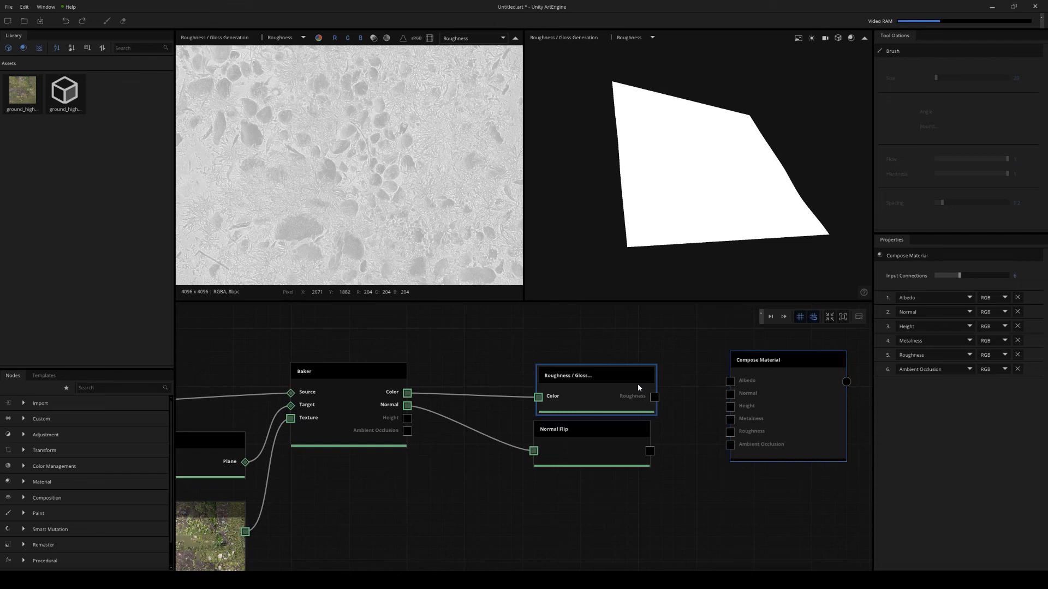
- Wire roughness, baked colour and height into Compose Material, then check roughness, AO and albedo channels
drag(655, 396, 730, 432)
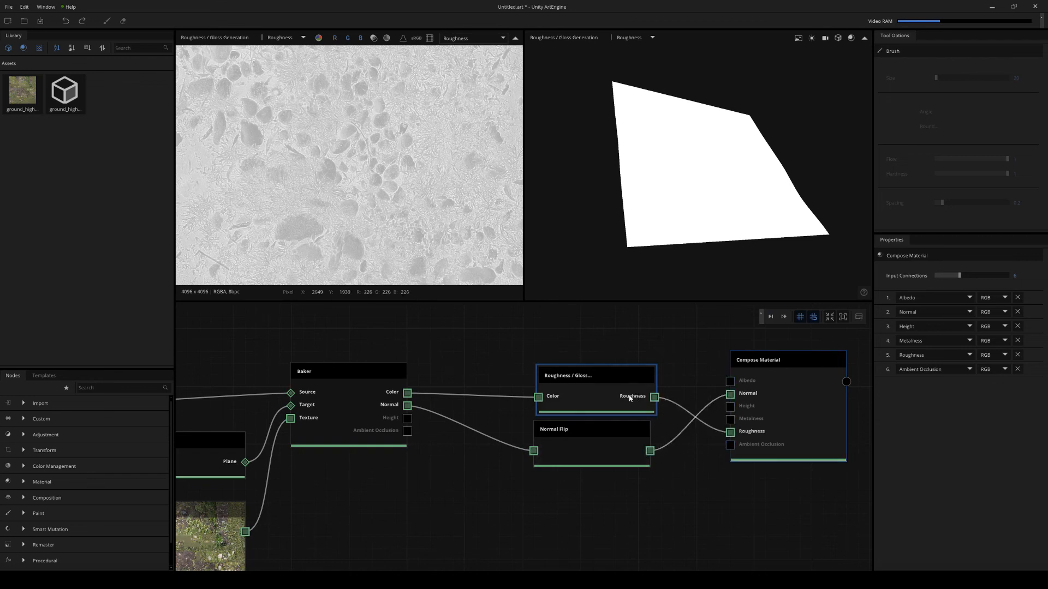
drag(595, 376, 580, 498)
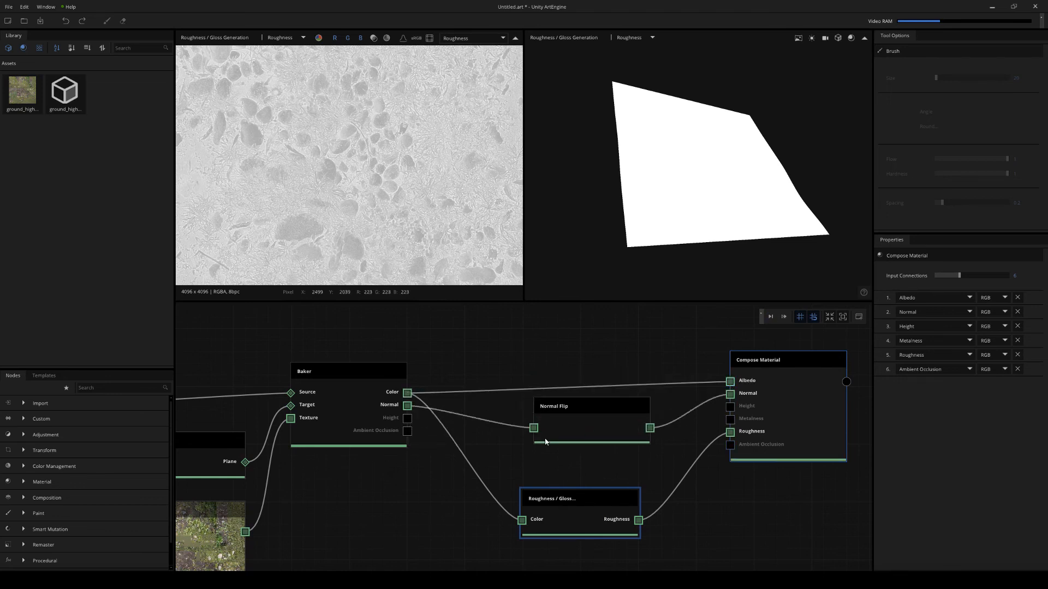
drag(407, 418, 729, 405)
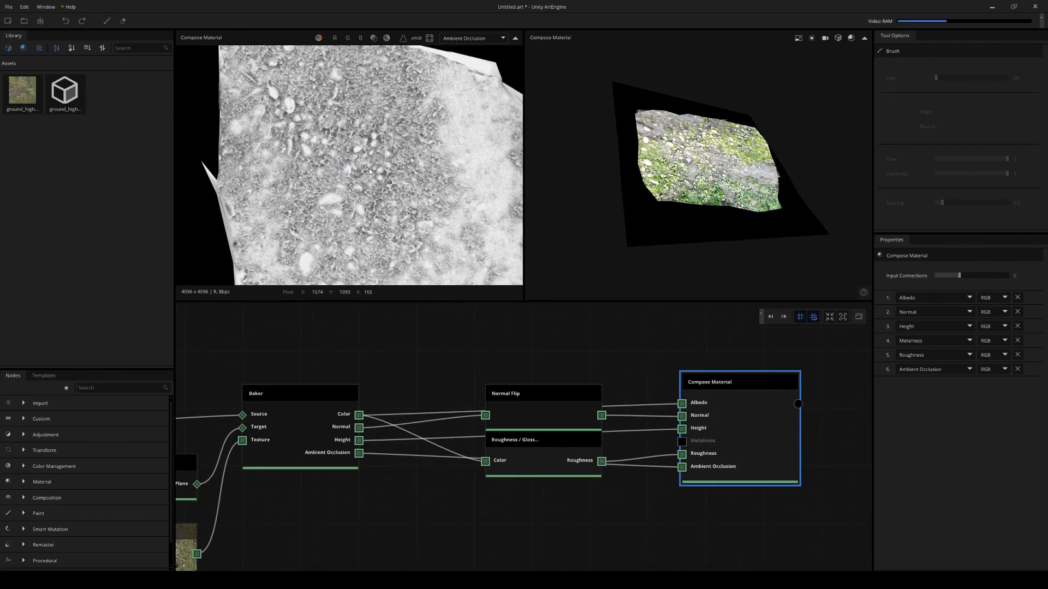
click(471, 38)
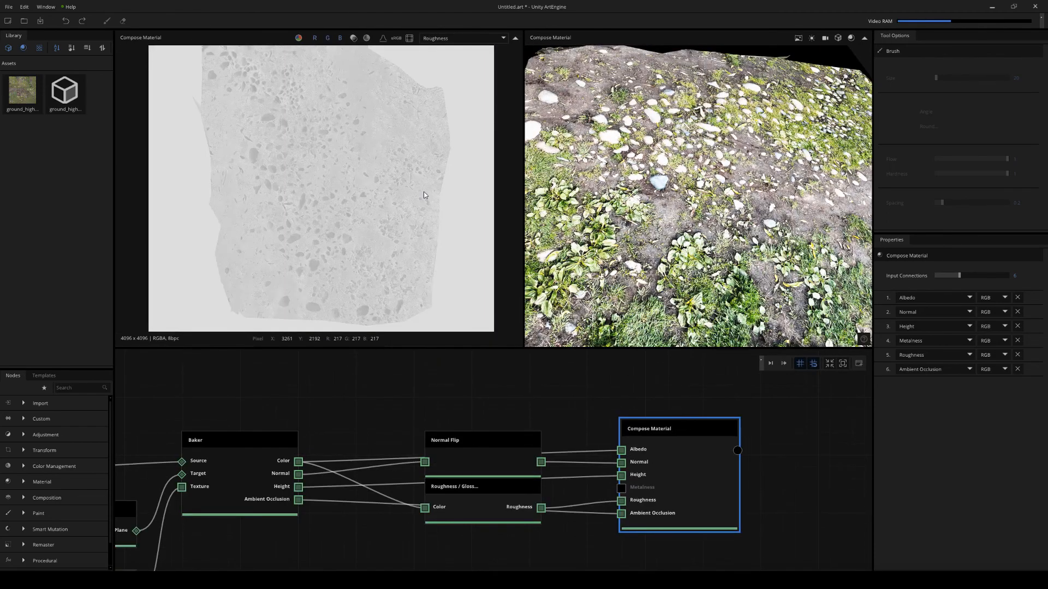
click(461, 38)
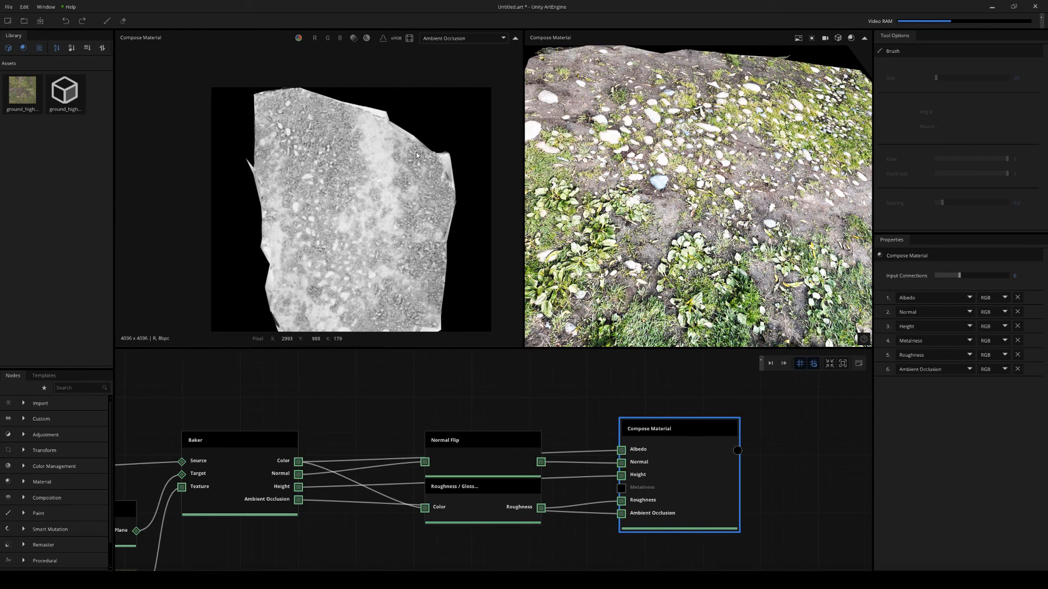
click(461, 37)
text(mask)
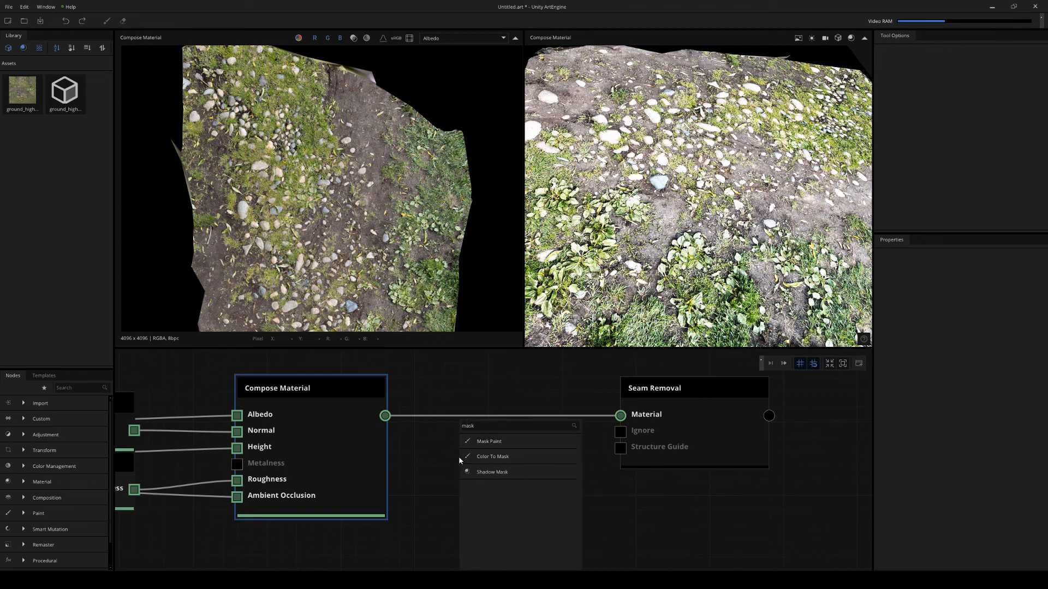
- Add a Mask Paint node fed by the composed material and paint over the empty borders
click(489, 441)
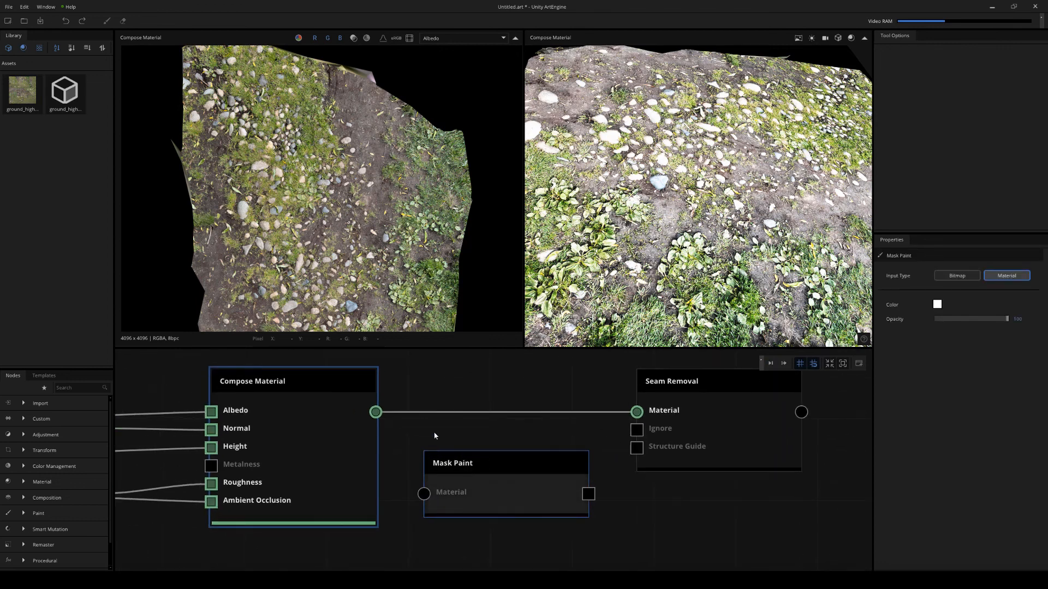
drag(375, 412, 424, 493)
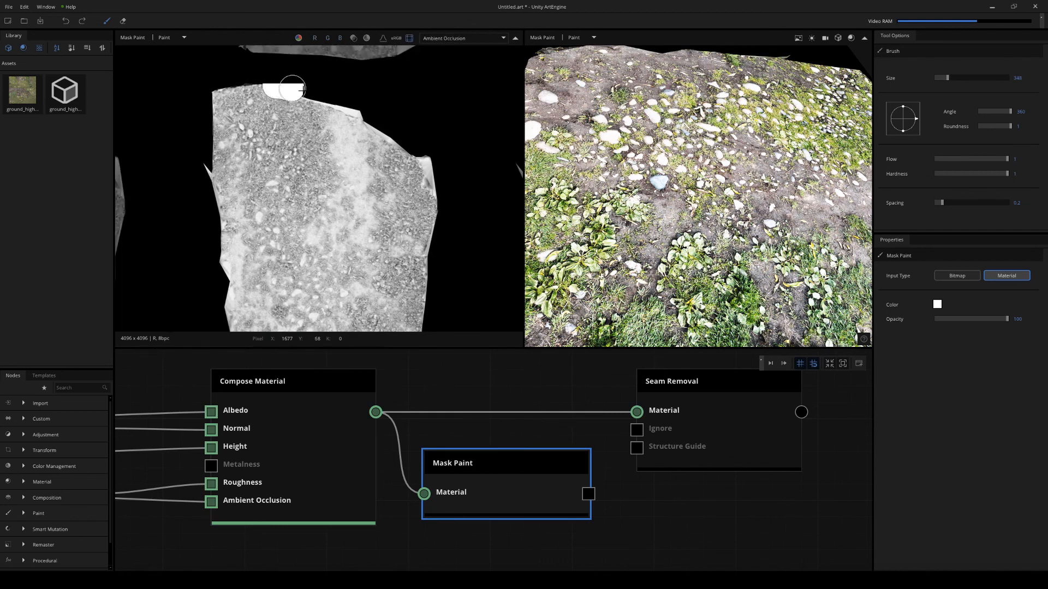
drag(292, 87, 380, 125)
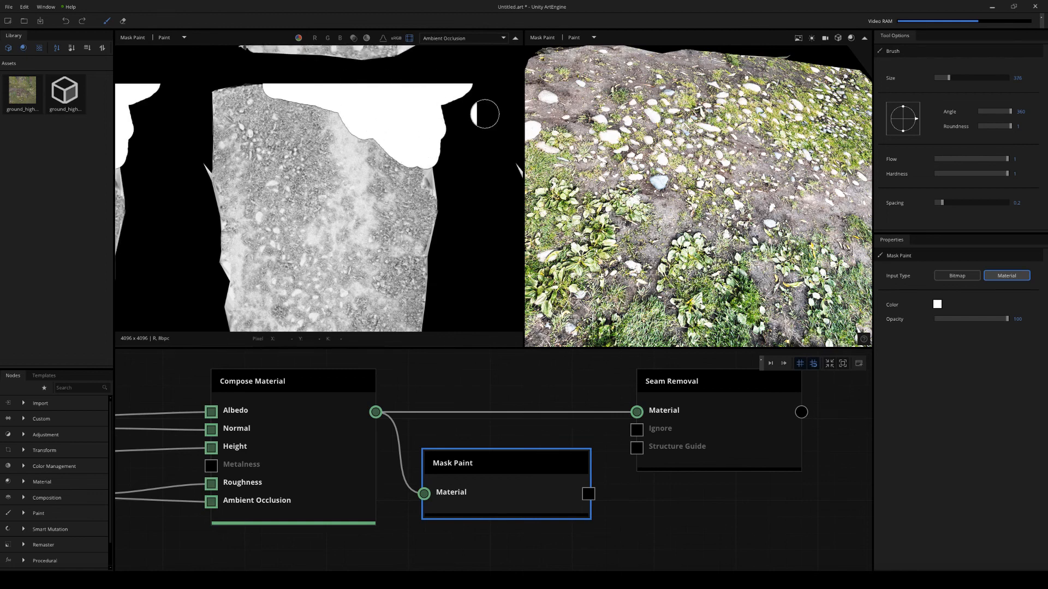
- Check height and albedo, link the mask to Seam Removal's Ignore input, and run it
click(461, 37)
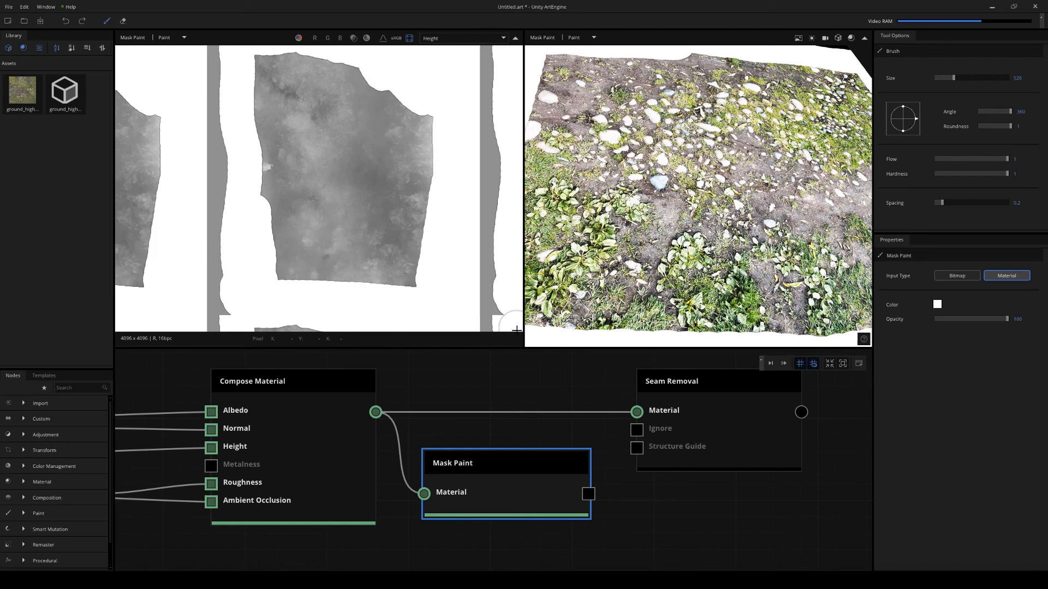
click(461, 38)
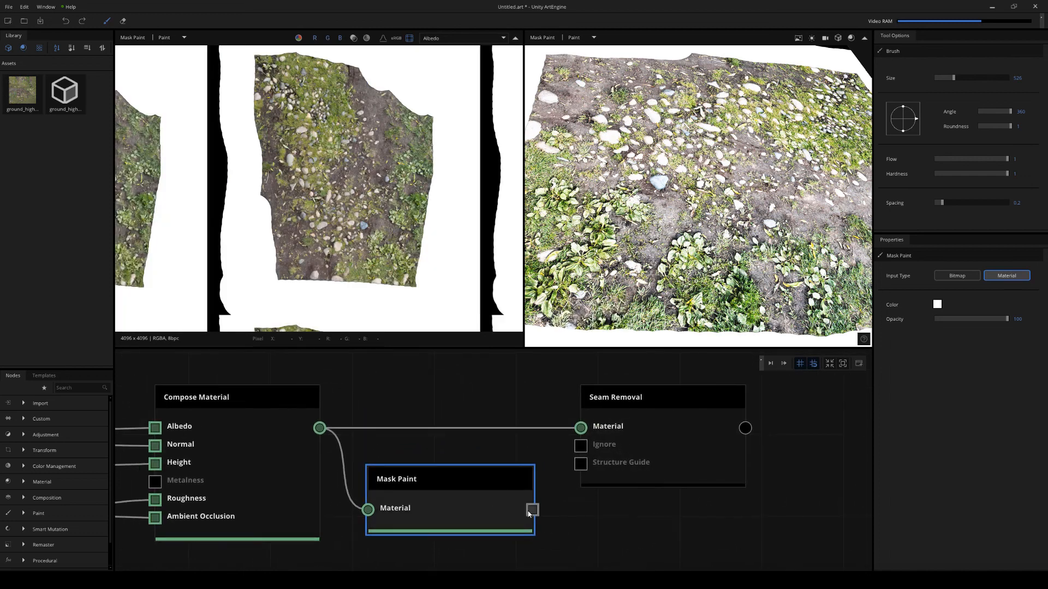
drag(531, 509, 580, 444)
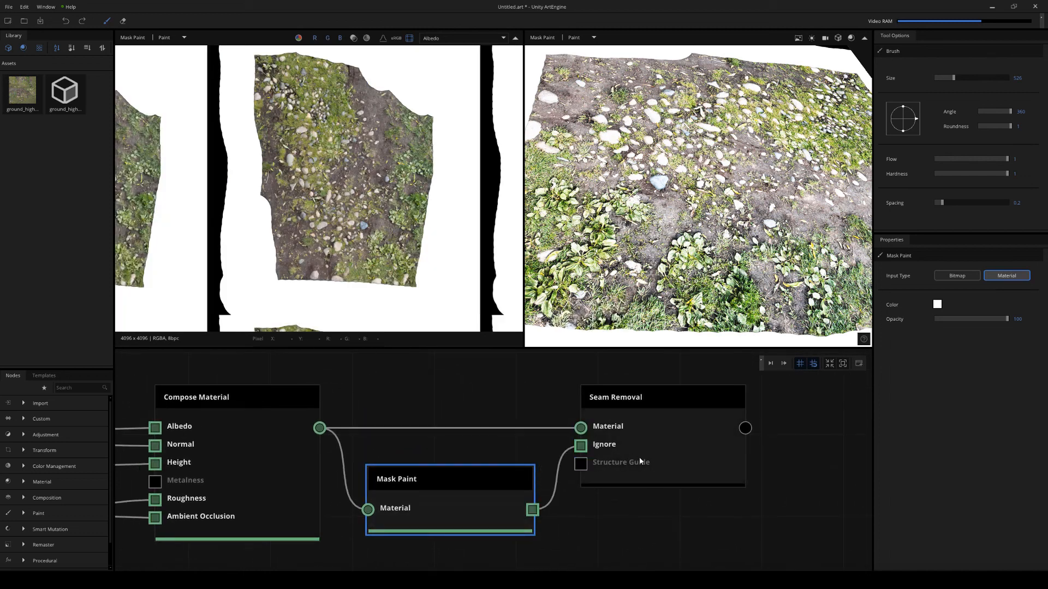
click(615, 397)
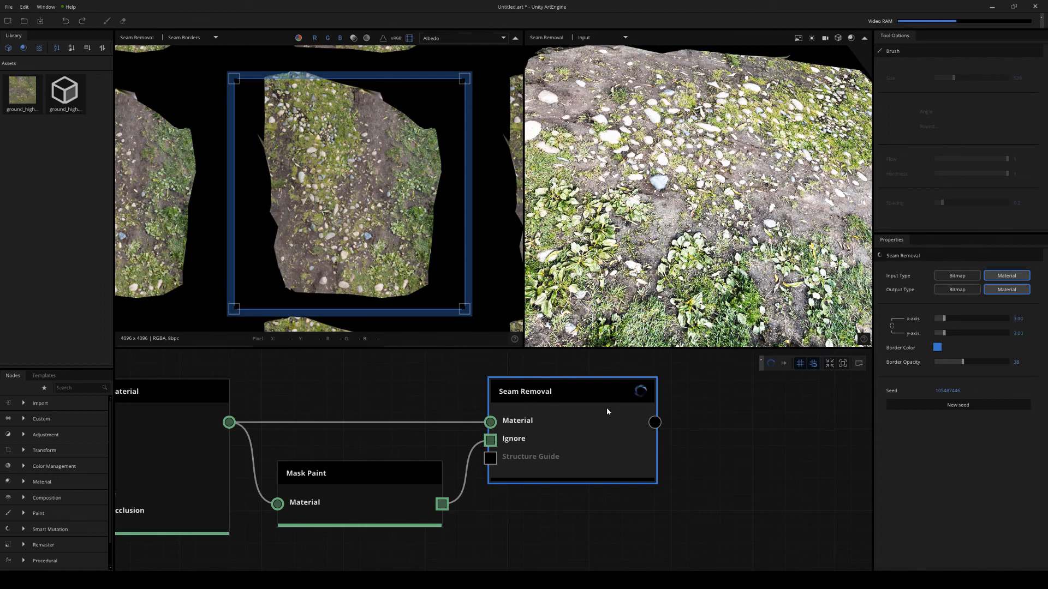
mouse_move(490, 438)
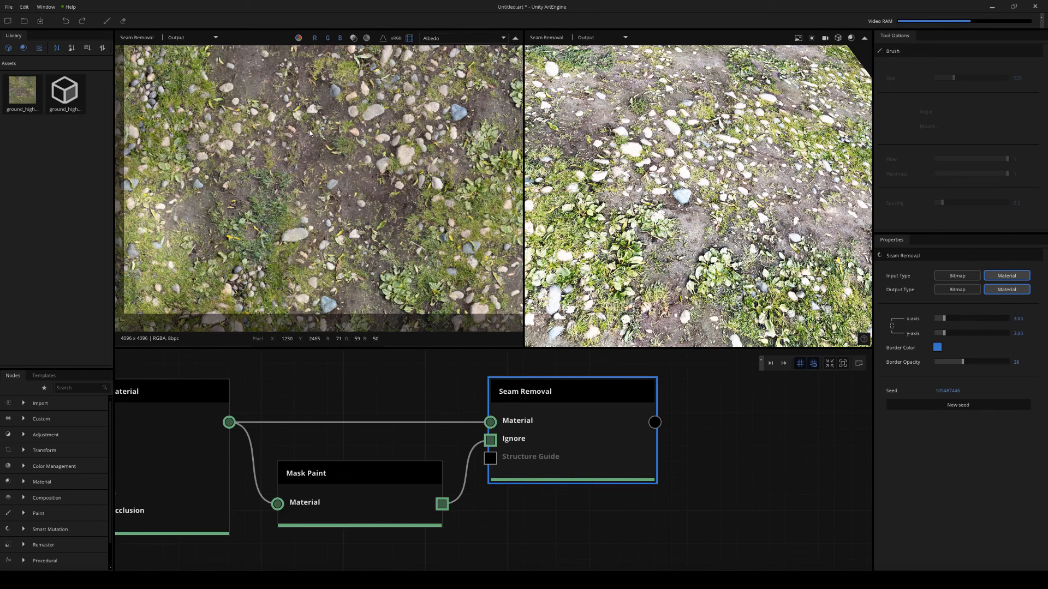
- Compare input and output, then inspect the seamless height, roughness and albedo maps
click(194, 38)
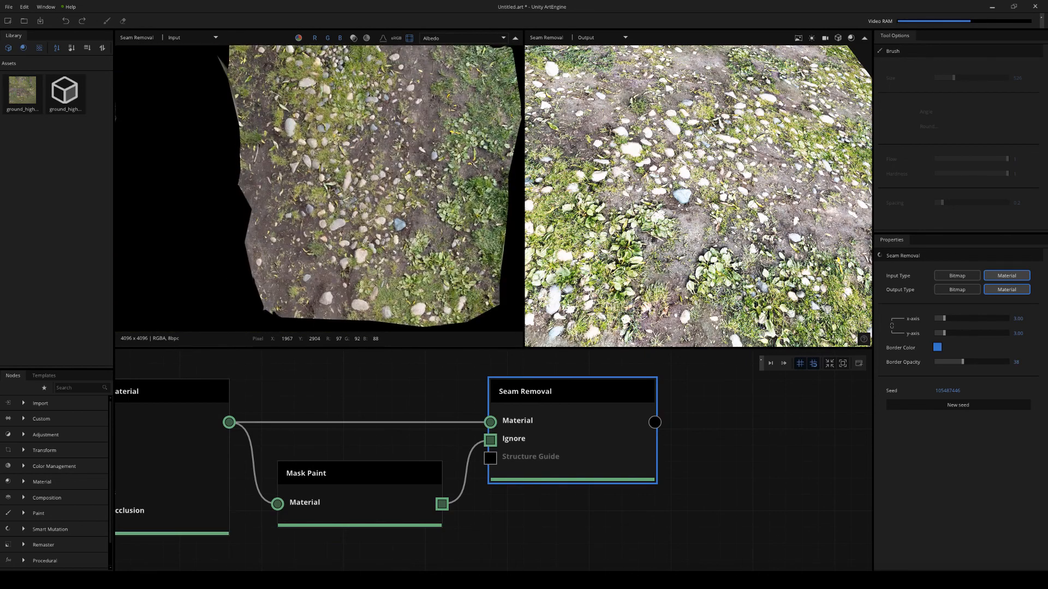
click(192, 37)
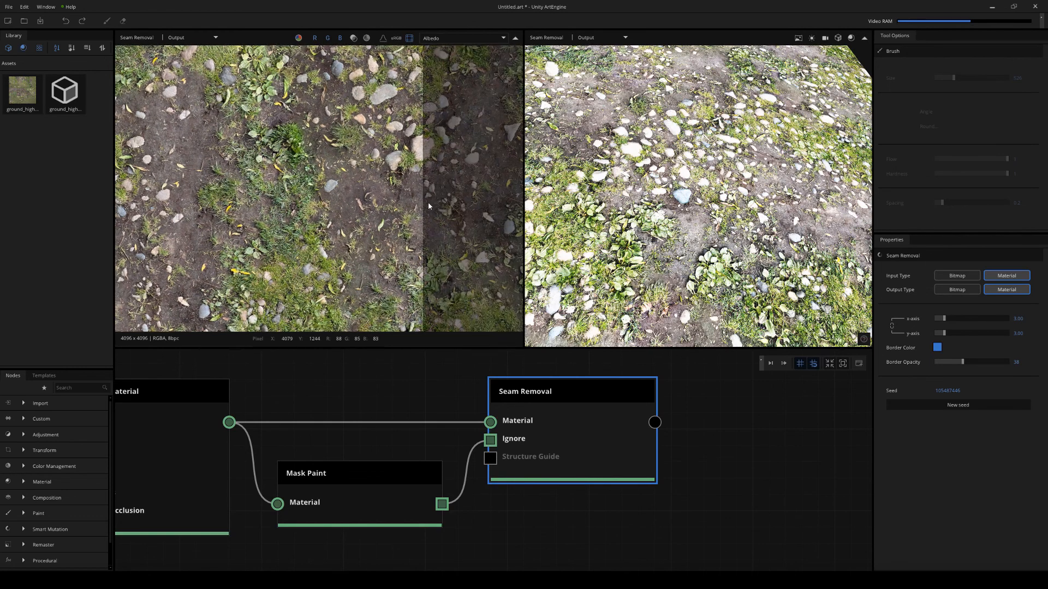
click(463, 38)
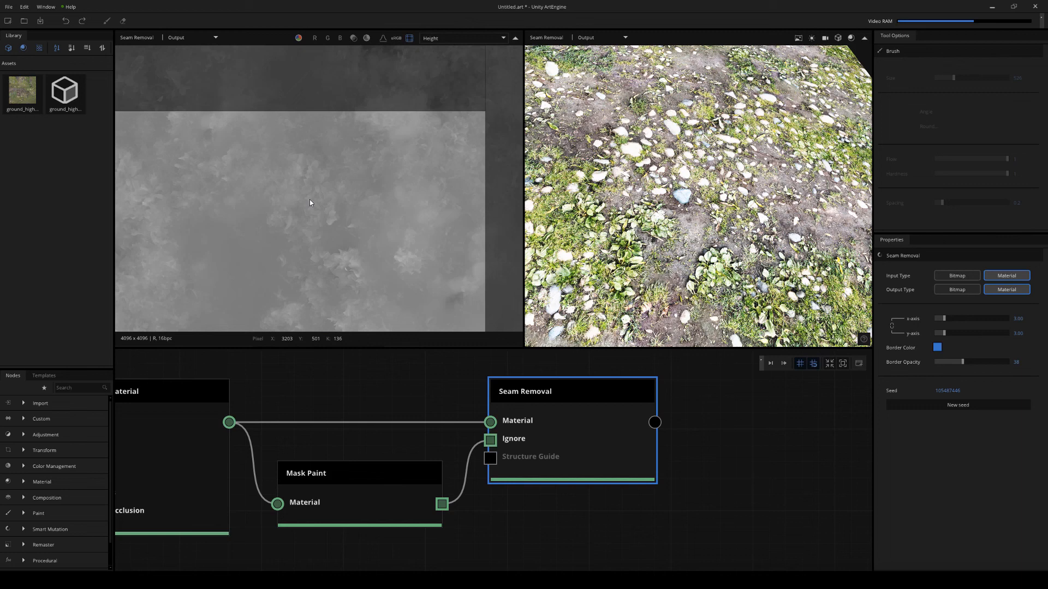
click(461, 38)
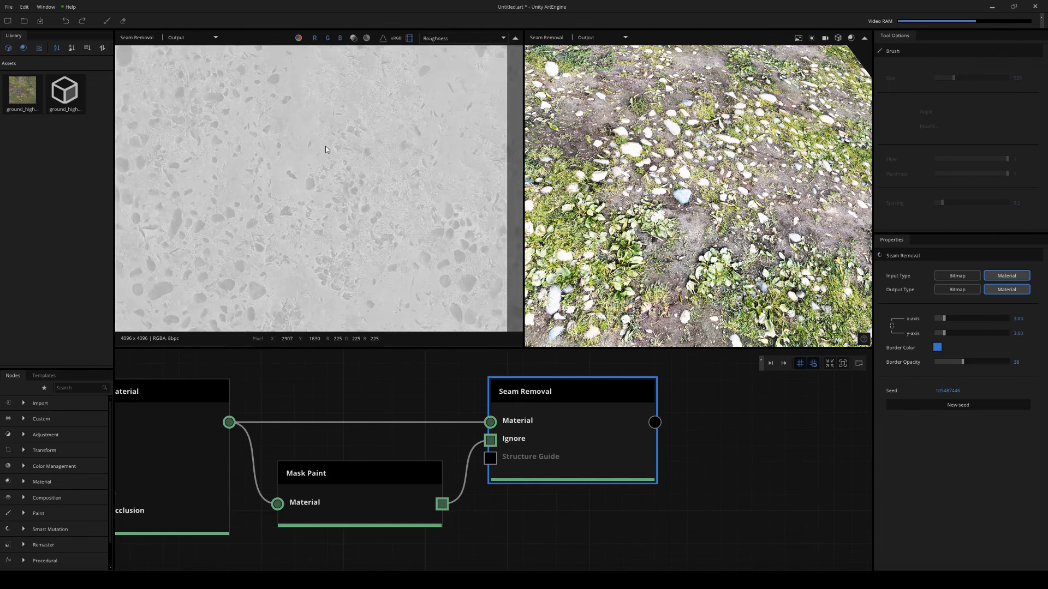
click(461, 37)
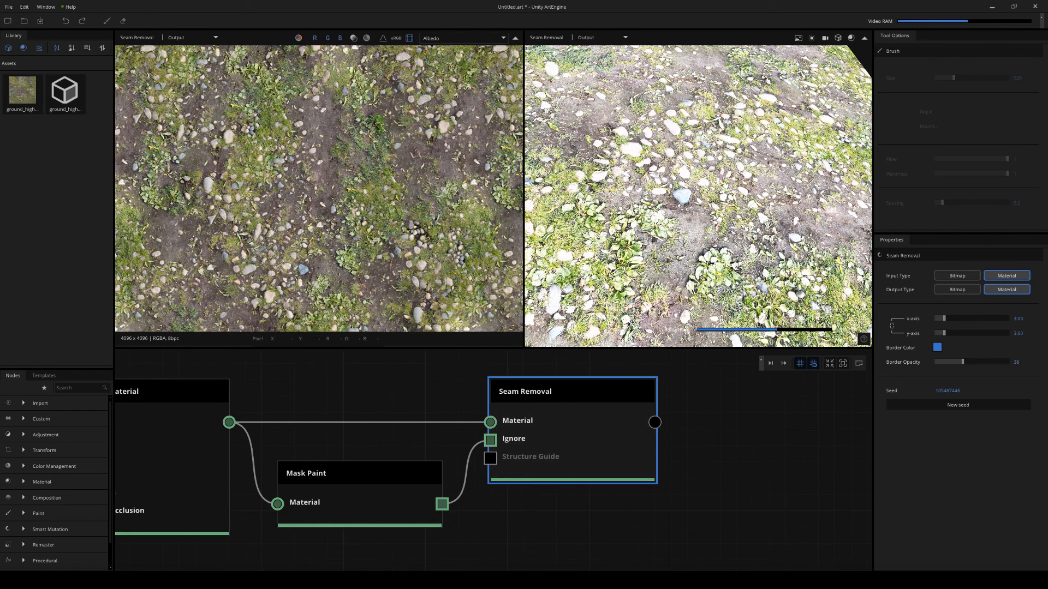
- Preview the seamless material on a sphere and raise its displacement height
click(837, 37)
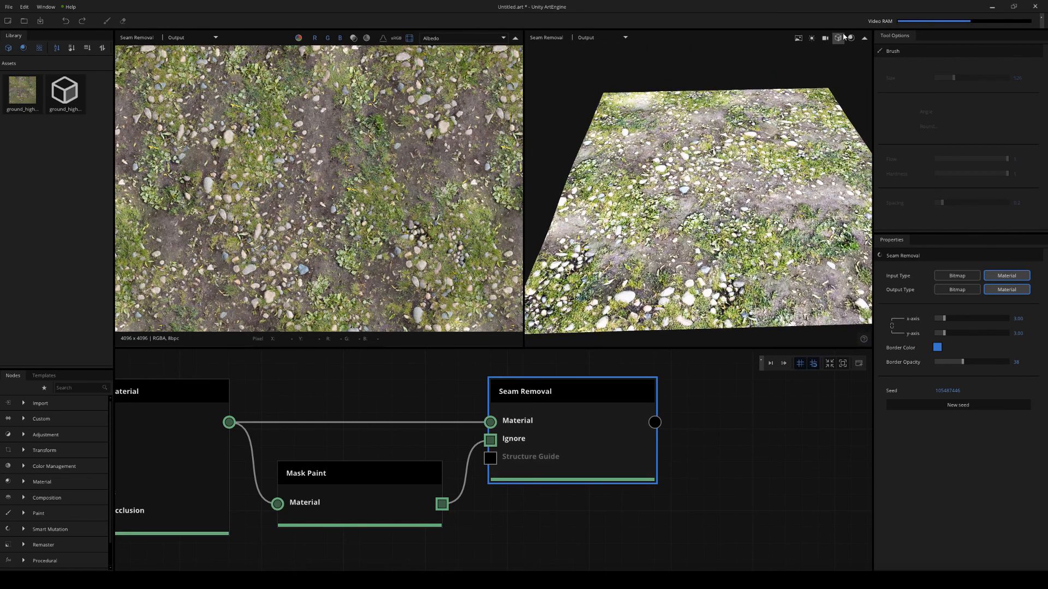
click(837, 37)
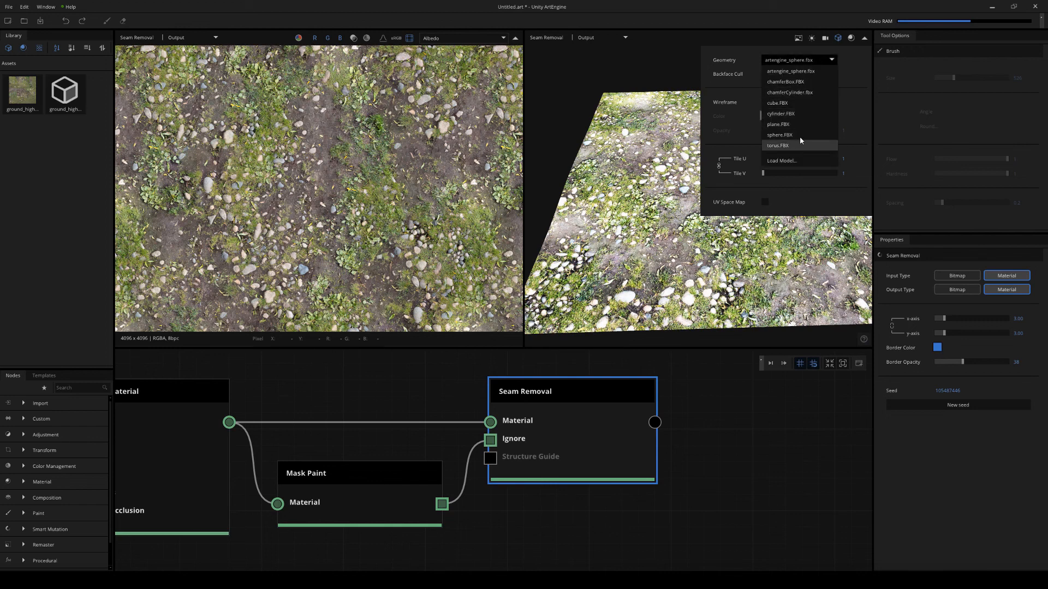
click(779, 134)
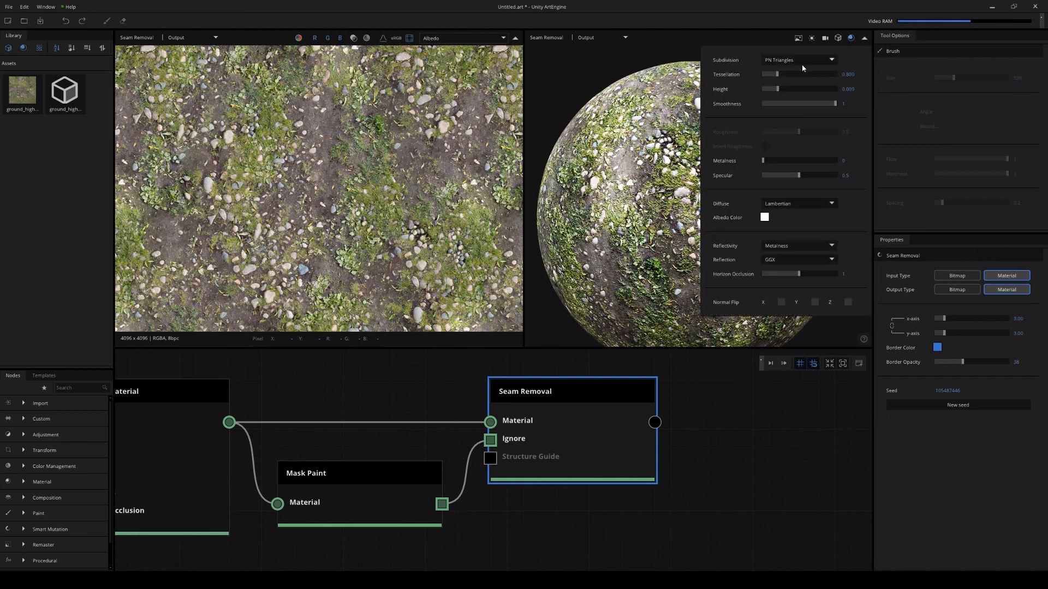
drag(799, 75, 842, 75)
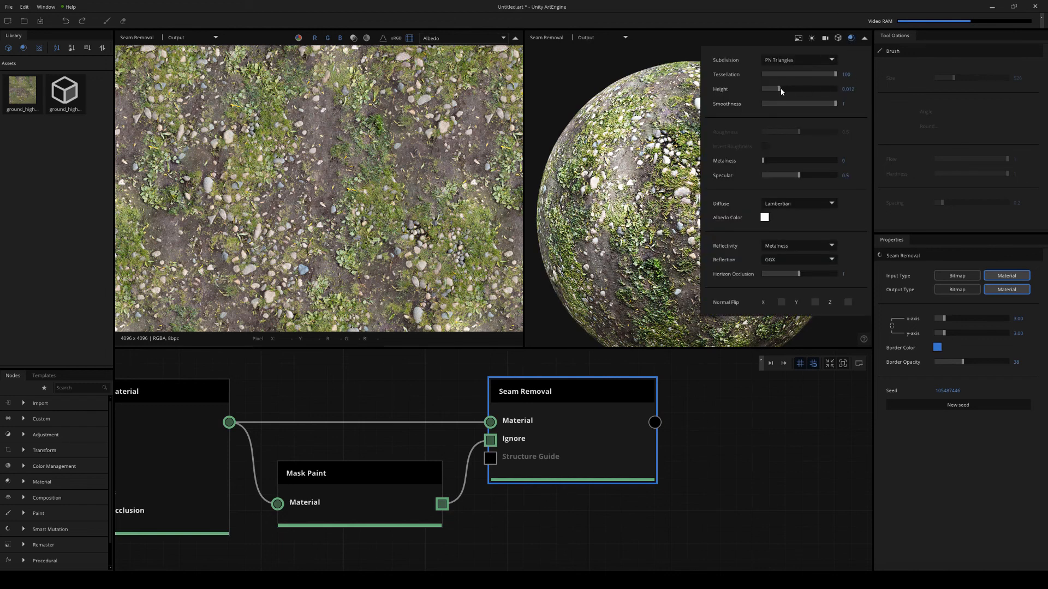
drag(778, 89, 787, 89)
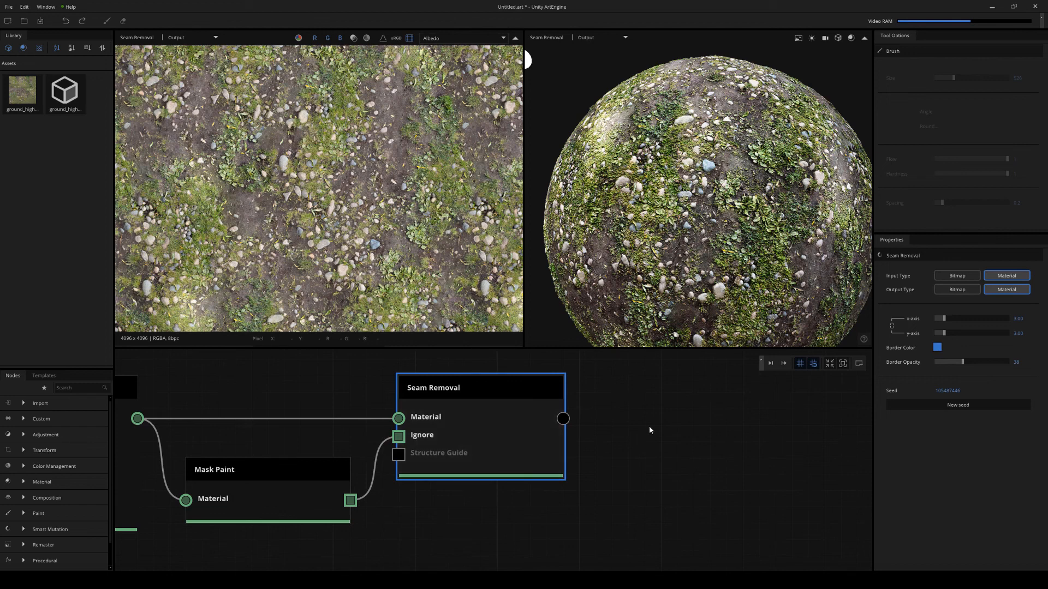
mouse_move(632, 454)
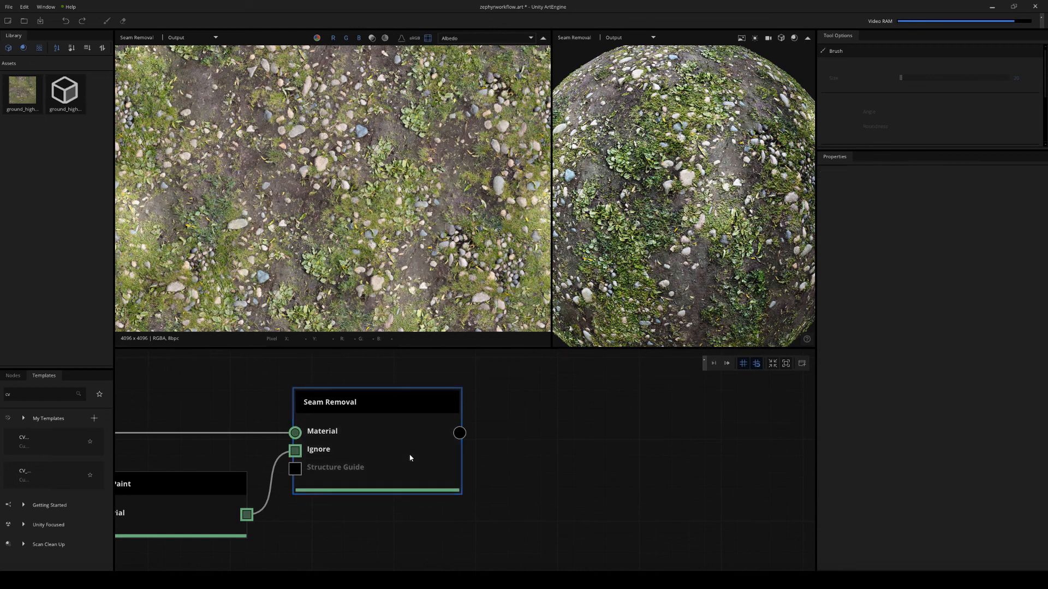
- Set the Output to Unity Direct Link, targeting the project's Assets with name 'ground_material'
click(459, 433)
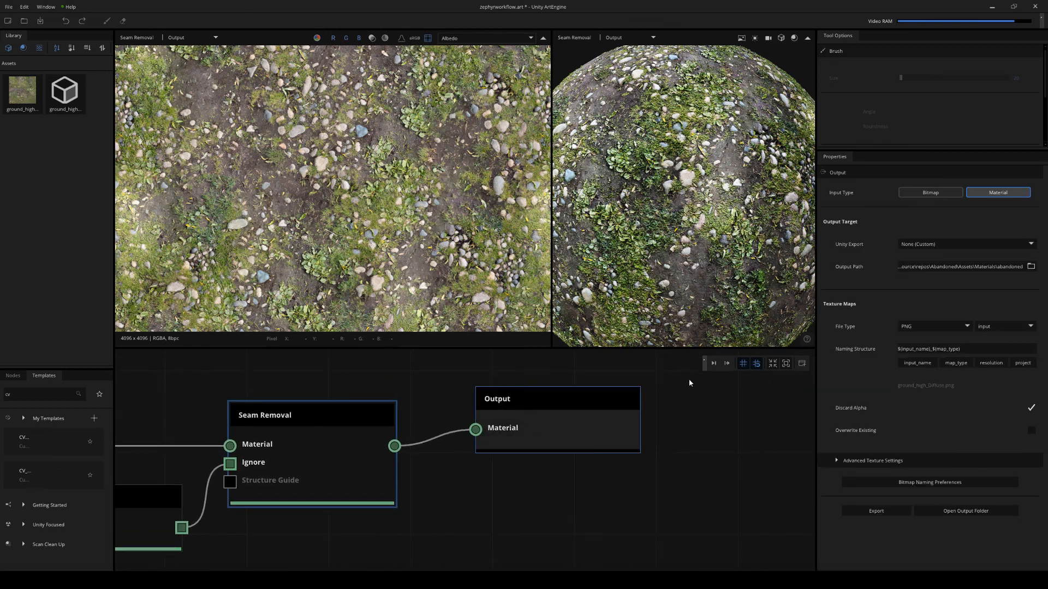
click(962, 244)
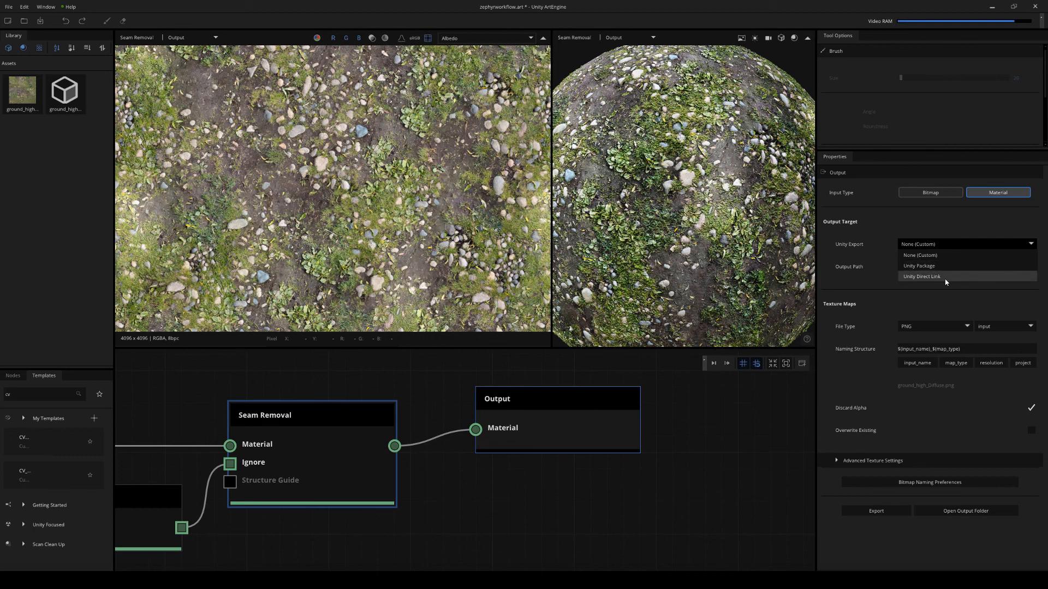
click(922, 277)
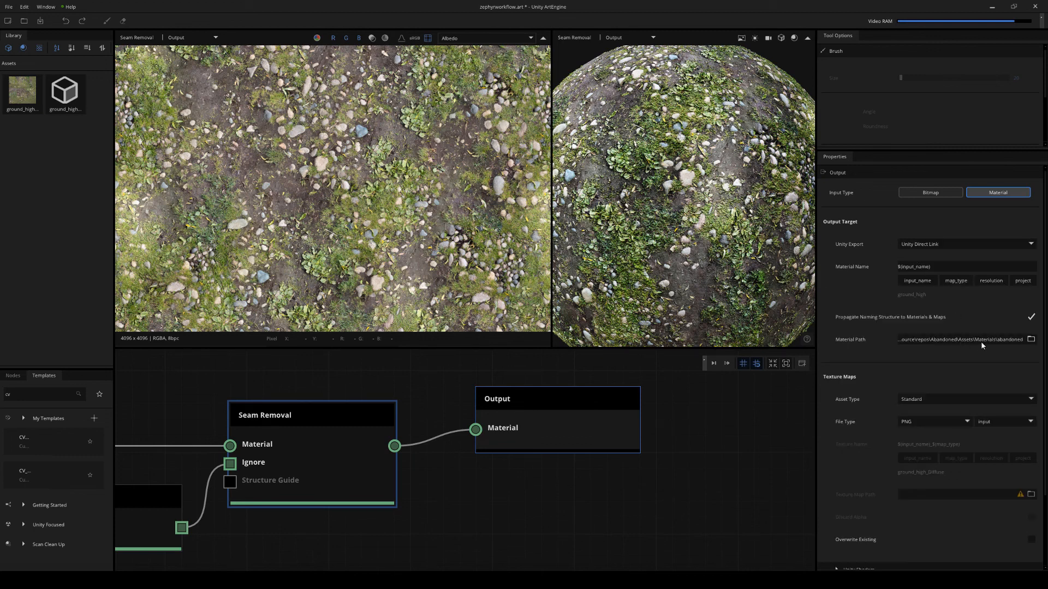
click(964, 339)
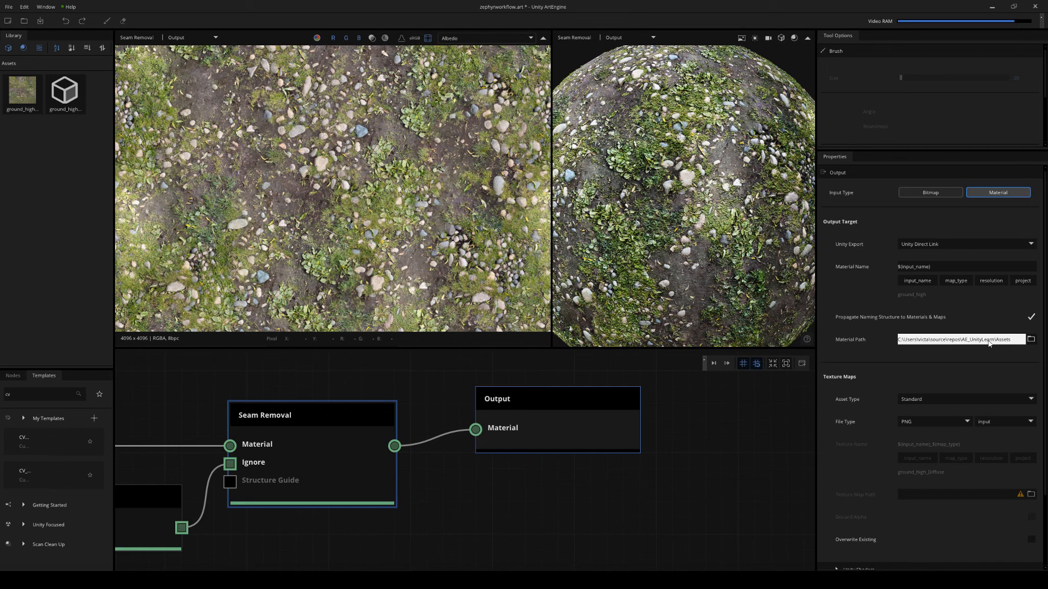
click(935, 266)
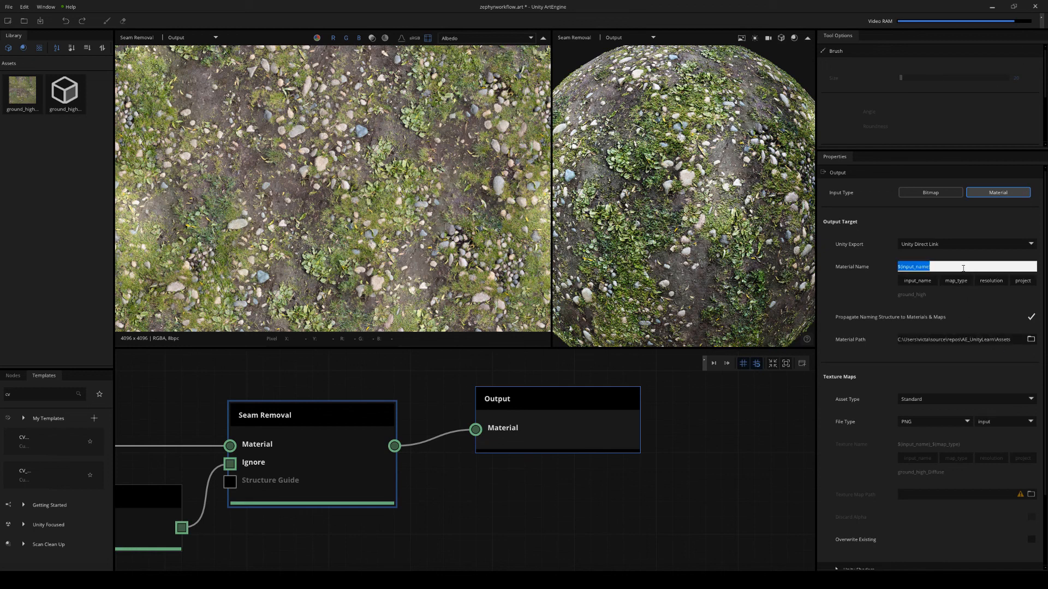
text(ground_material)
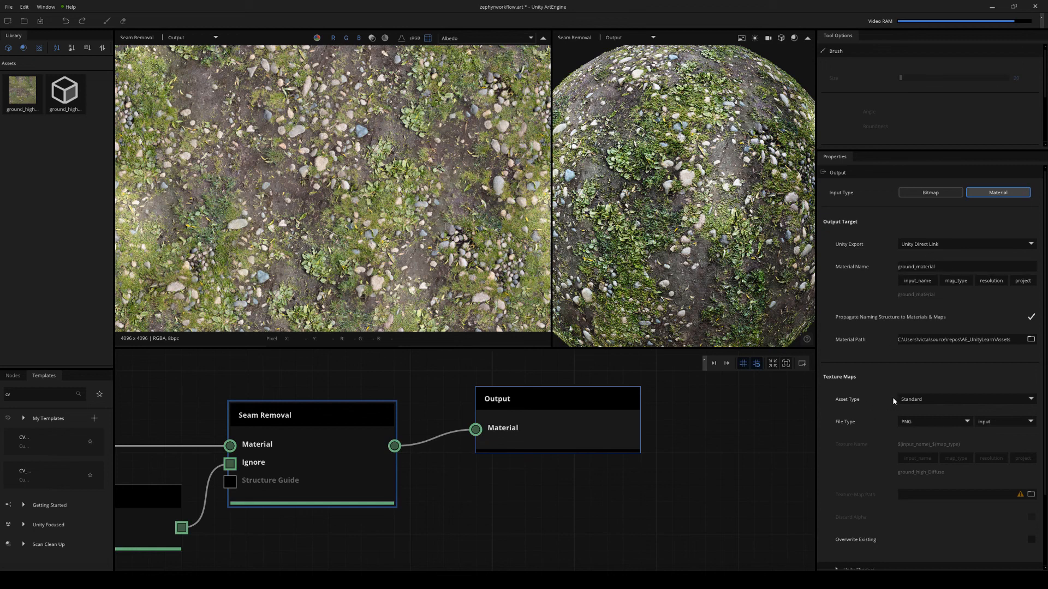
- Choose HDRP Lit as the asset type, allow overwriting, and export
click(965, 399)
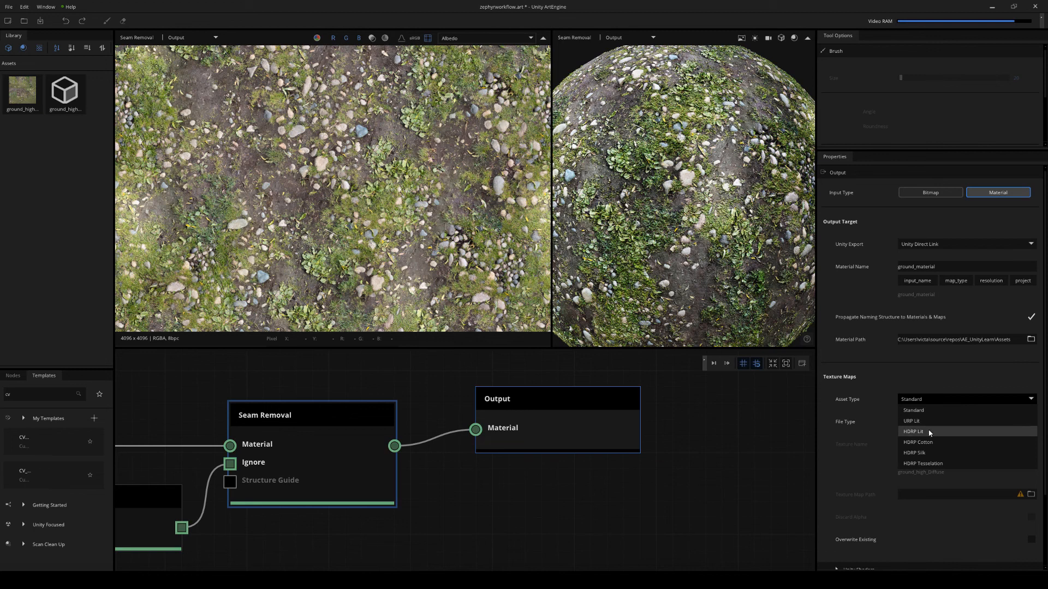
mouse_move(931, 436)
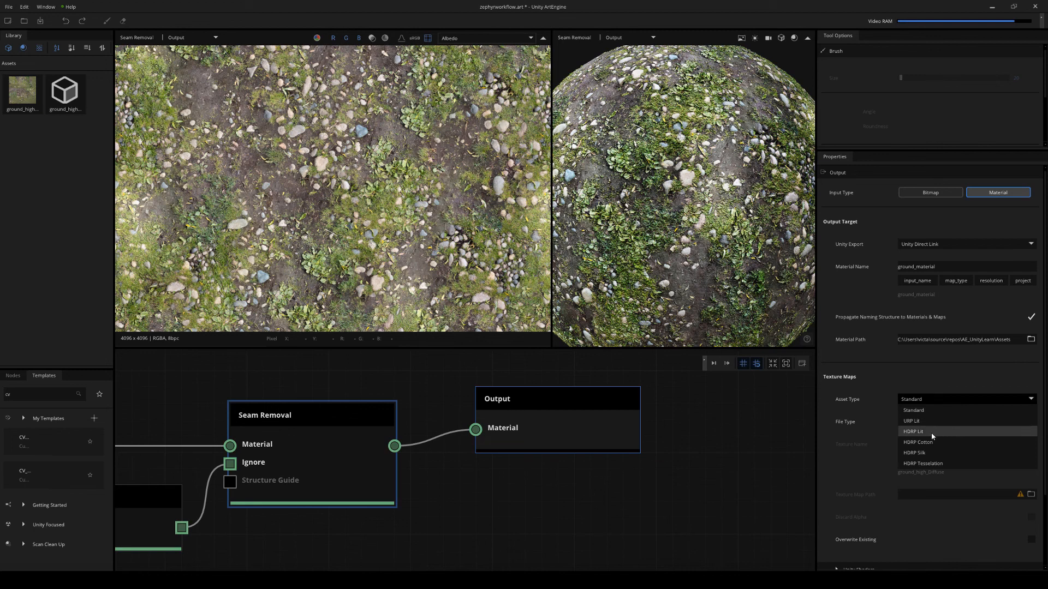
mouse_move(1000, 438)
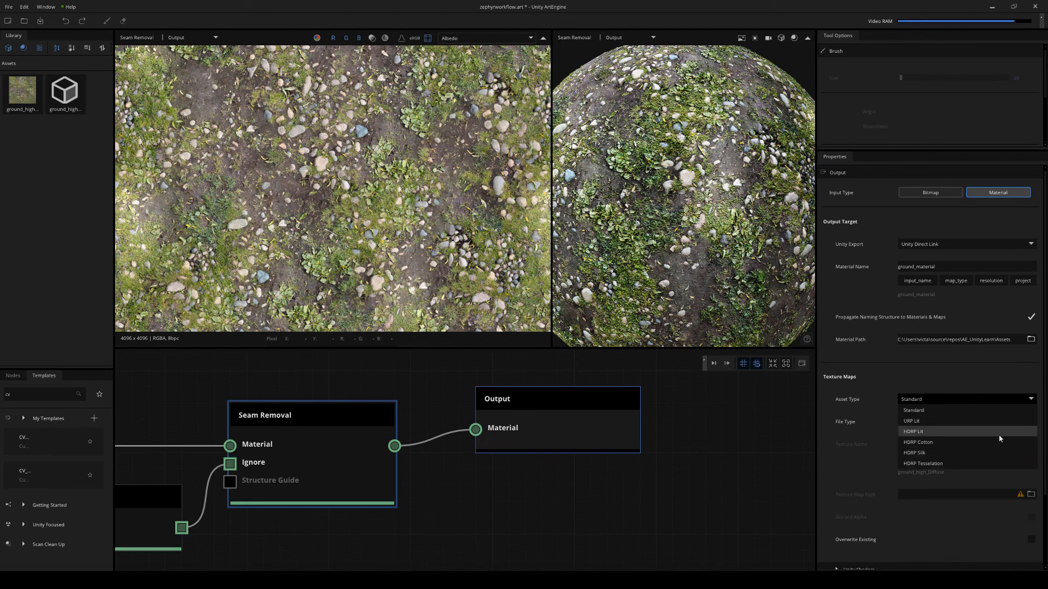
mouse_move(952, 435)
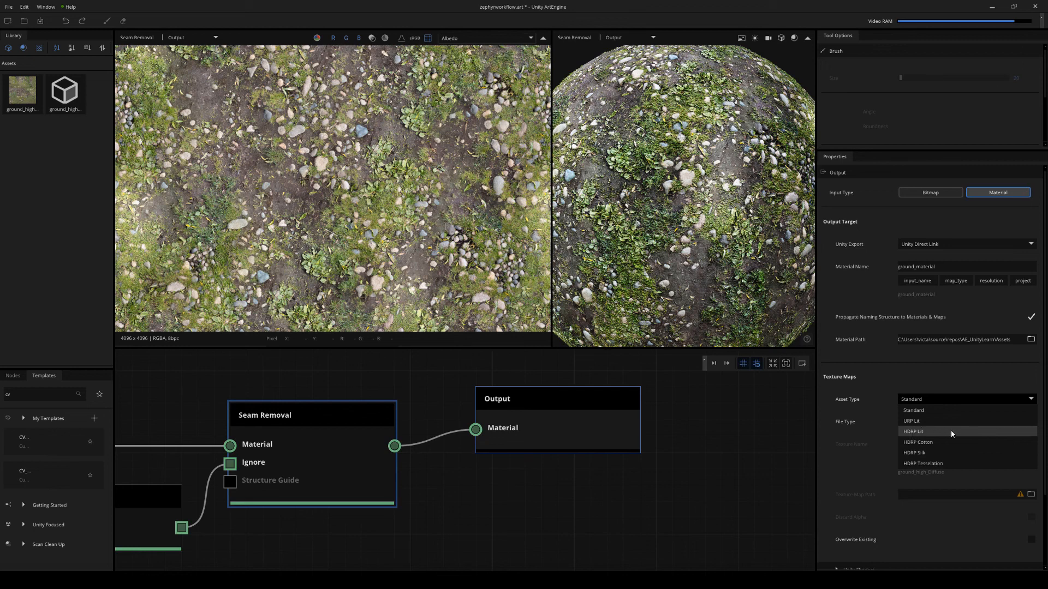
click(914, 431)
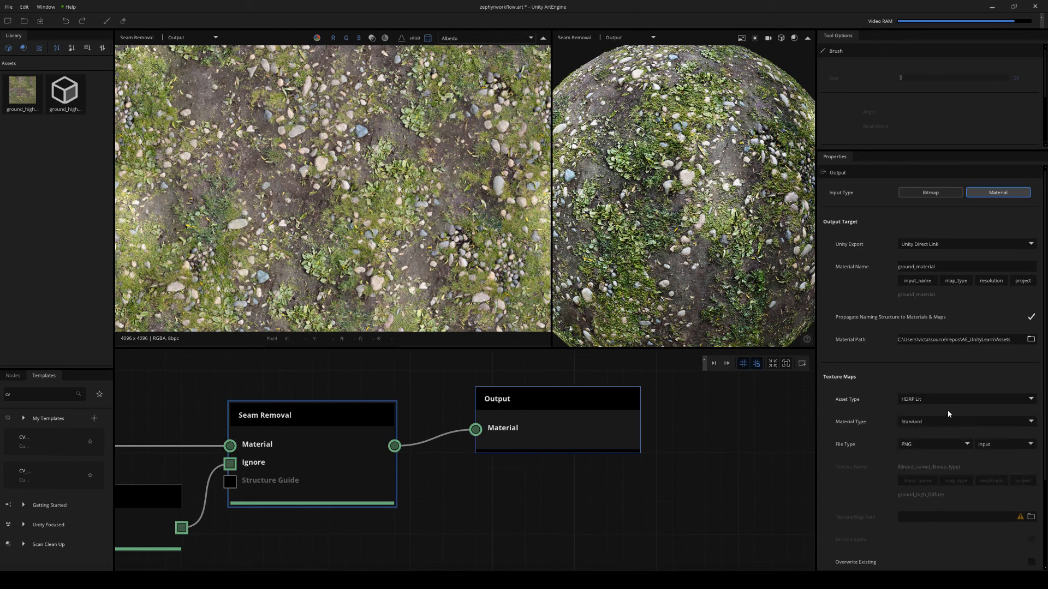
scroll(down, 3)
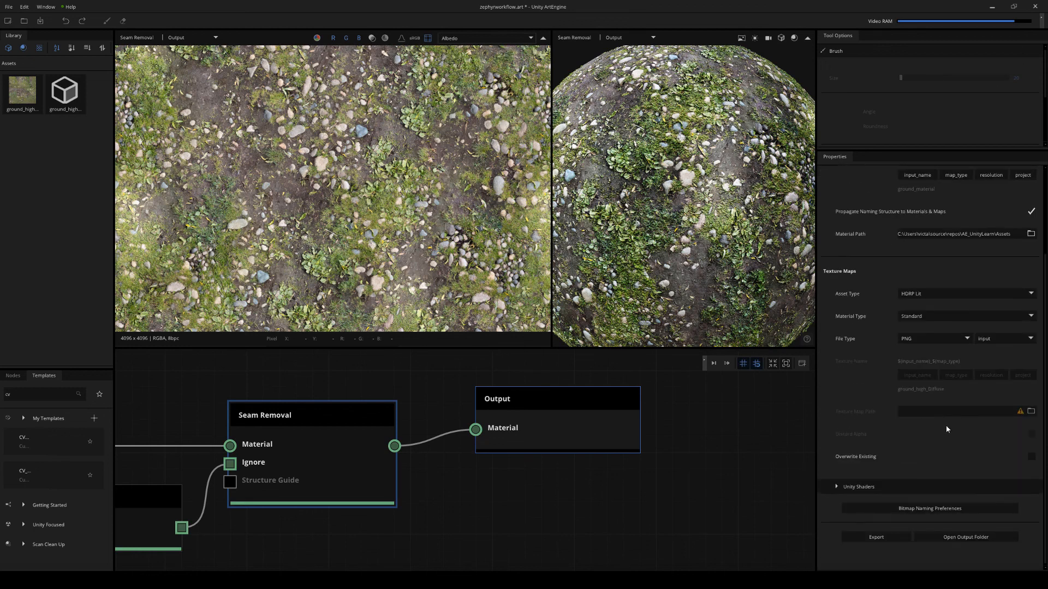
click(1031, 456)
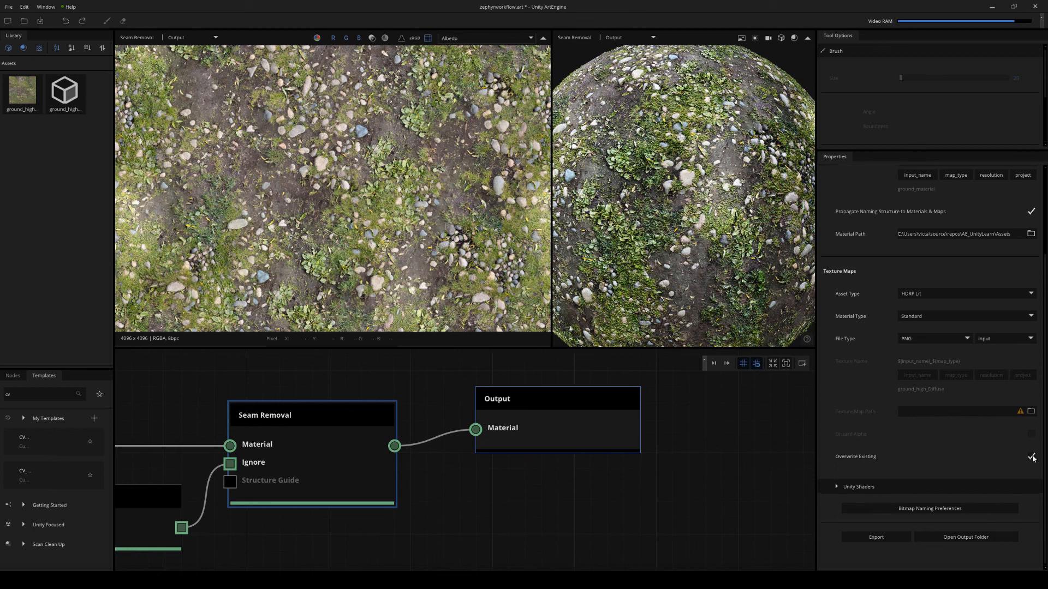
mouse_move(928, 452)
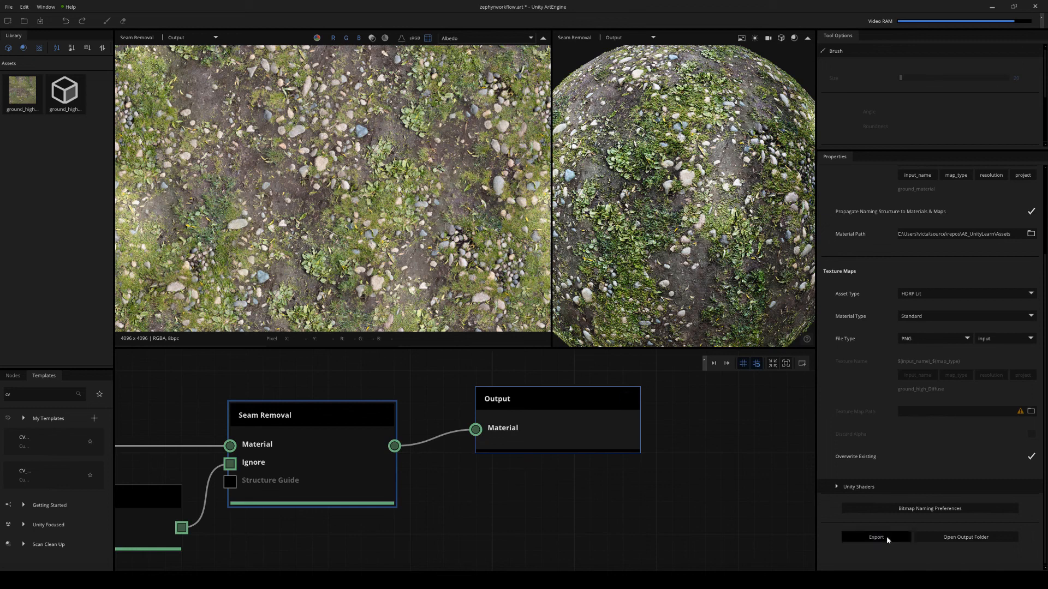
click(875, 536)
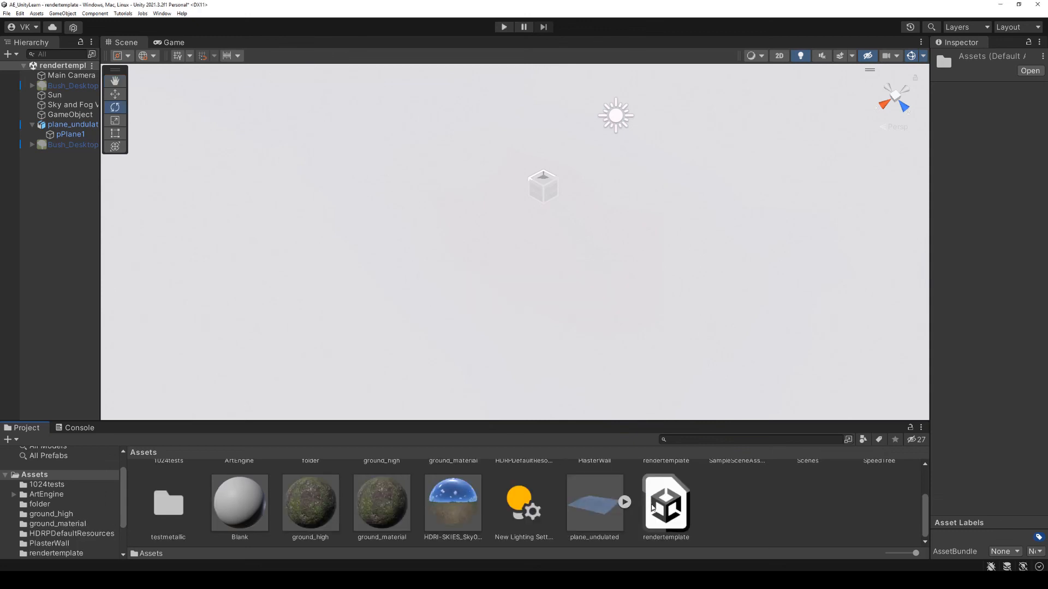
mouse_move(543, 340)
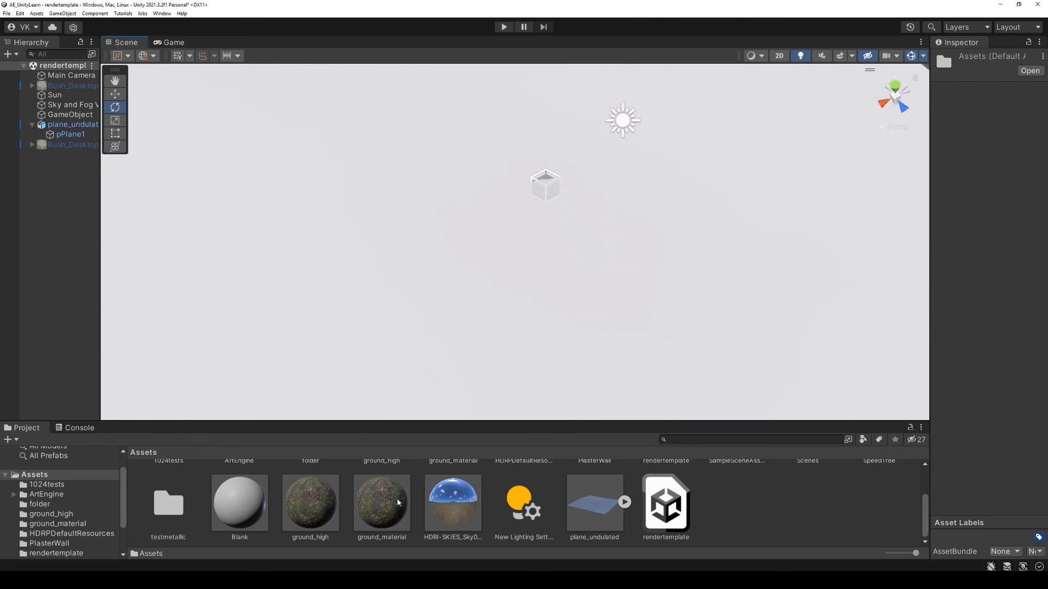
- Select ground_material in Assets and scroll its Inspector to see the HDRP Lit shader
click(381, 504)
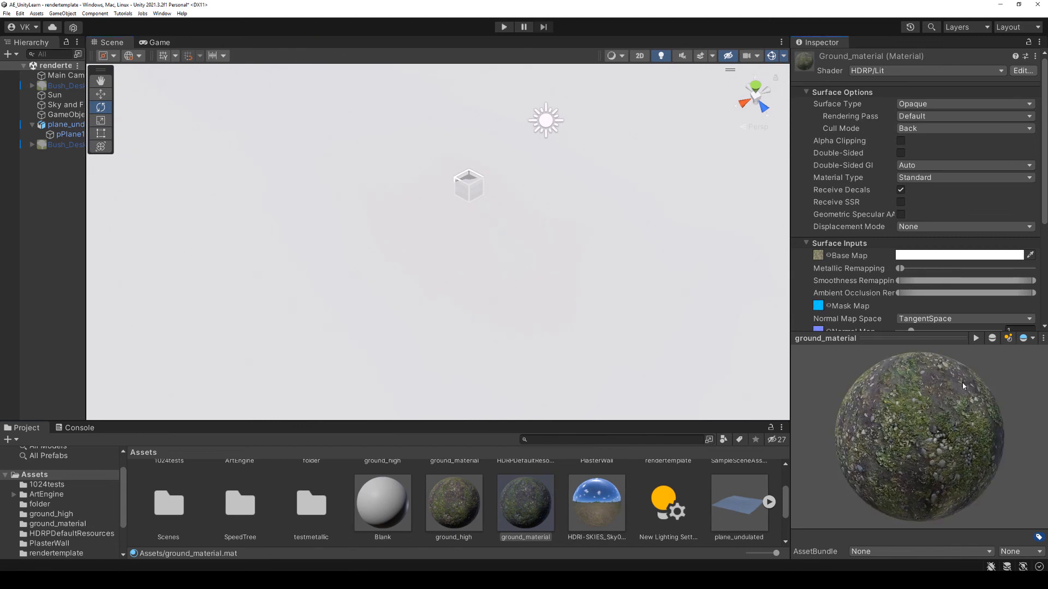
scroll(down, 3)
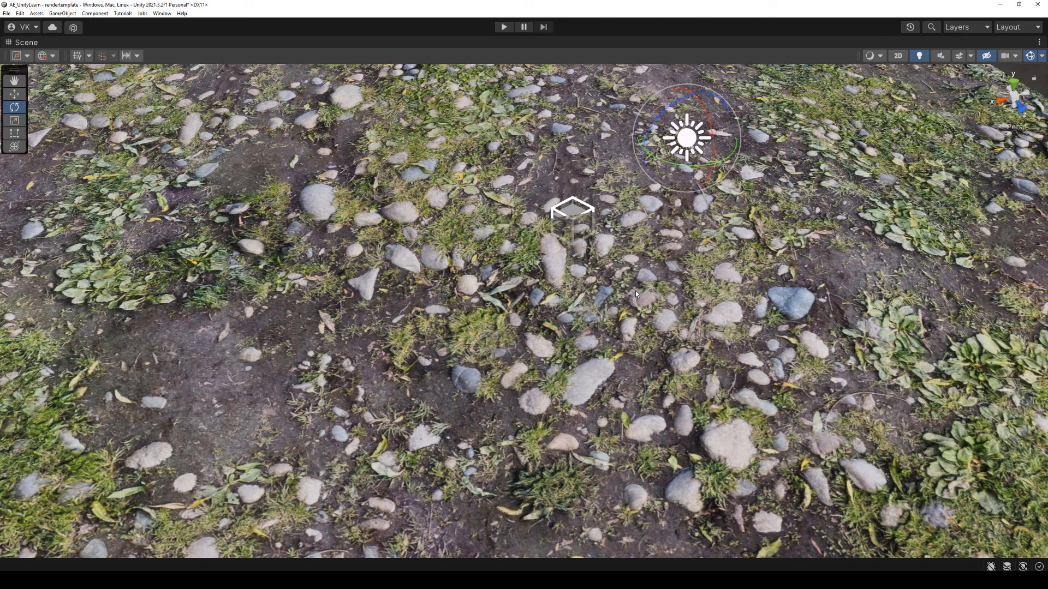
mouse_move(497, 569)
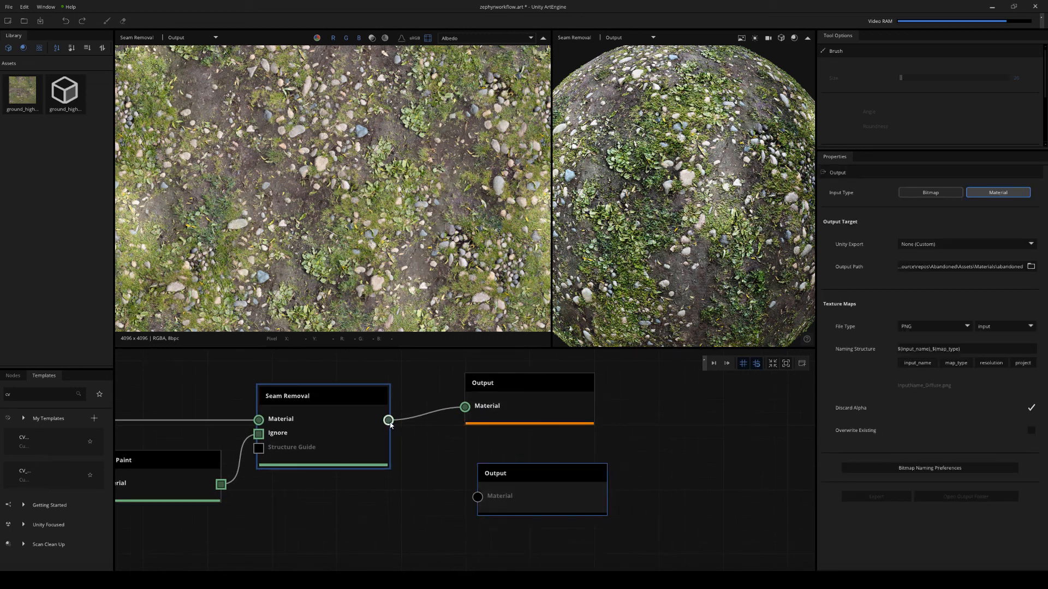
- Wire Seam Removal into a second Output and export to D:\_SCENES\photogrammetry\troutlake\blender with overwrite
drag(389, 421, 477, 497)
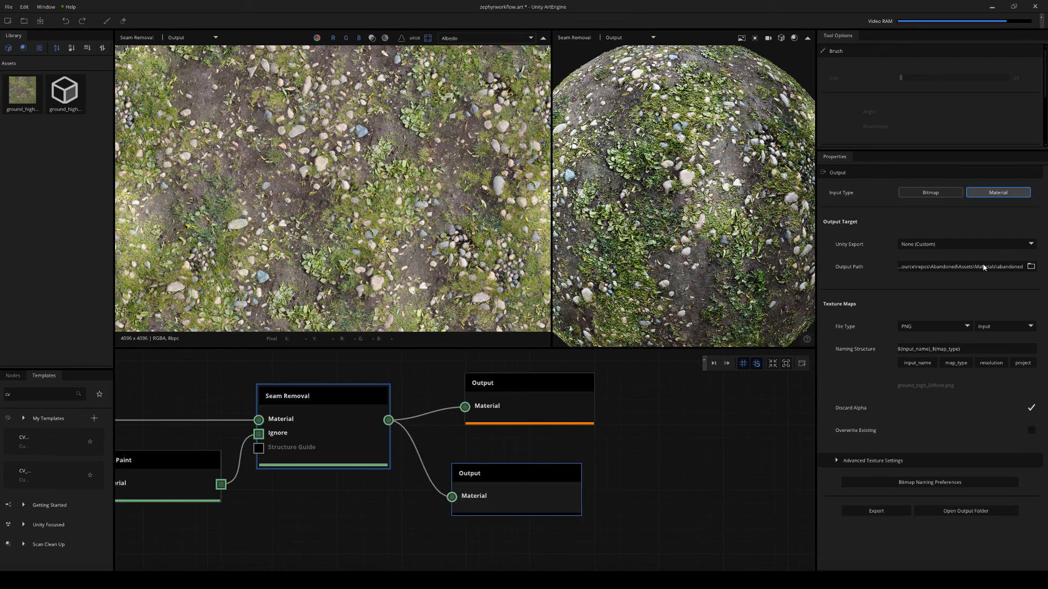
text(D:\_SCENES\photogrammetry\troutlake\blender)
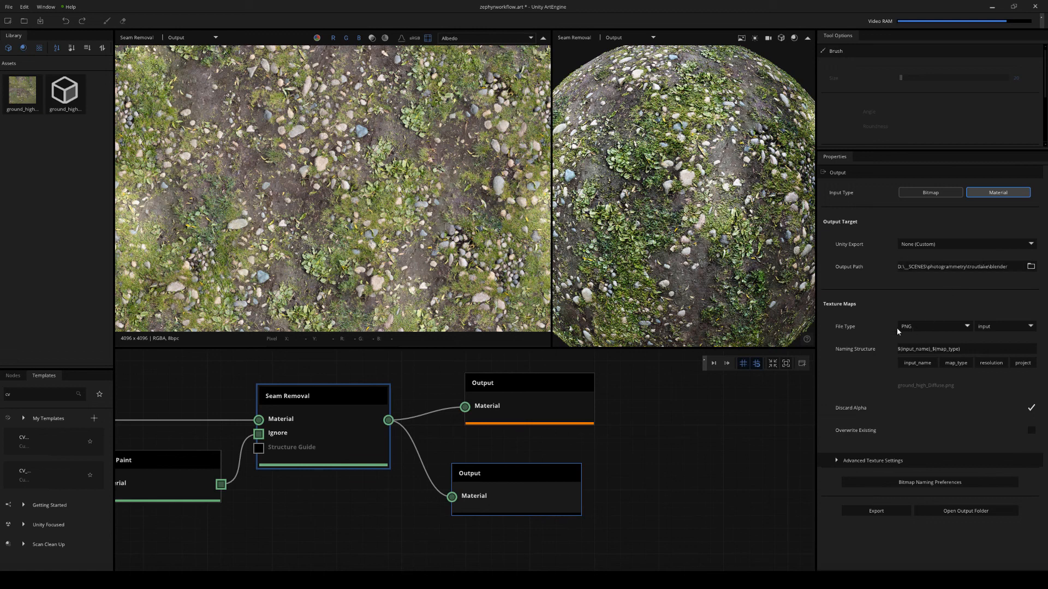
mouse_move(964, 417)
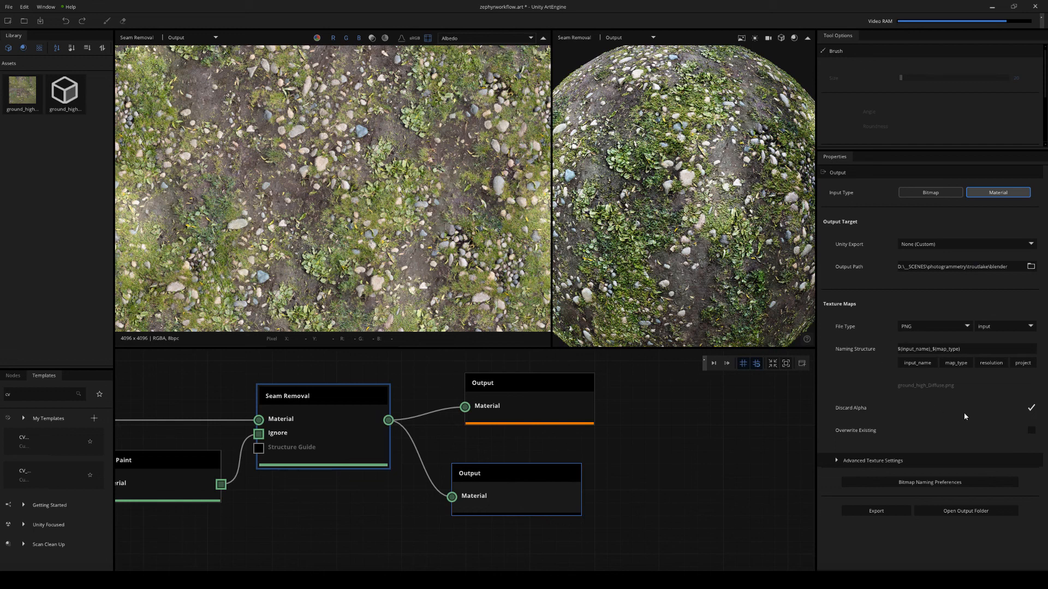
click(1031, 430)
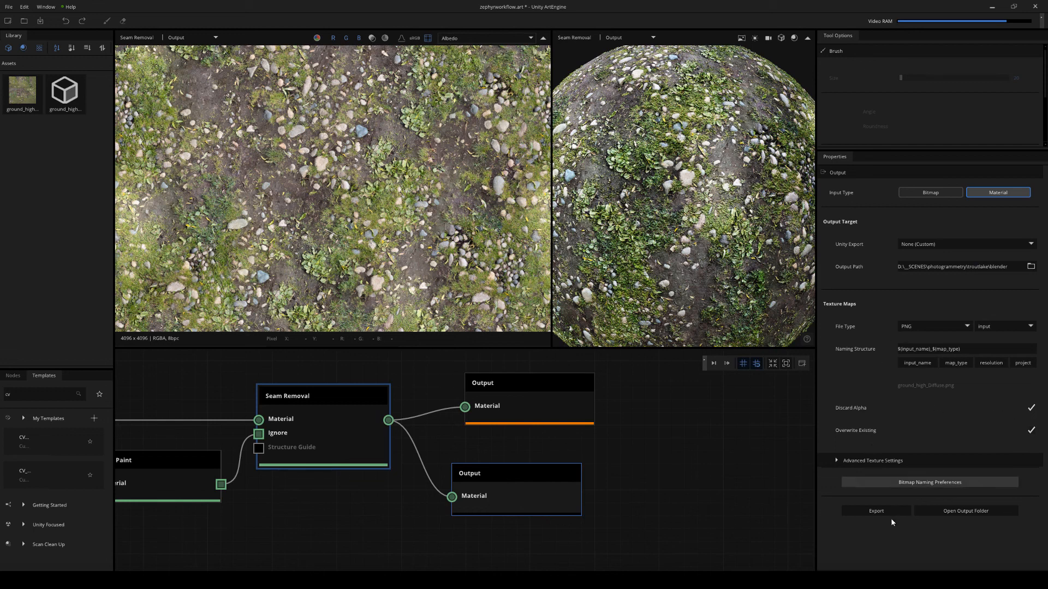
click(875, 511)
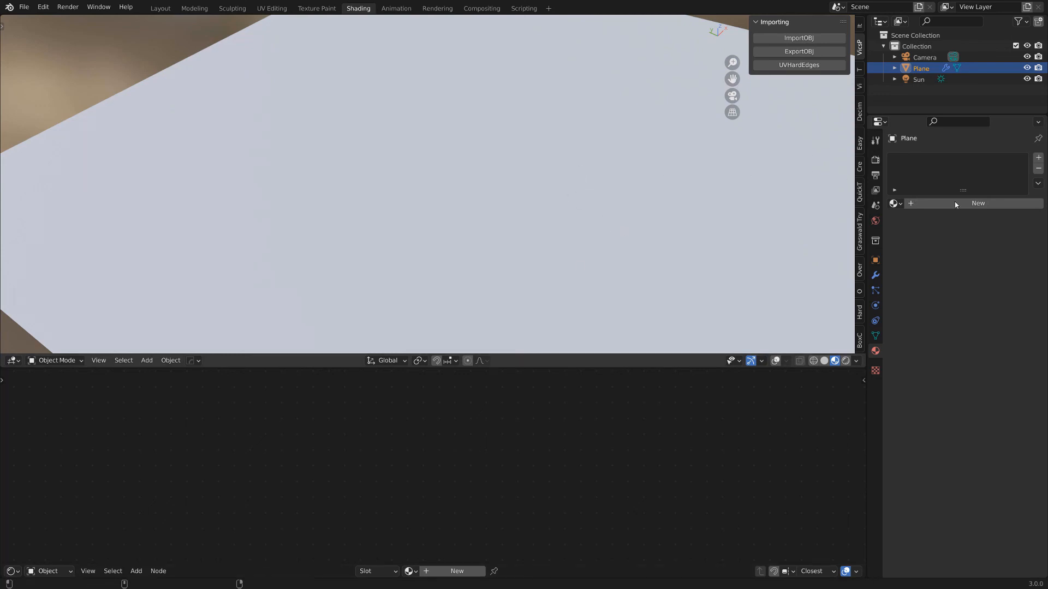
- Create a new material on the plane and enable the Node Wrangler add-on
click(977, 203)
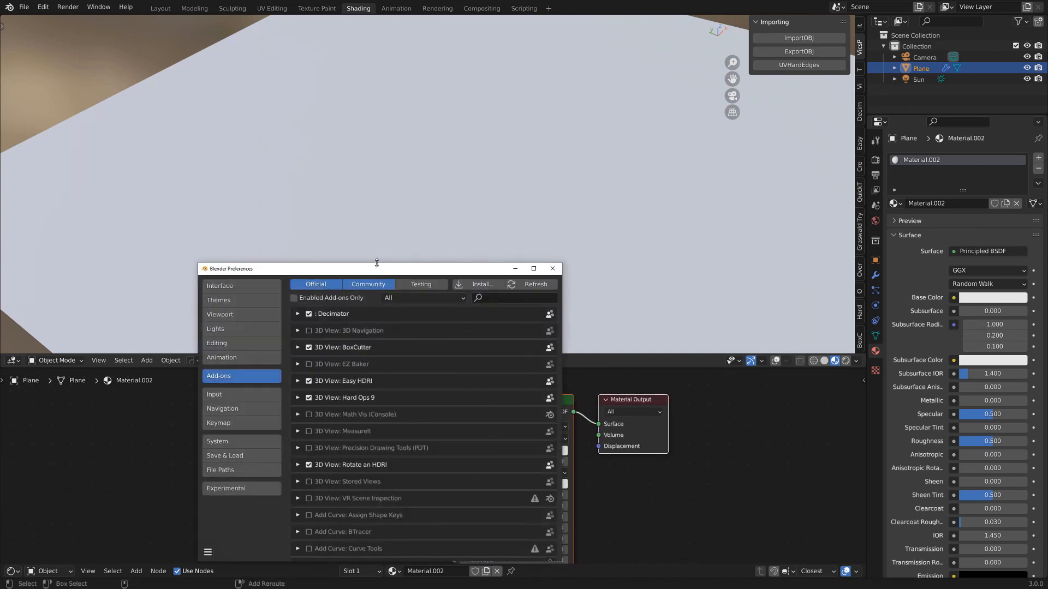
drag(376, 269, 376, 199)
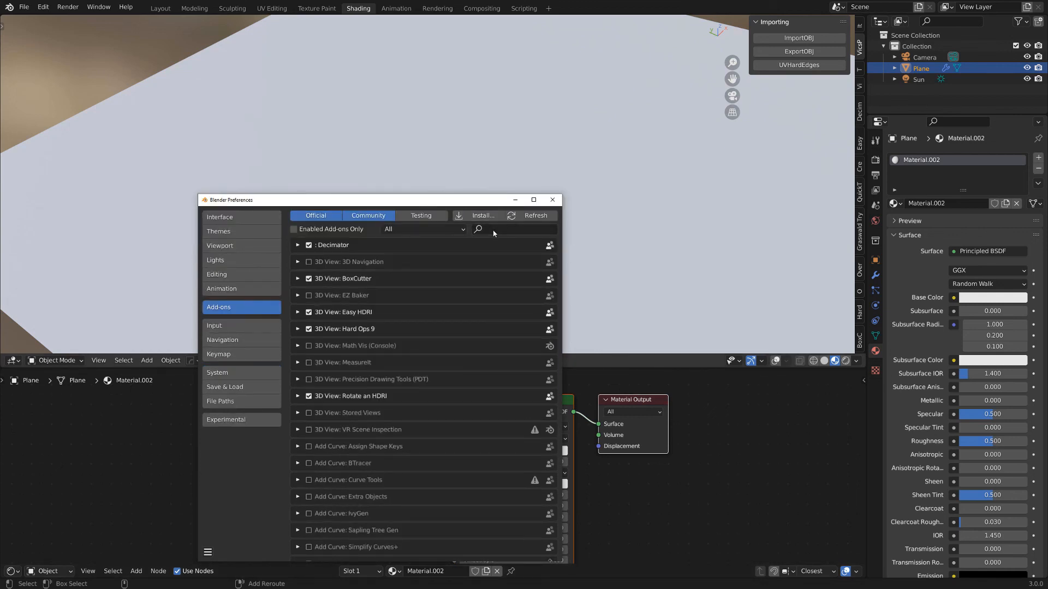
text(node)
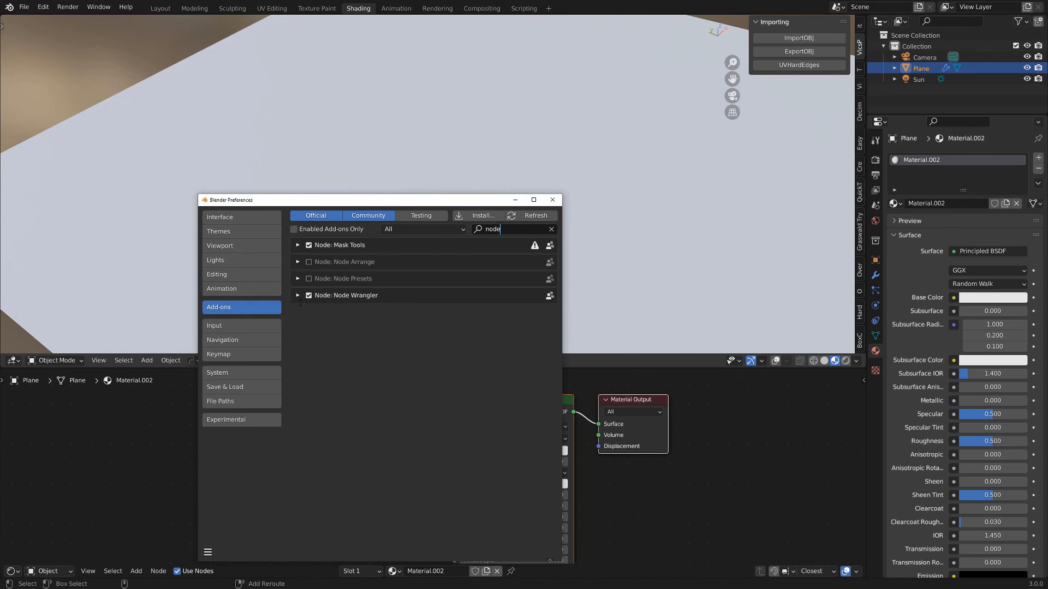
click(552, 199)
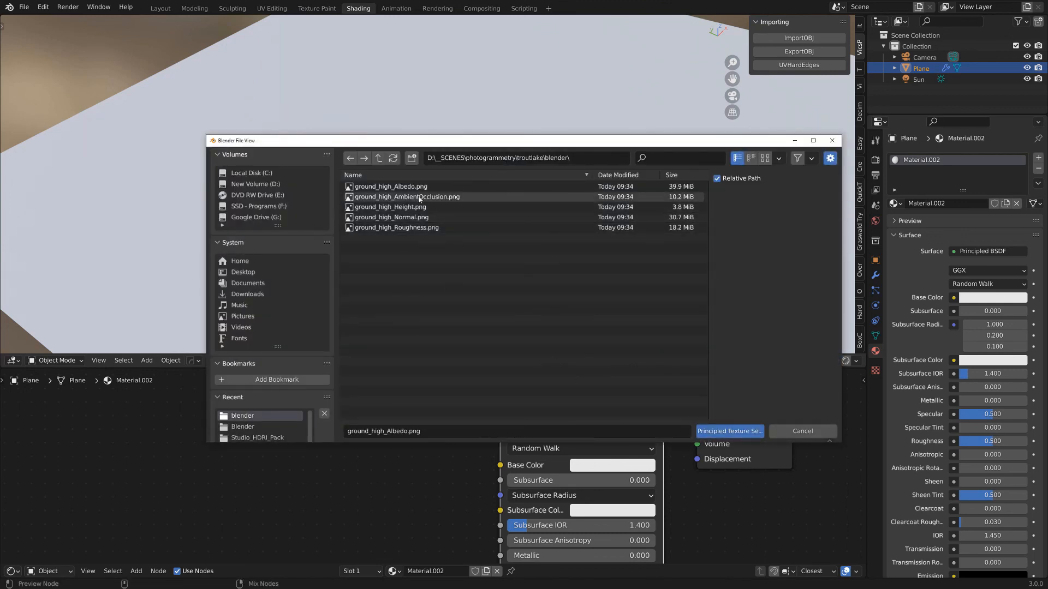
- Select all exported ground maps and rotate the HDRI to inspect the displaced ground
key(ctrl+a)
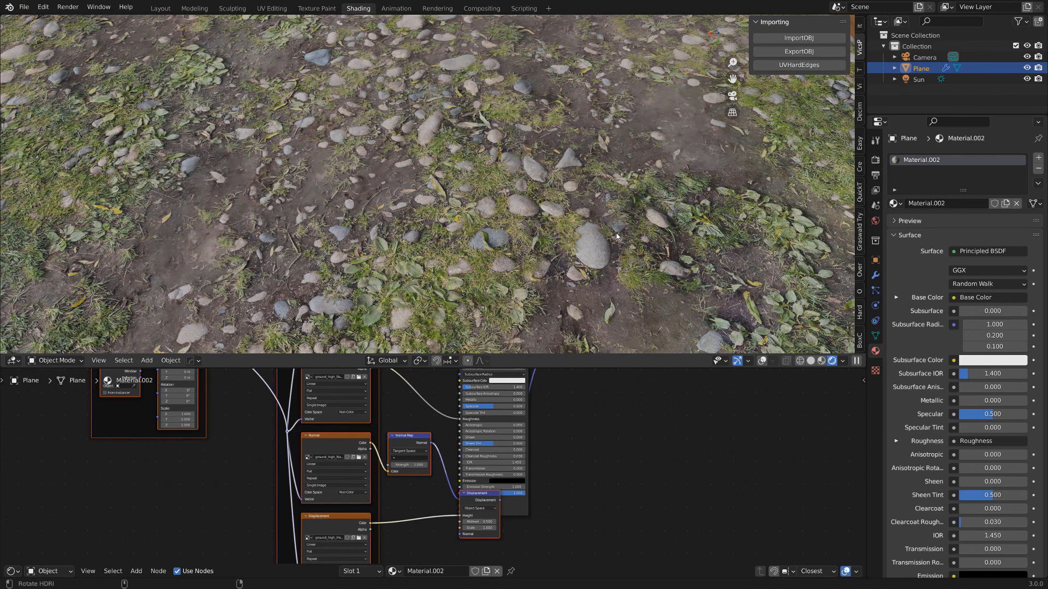
drag(615, 236, 520, 225)
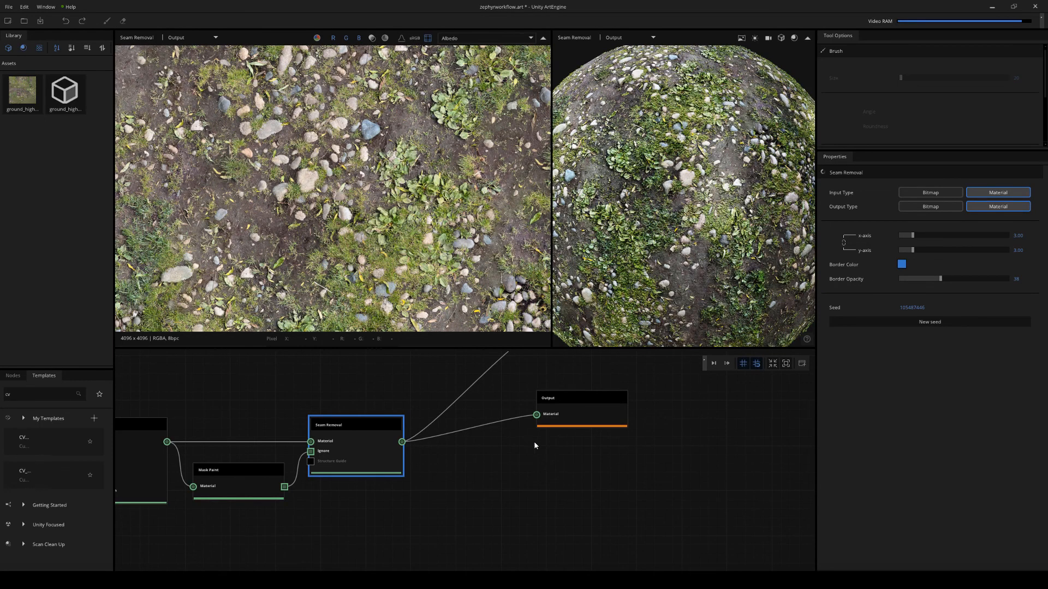
mouse_move(562, 484)
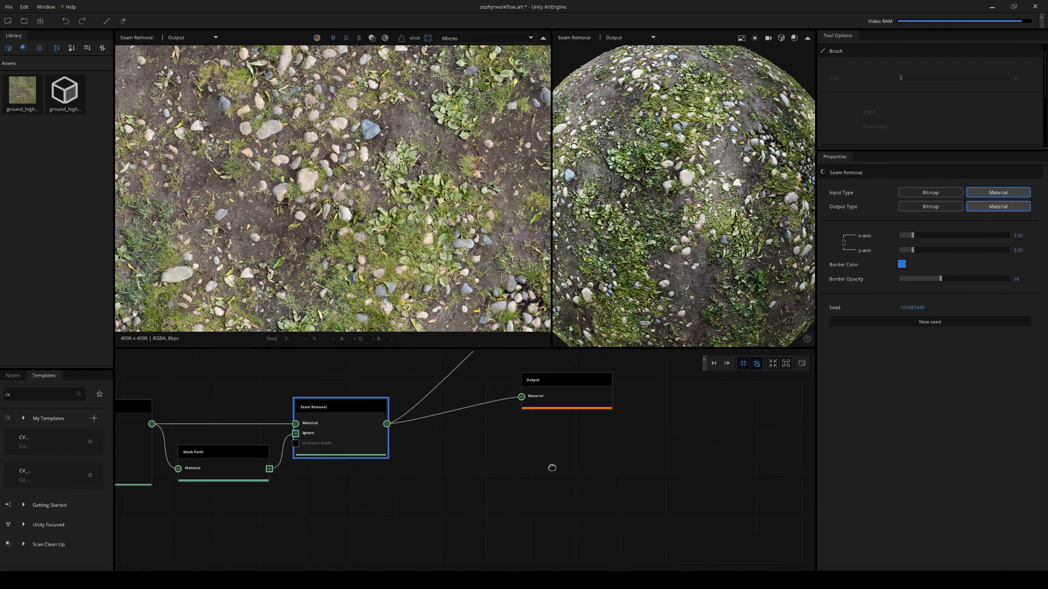
- Feed the seam-removed material into Amend Material and set its amended channel to Normal
drag(552, 467, 521, 472)
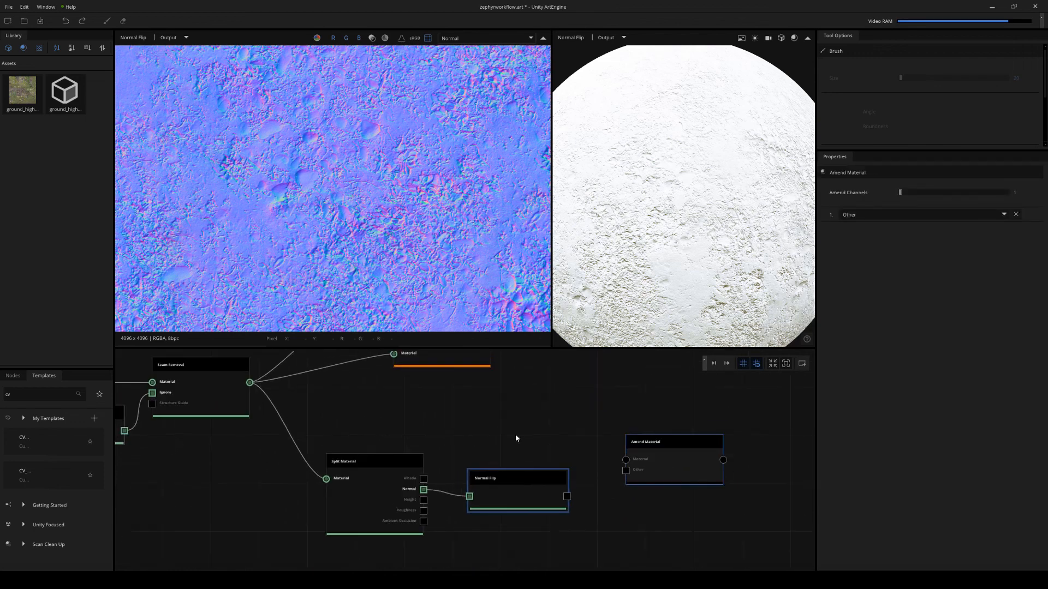
drag(249, 382, 578, 431)
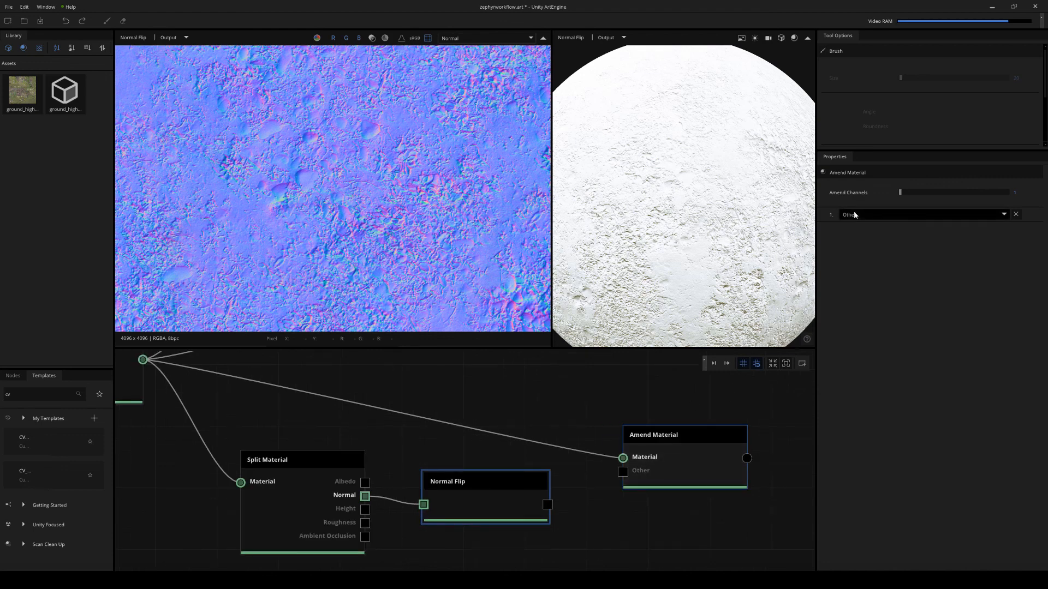
click(923, 214)
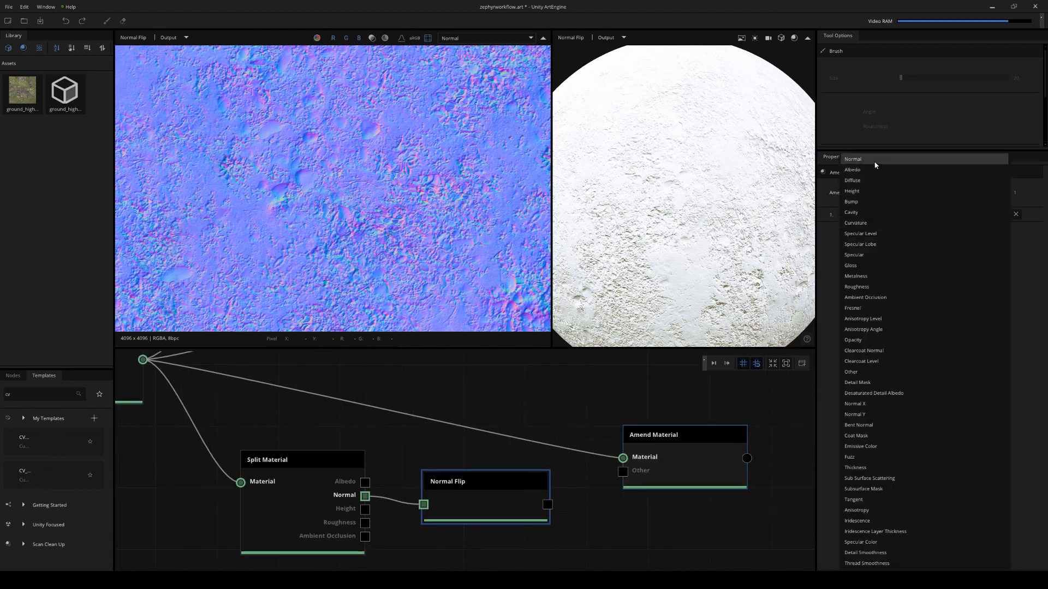
click(853, 158)
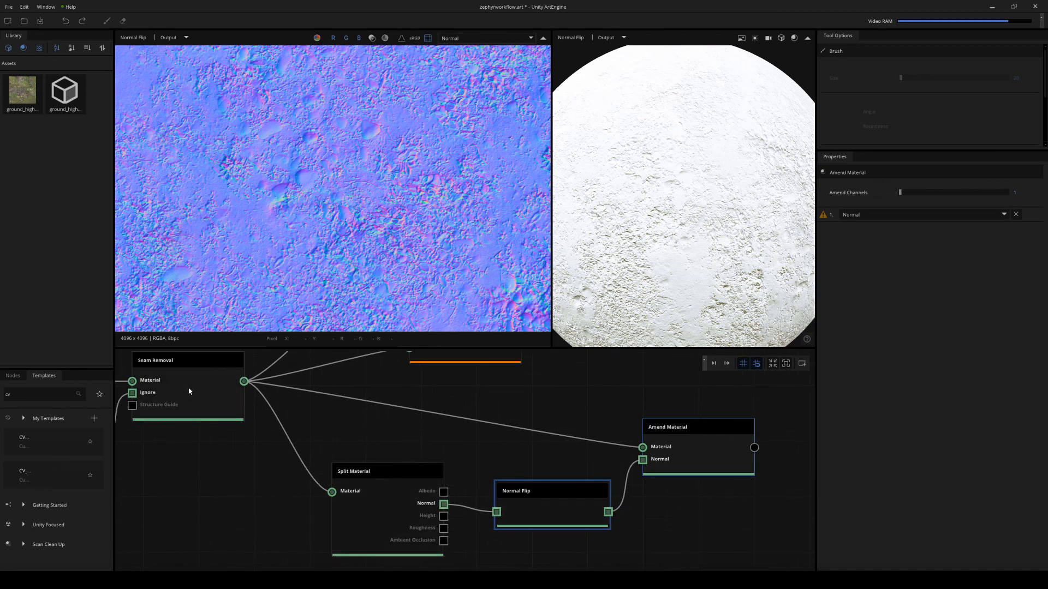
drag(552, 490, 530, 482)
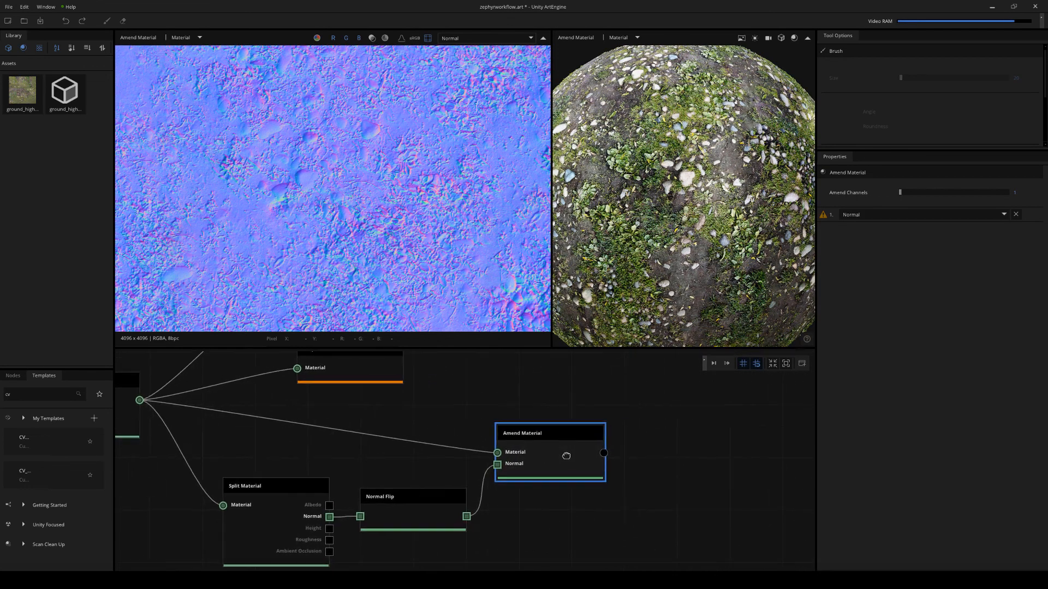
- Add an Output after Amend Material and export to the Unreal Zephyr folder, overwriting existing files
text(output)
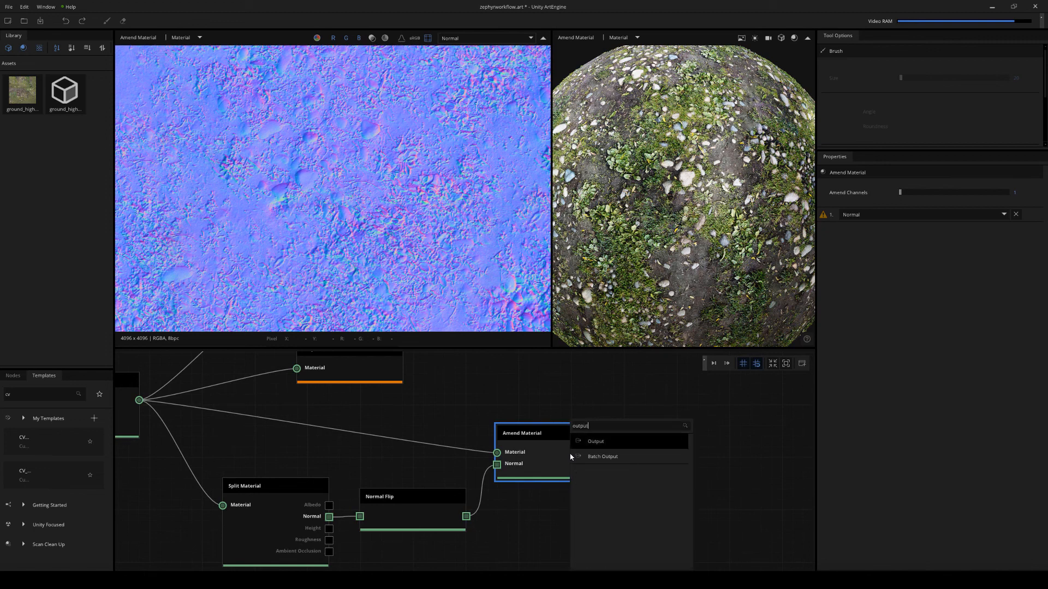
click(595, 441)
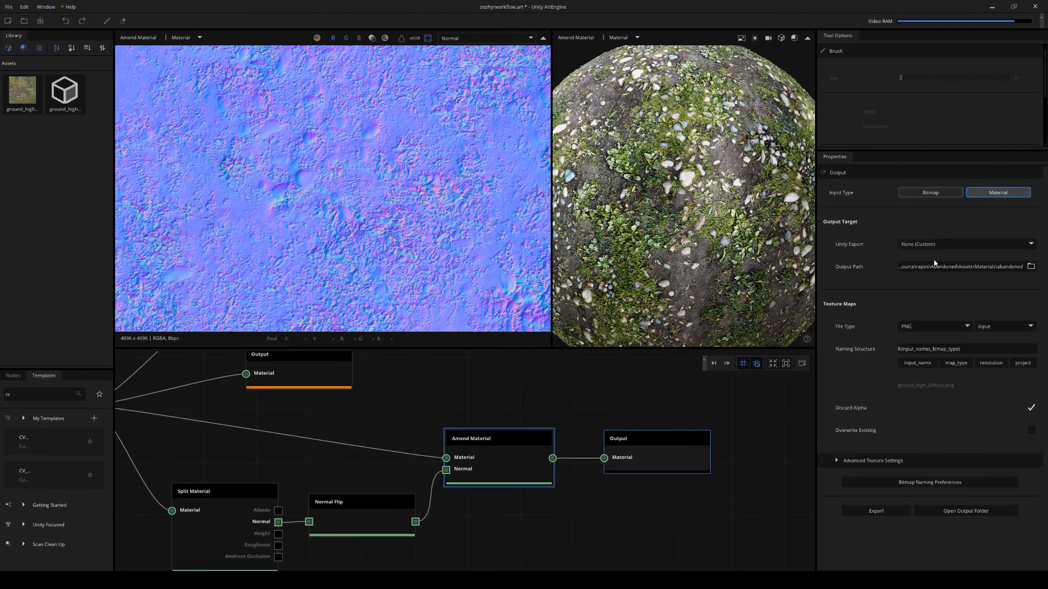
click(964, 267)
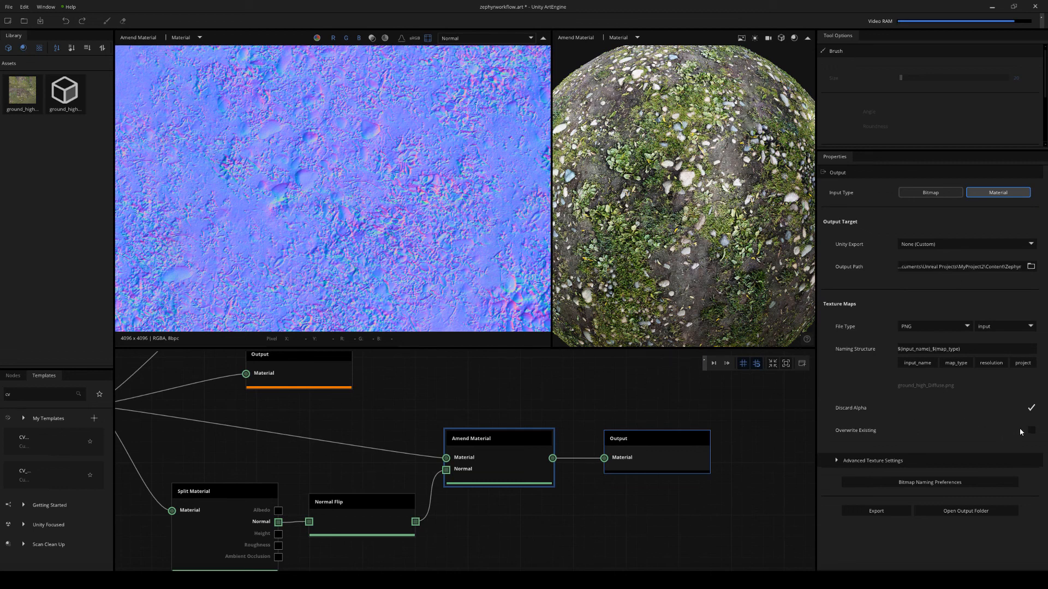
click(1030, 430)
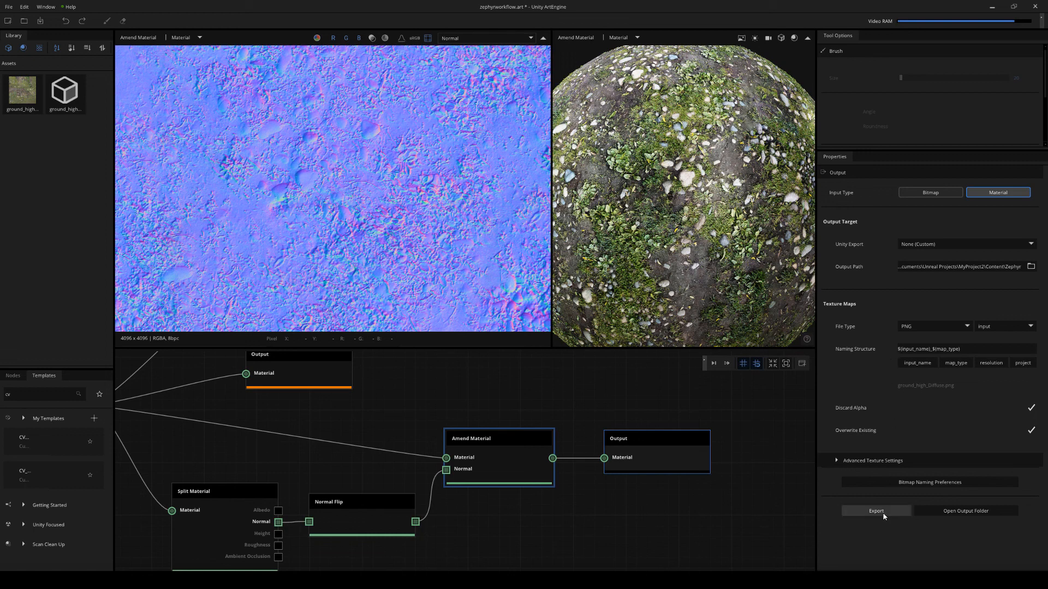
click(875, 511)
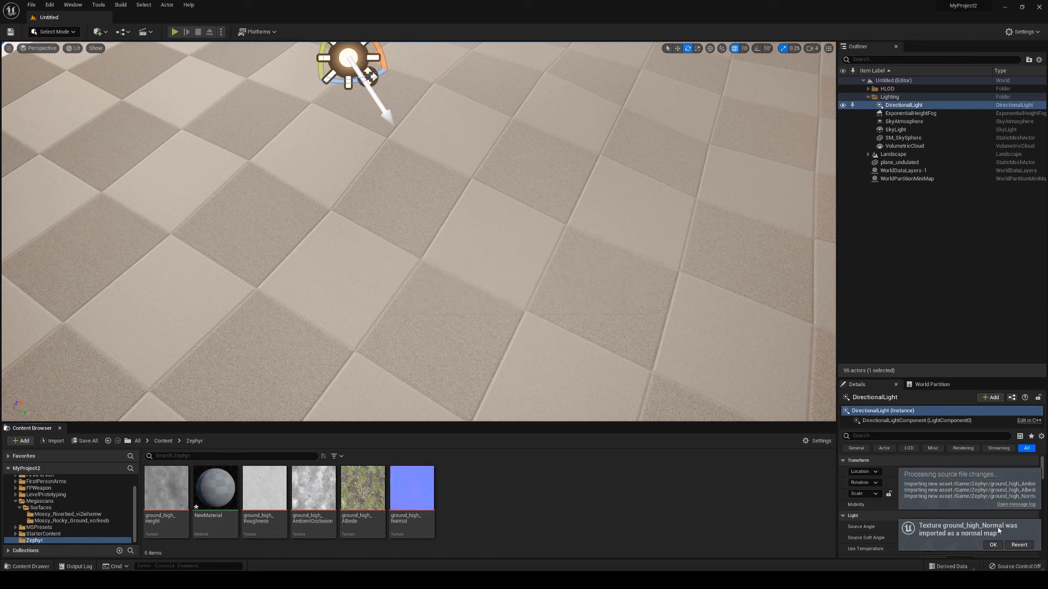
mouse_move(994, 545)
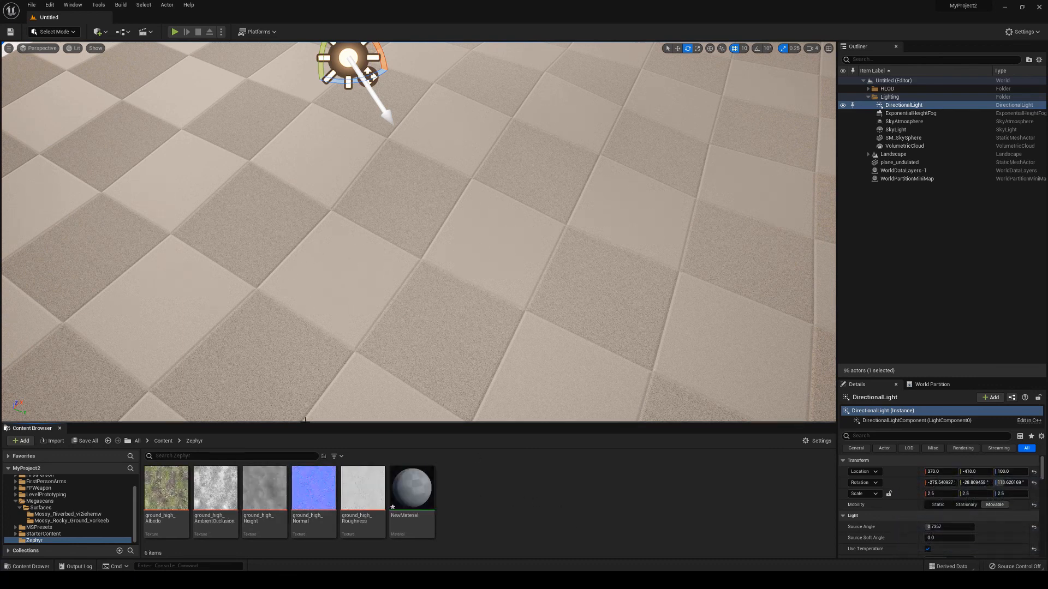
mouse_move(215, 486)
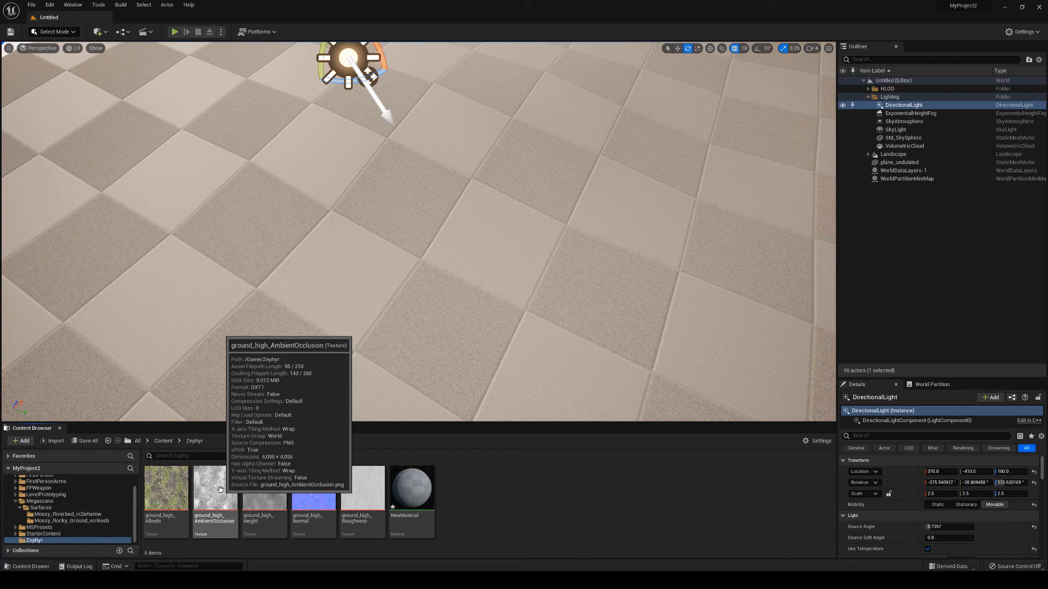
- Open ground_high_AmbientOcclusion, turn its sRGB off, and save it
double_click(214, 487)
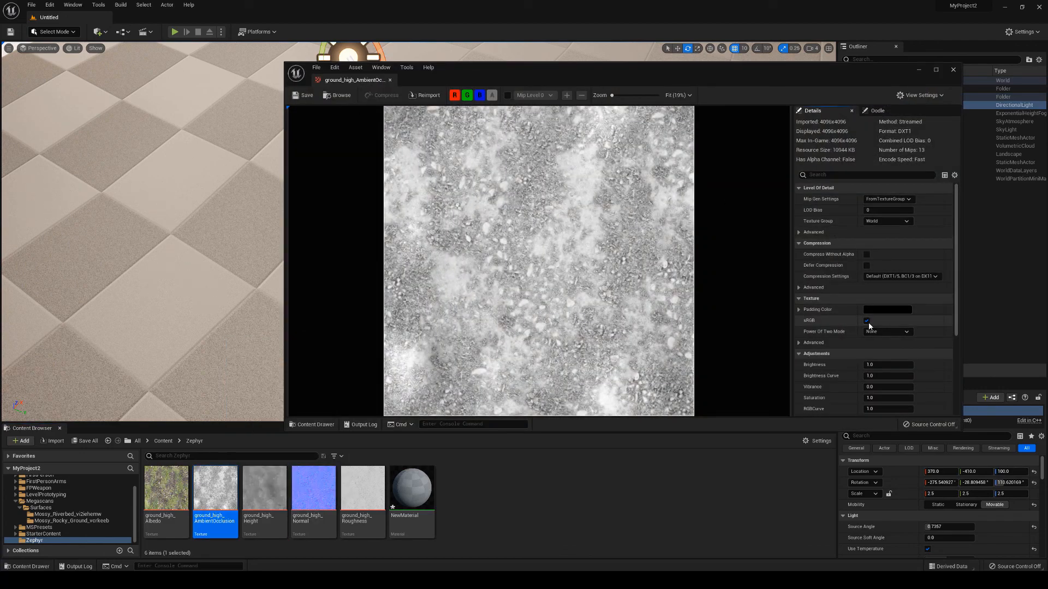
click(868, 321)
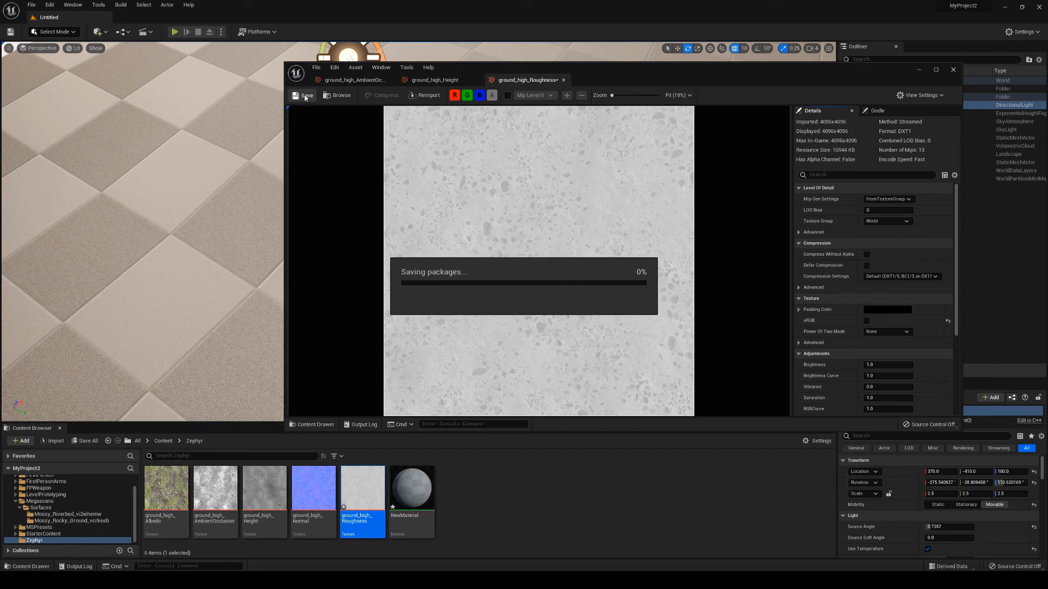
click(303, 95)
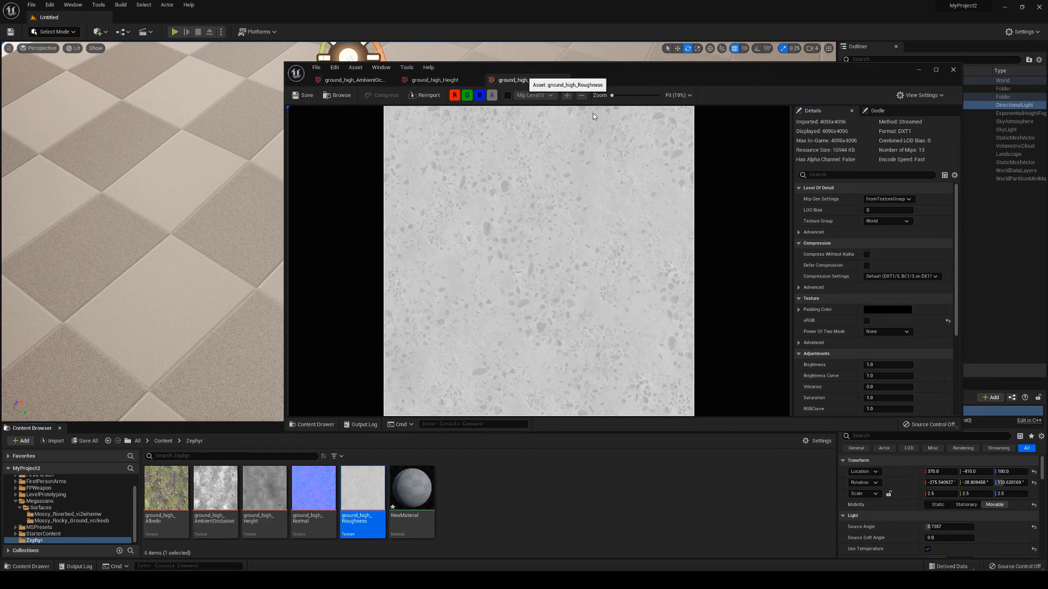
mouse_move(542, 247)
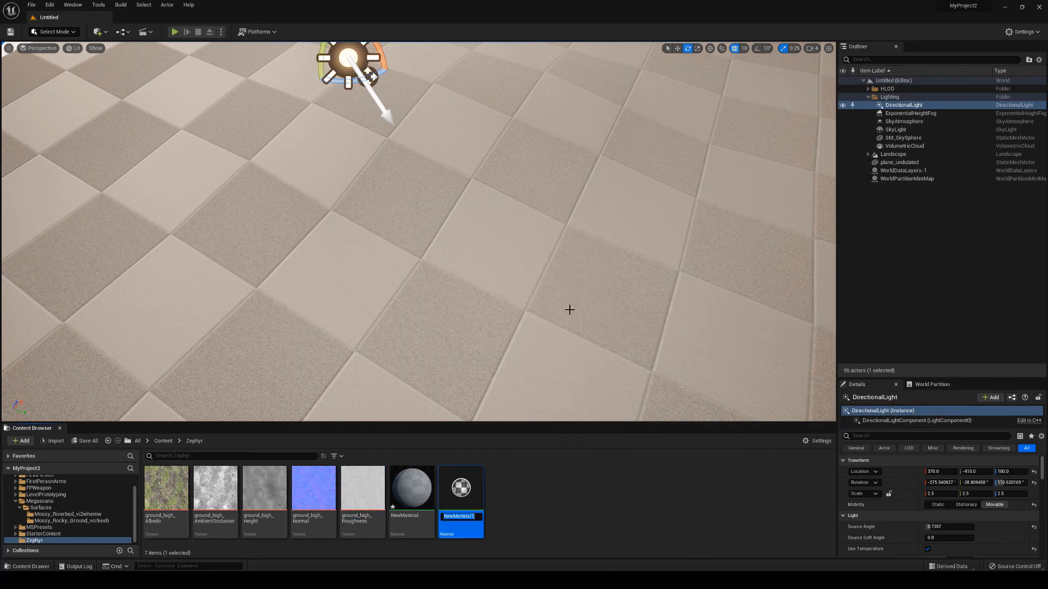
- Name the material ZephyrGround, wire albedo to Base Color and roughness to Roughness, and save
text(ZephyrGround)
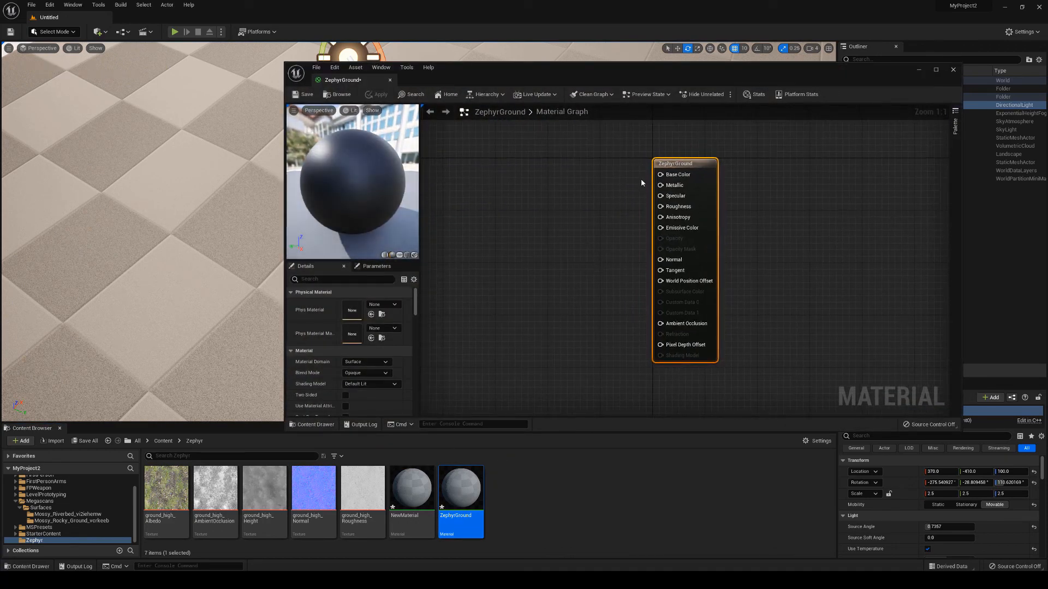
drag(166, 486, 527, 179)
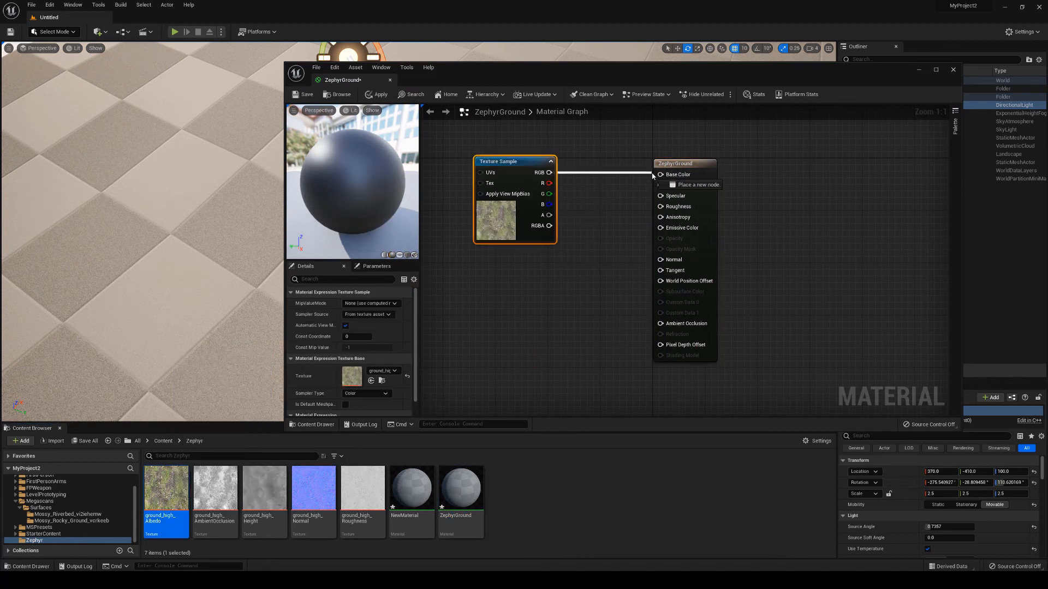
click(659, 175)
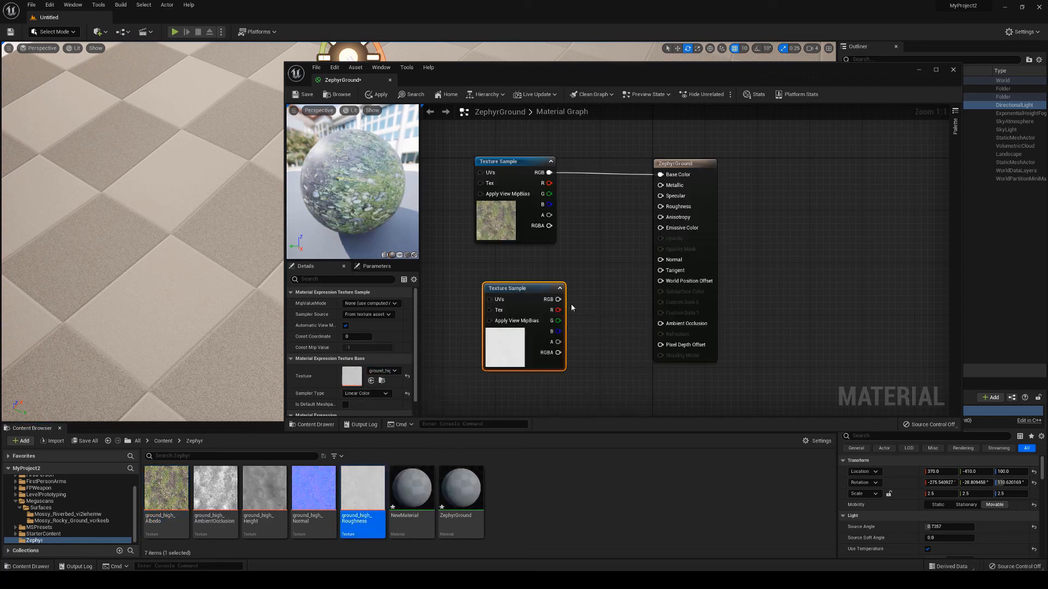
drag(559, 299, 659, 206)
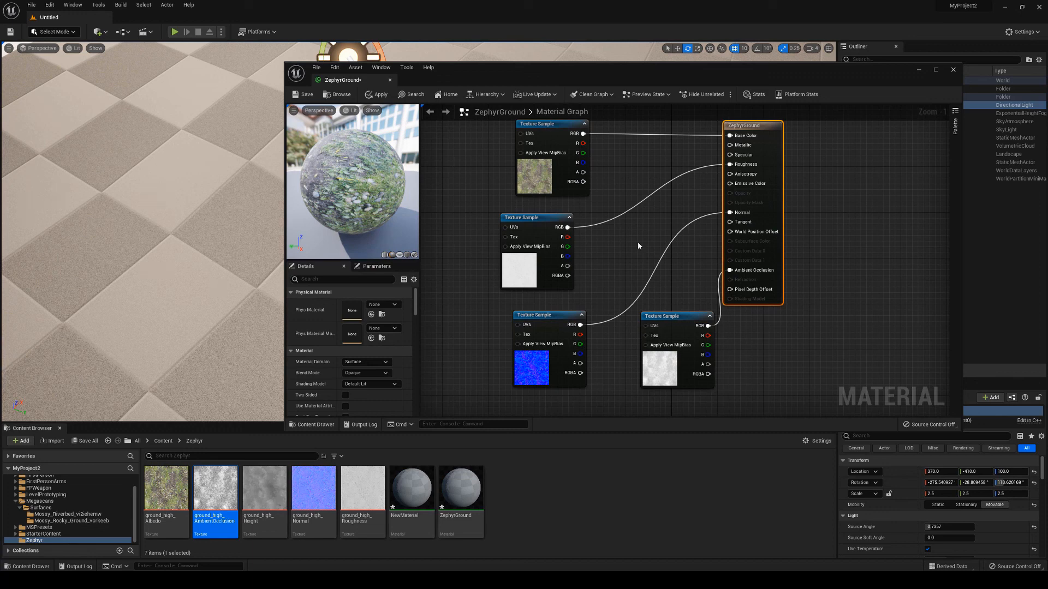
mouse_move(305, 94)
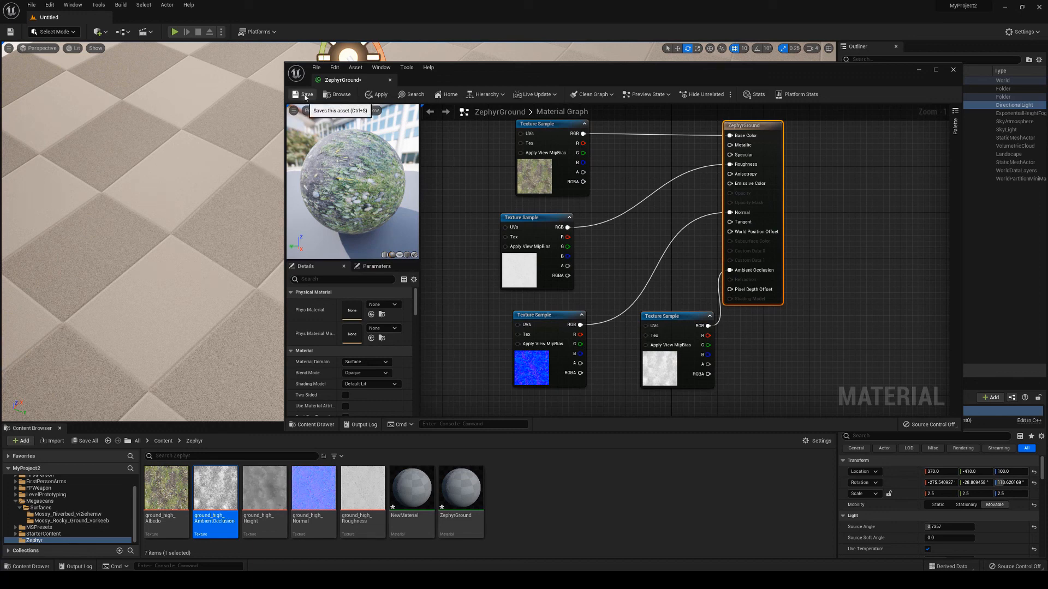
click(306, 94)
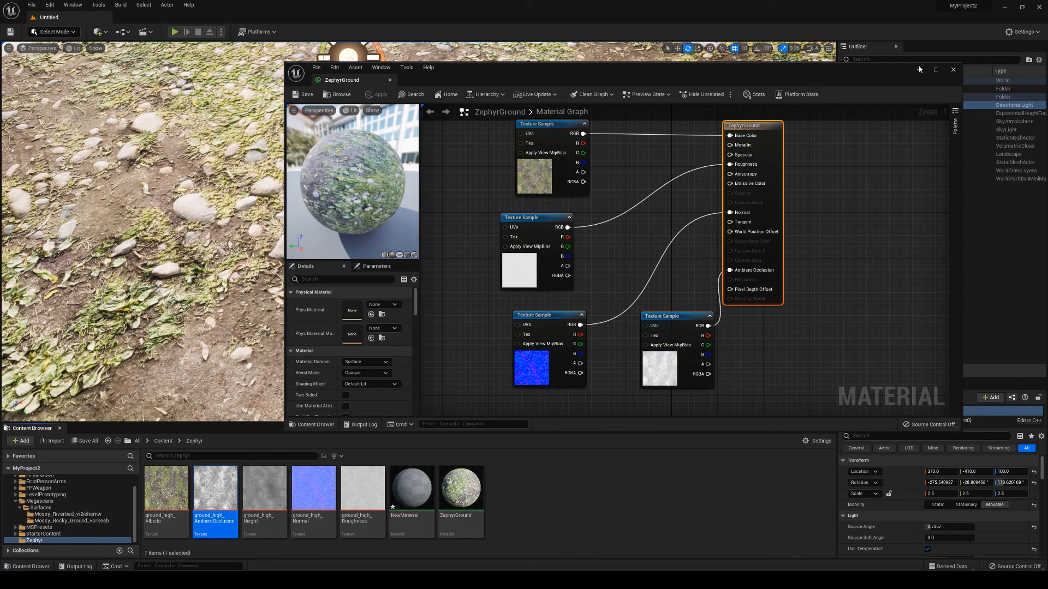
- Move the ZephyrGround material editor aside to view the textured ground plane
click(953, 69)
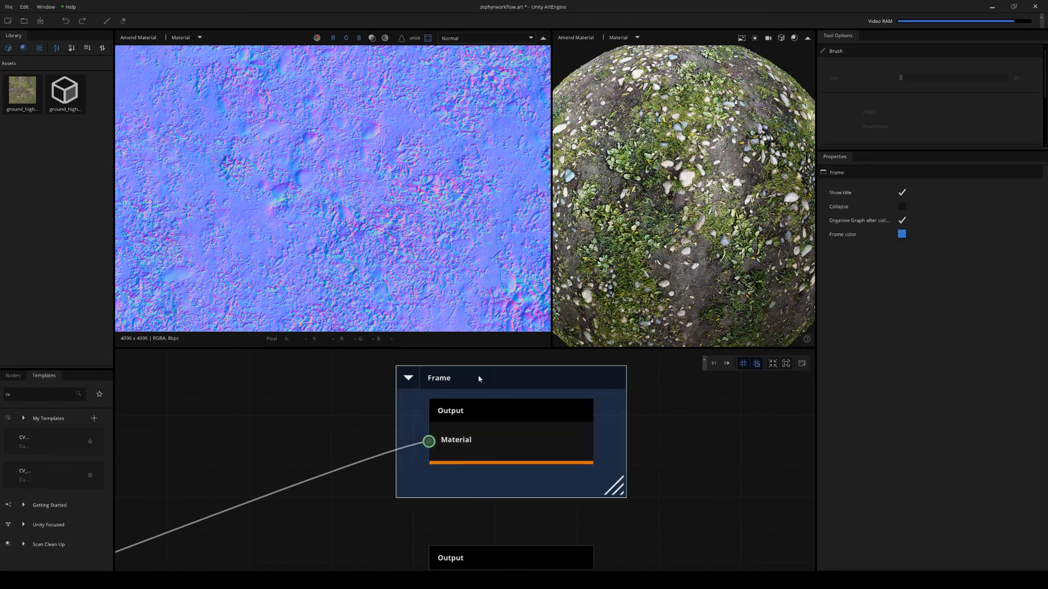
- Frame the split, normal-flip, amend and output nodes and name the frame 'UE5 Exp'
double_click(837, 172)
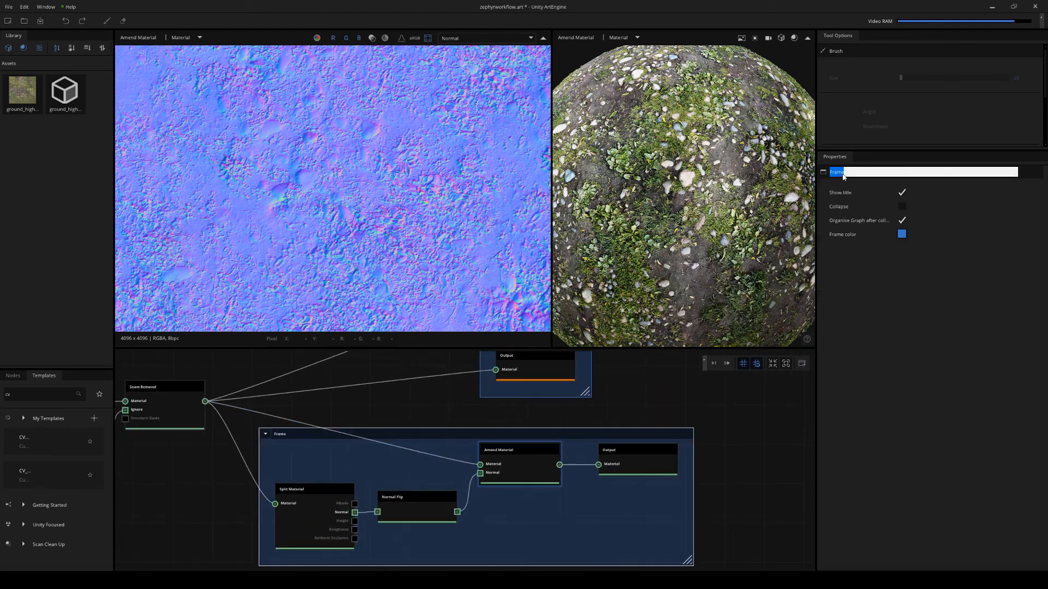
text(UES Exp)
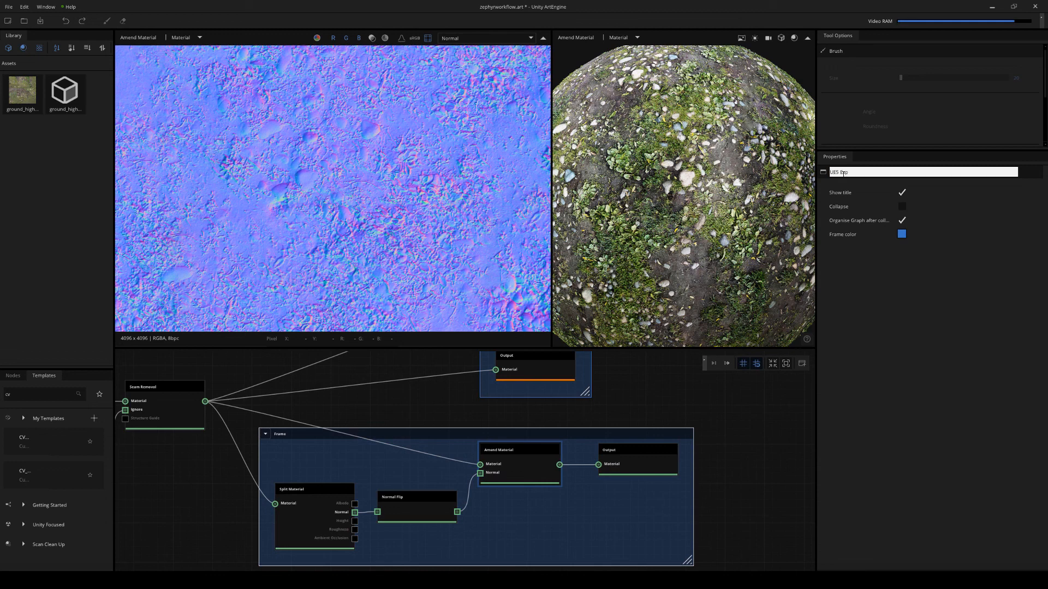